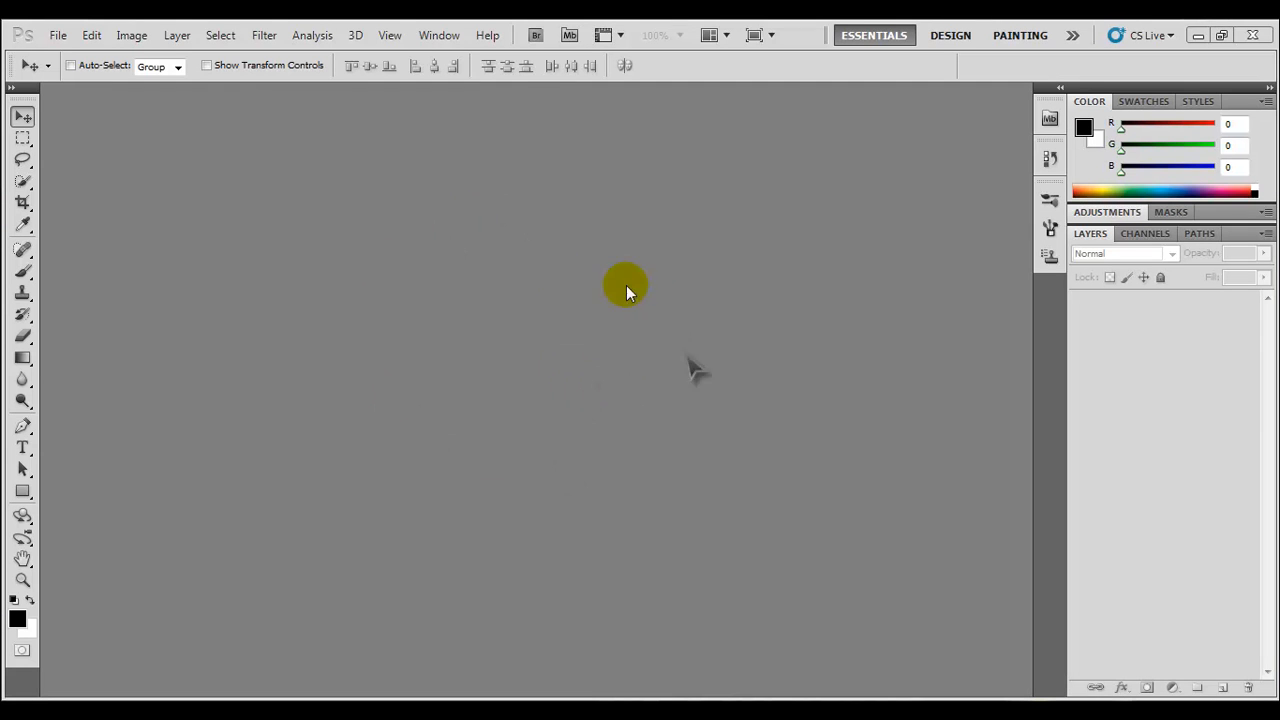
mouse_move(918, 244)
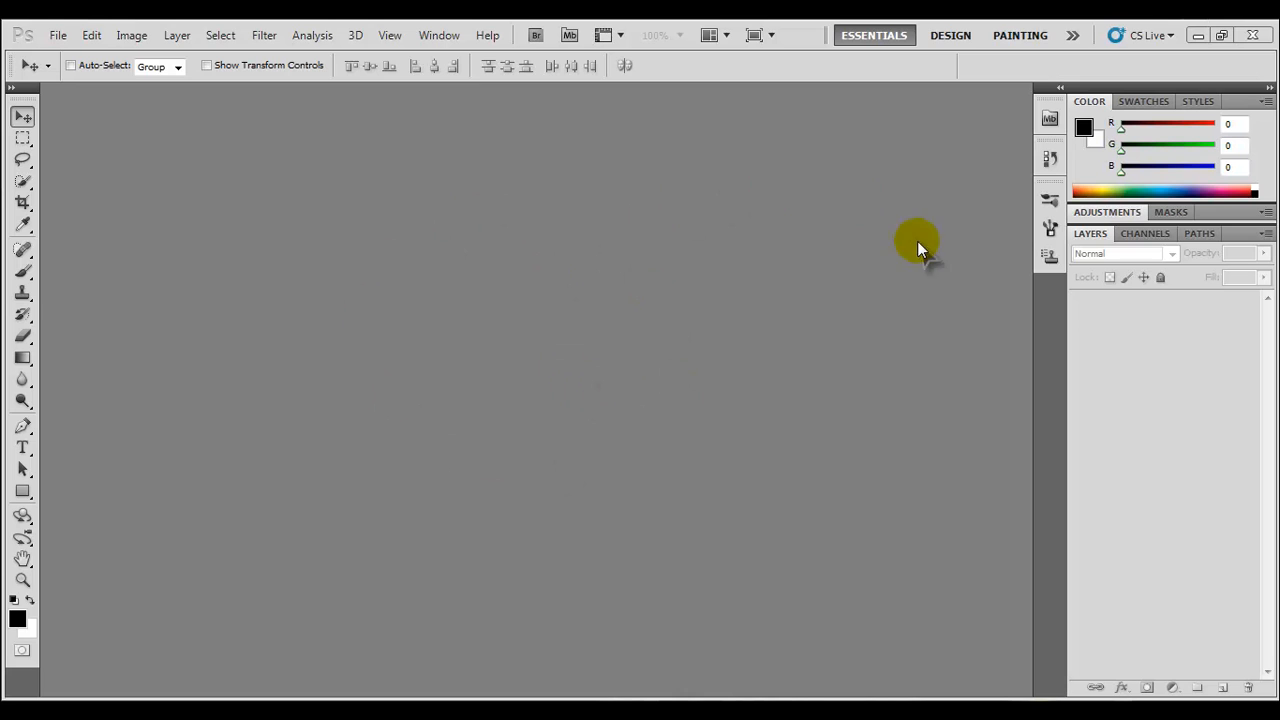
mouse_move(520, 390)
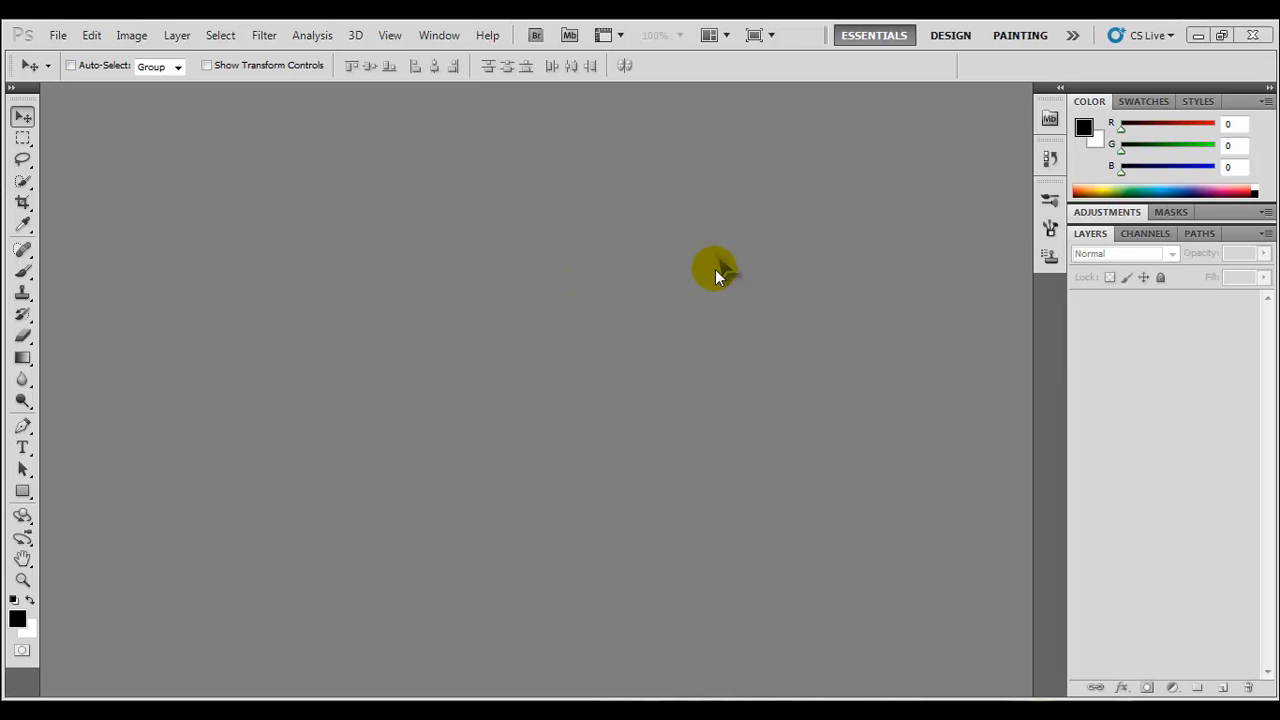
mouse_move(390, 236)
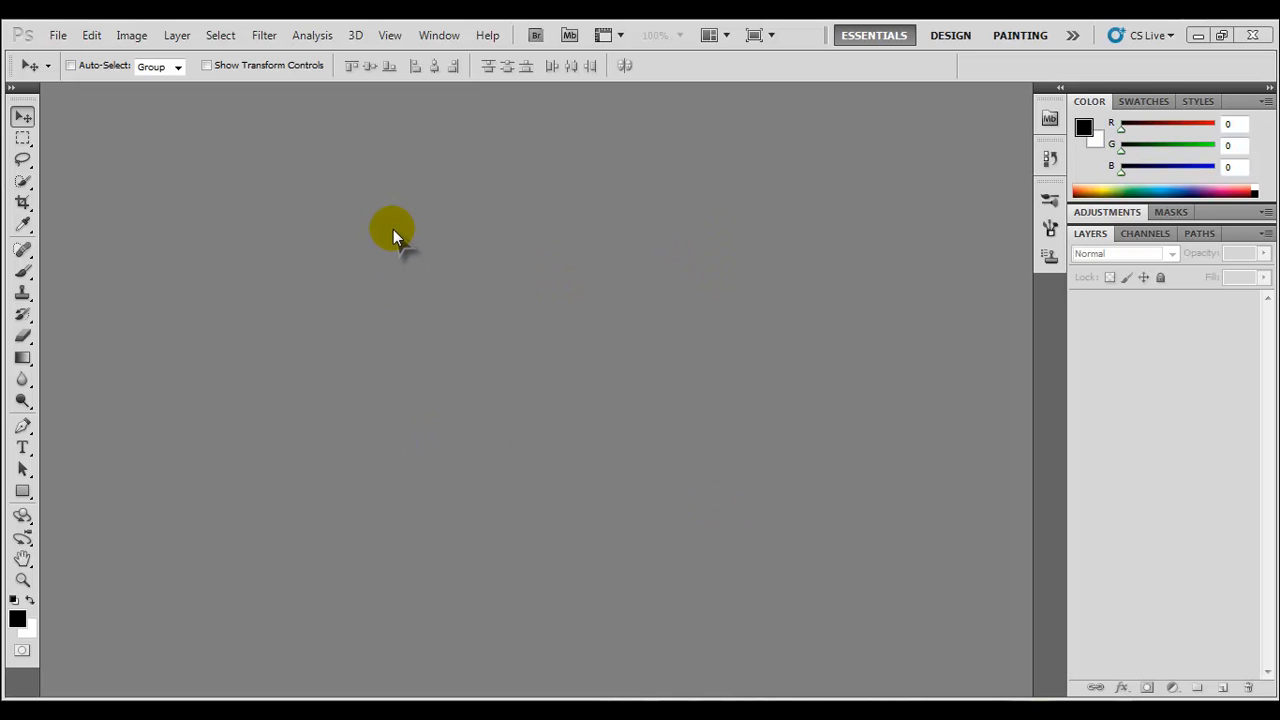
mouse_move(300, 220)
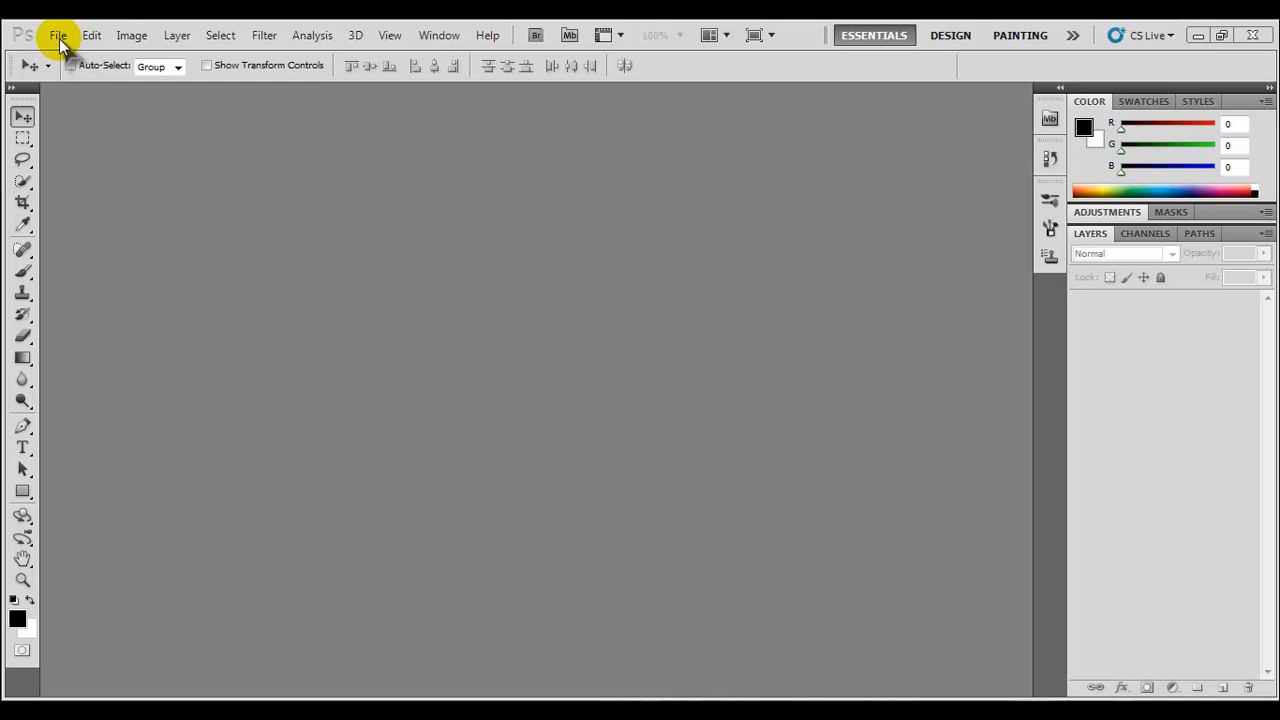
Start a new document named Image Size from the File menu
left_click(56, 36)
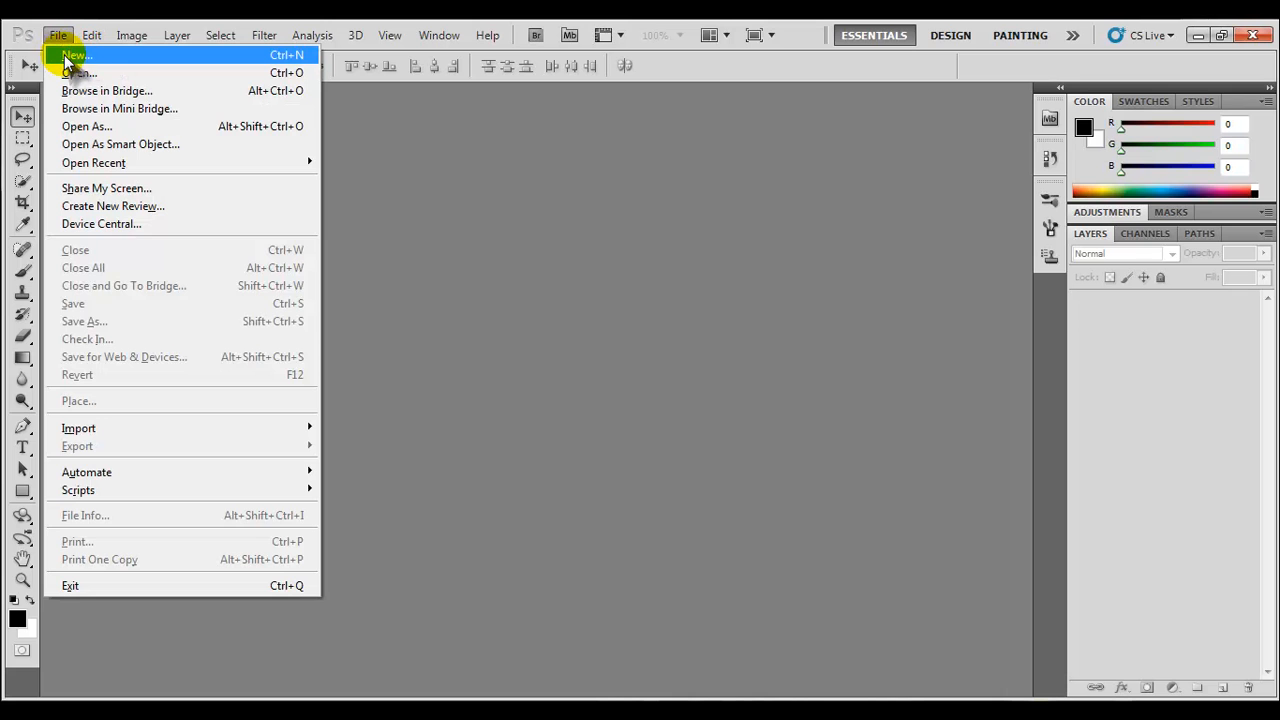
left_click(72, 56)
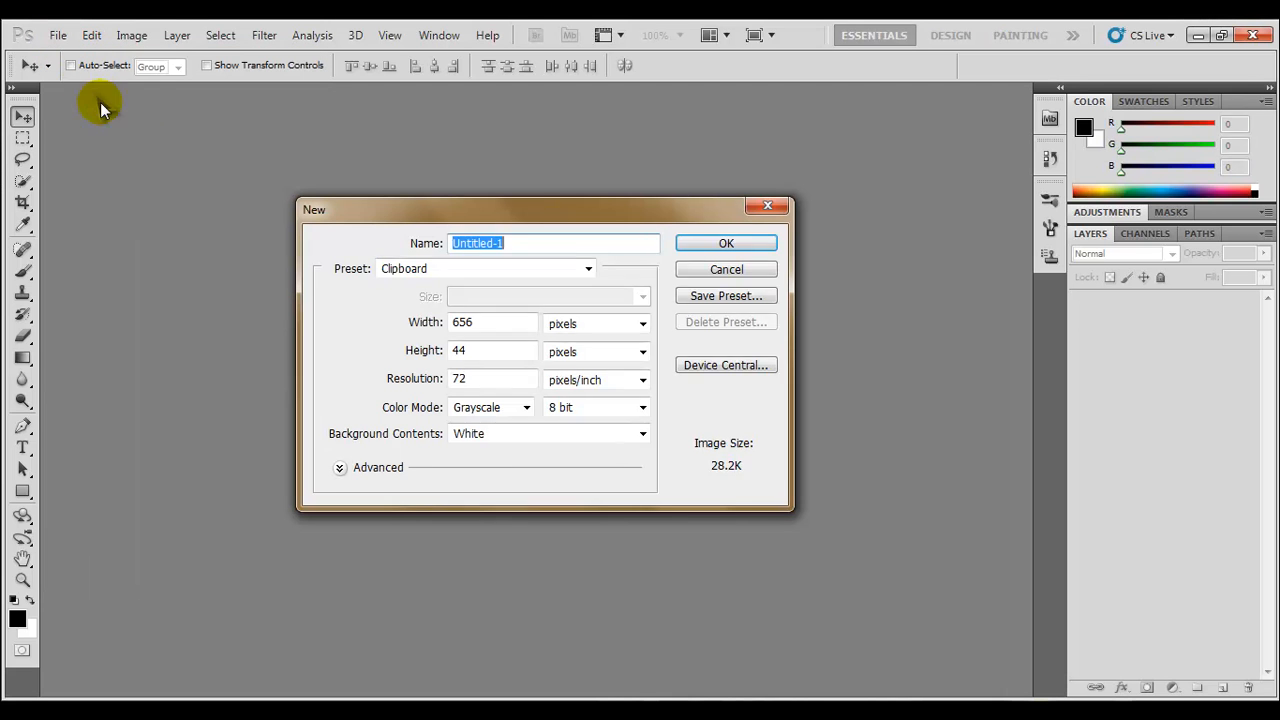
mouse_move(458, 210)
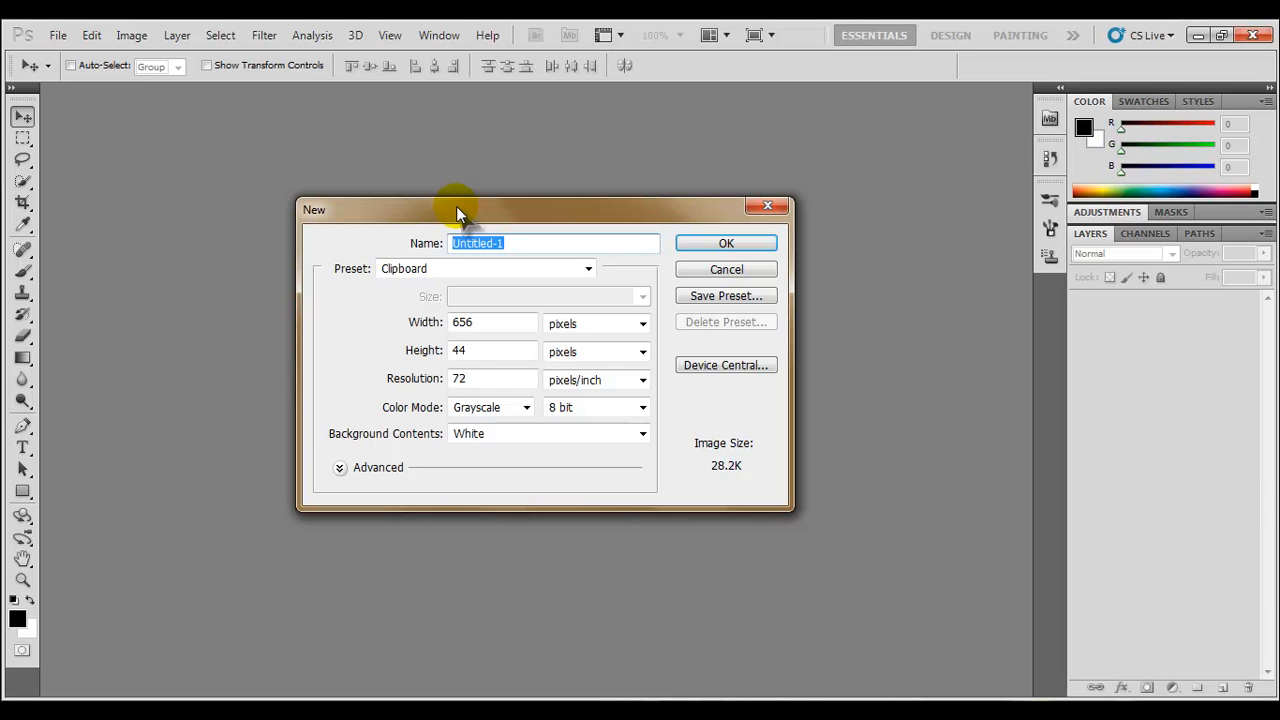
mouse_move(348, 300)
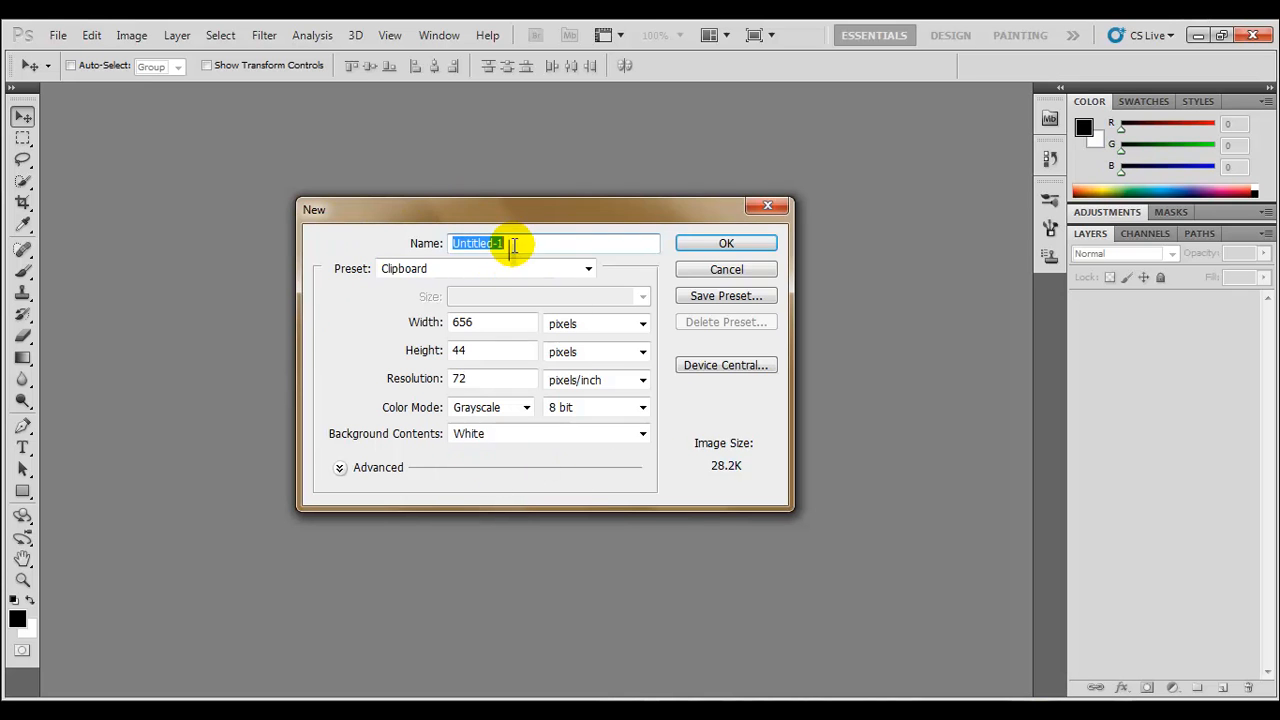
type("Image Size")
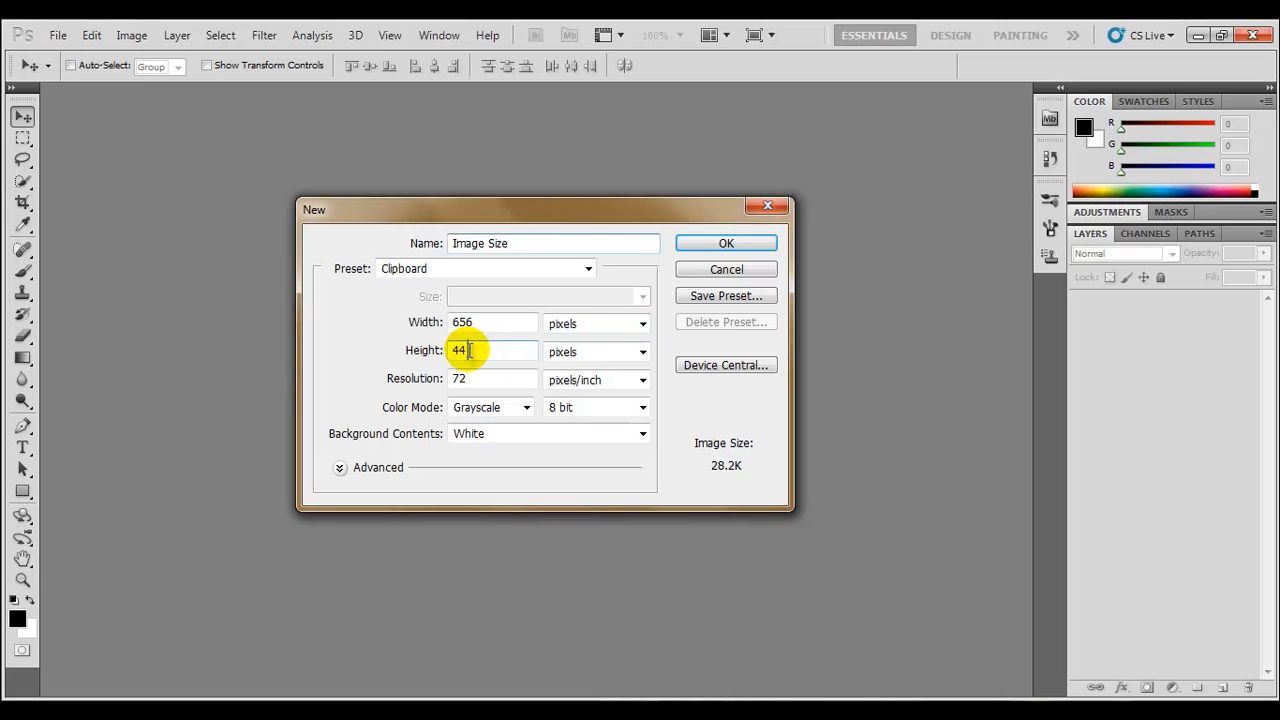
mouse_move(940, 324)
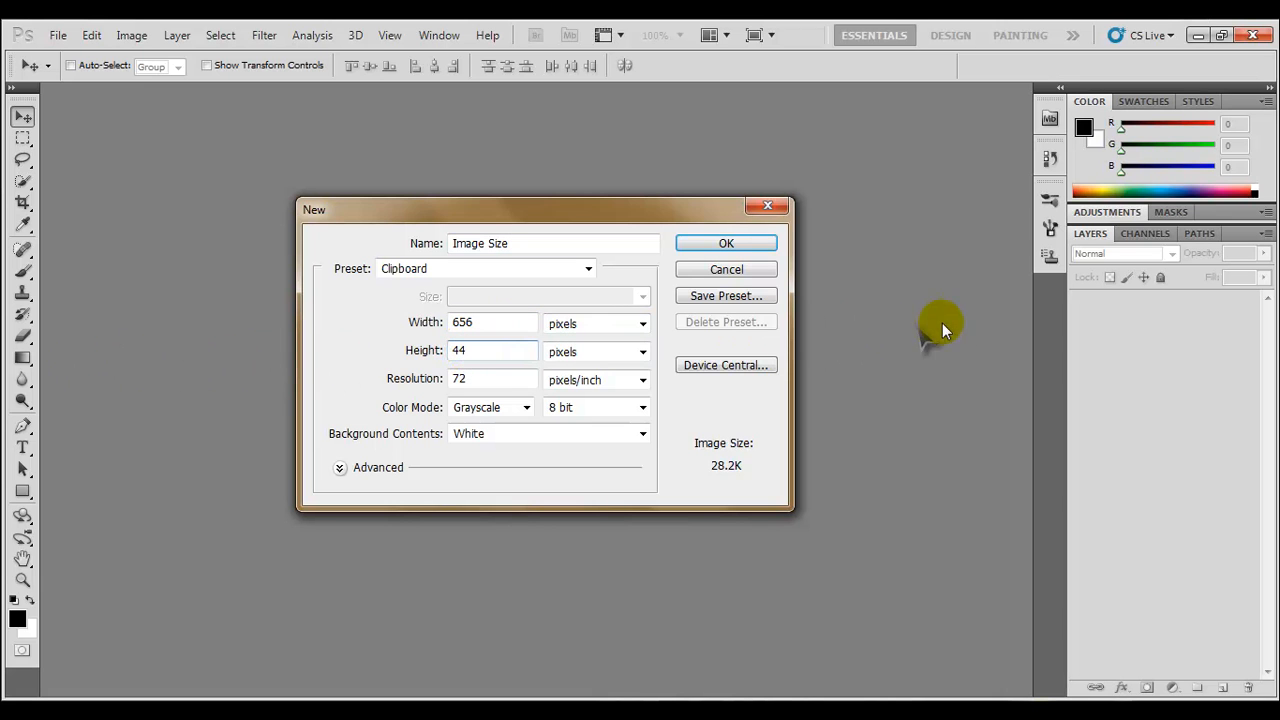
mouse_move(990, 400)
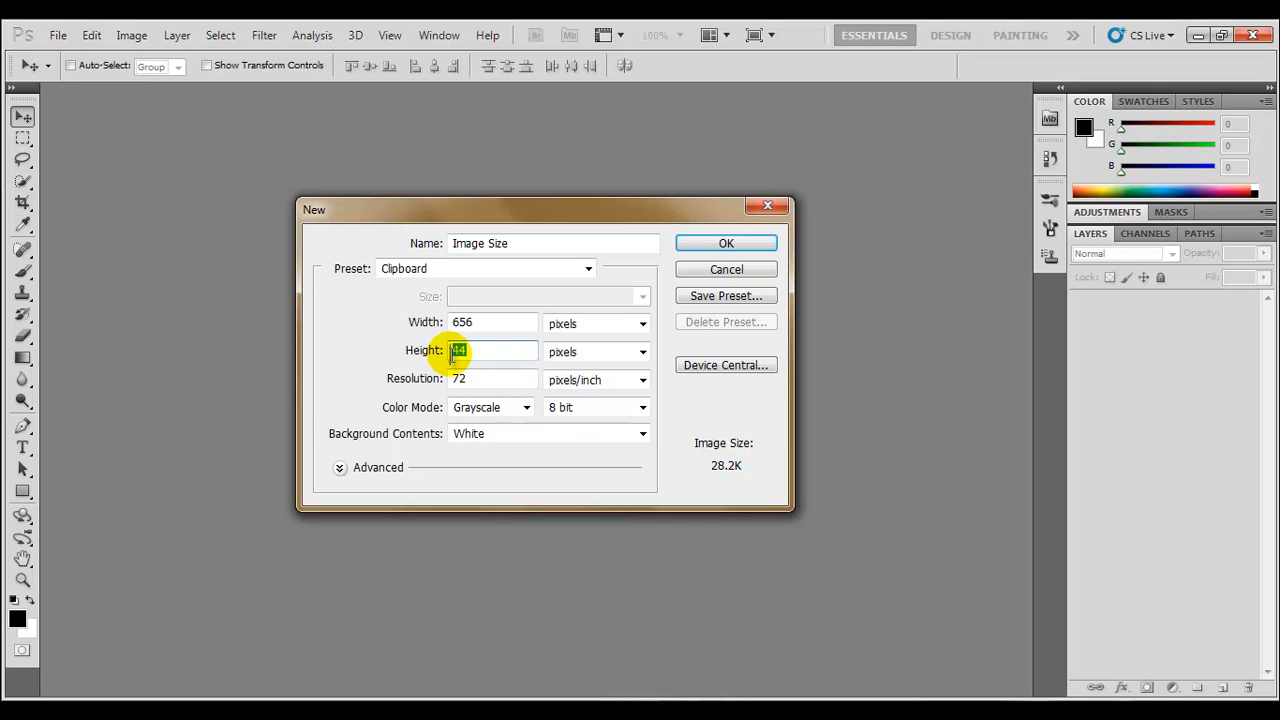
Set height 550 pixels, resolution 300 ppi and RGB Color mode for the new document
type("50")
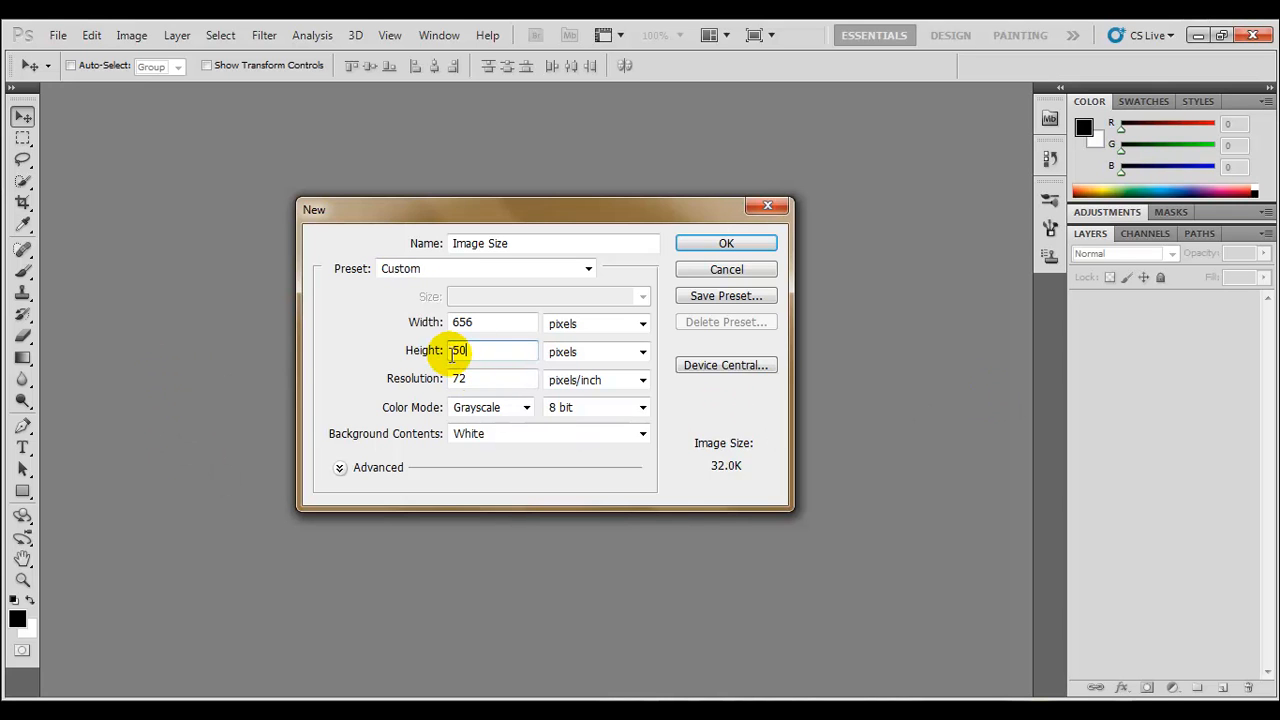
type("550")
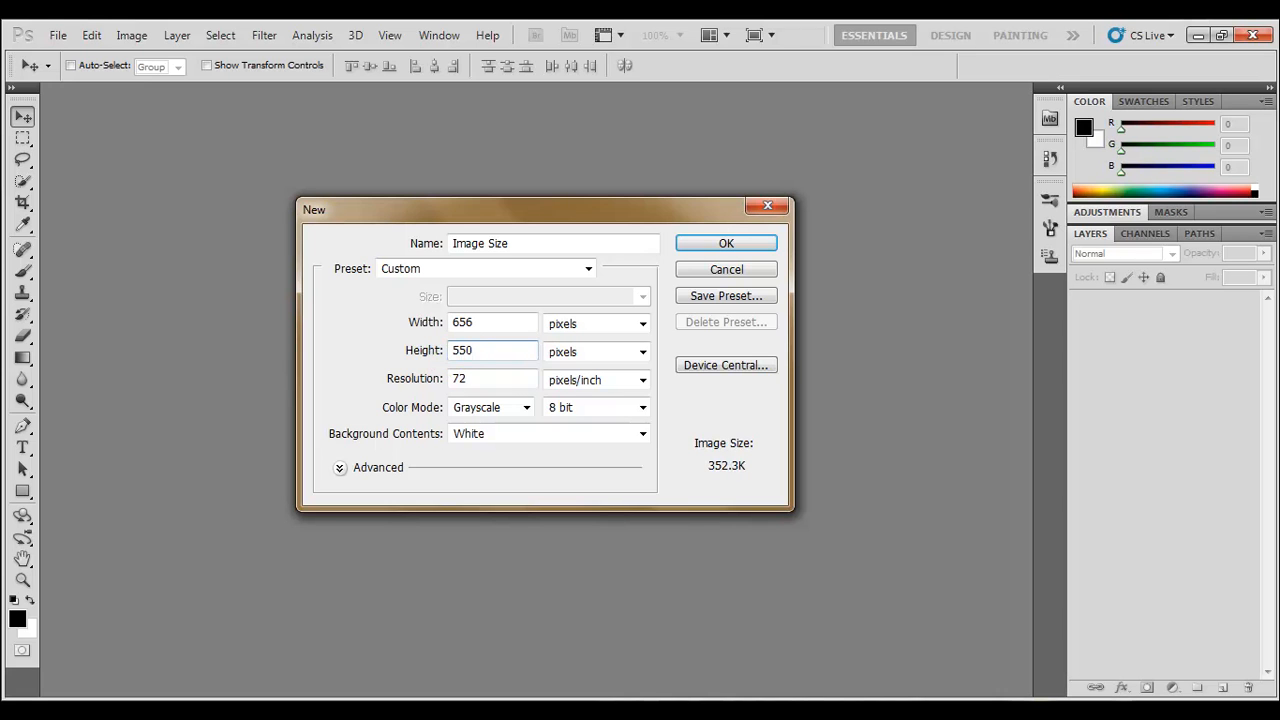
mouse_move(410, 390)
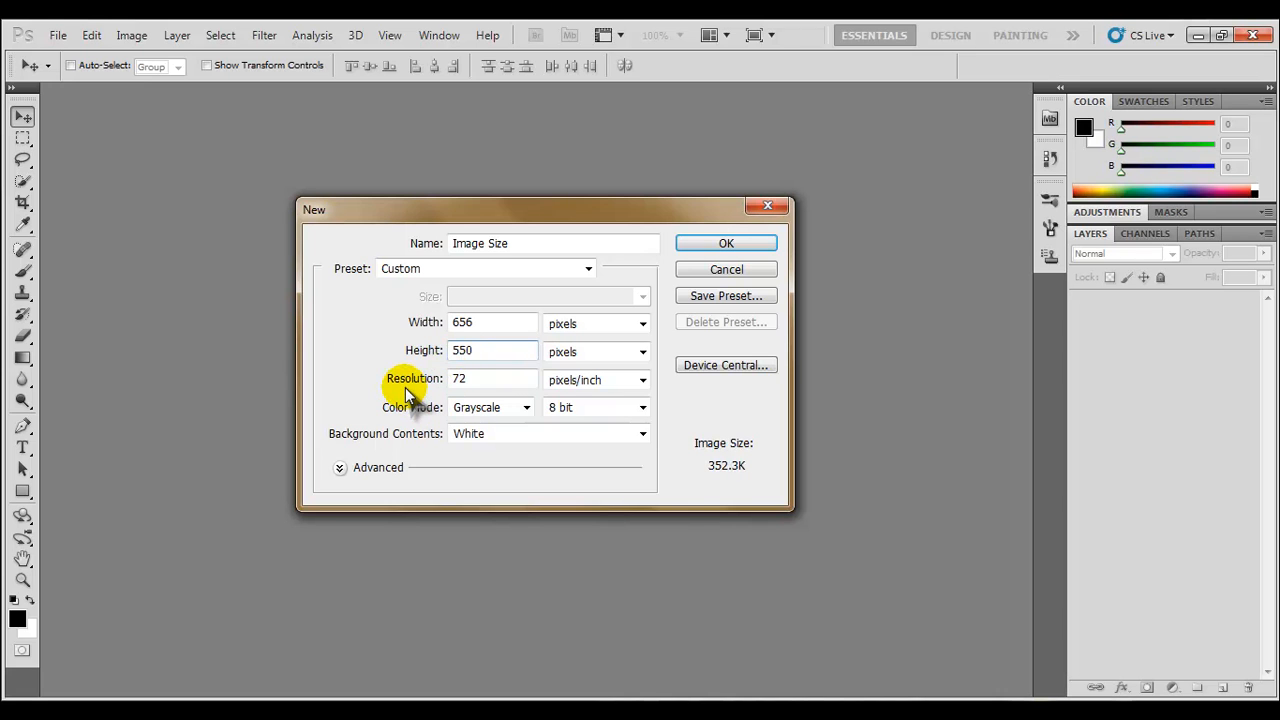
mouse_move(380, 410)
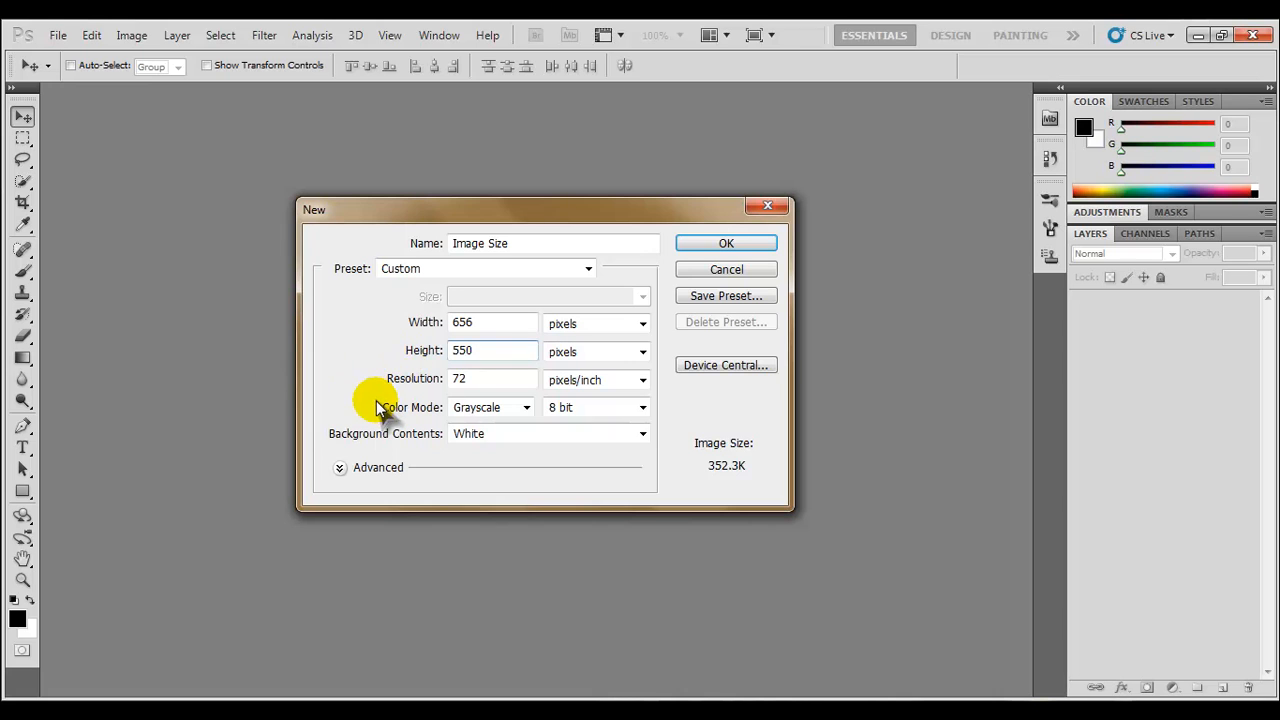
mouse_move(498, 368)
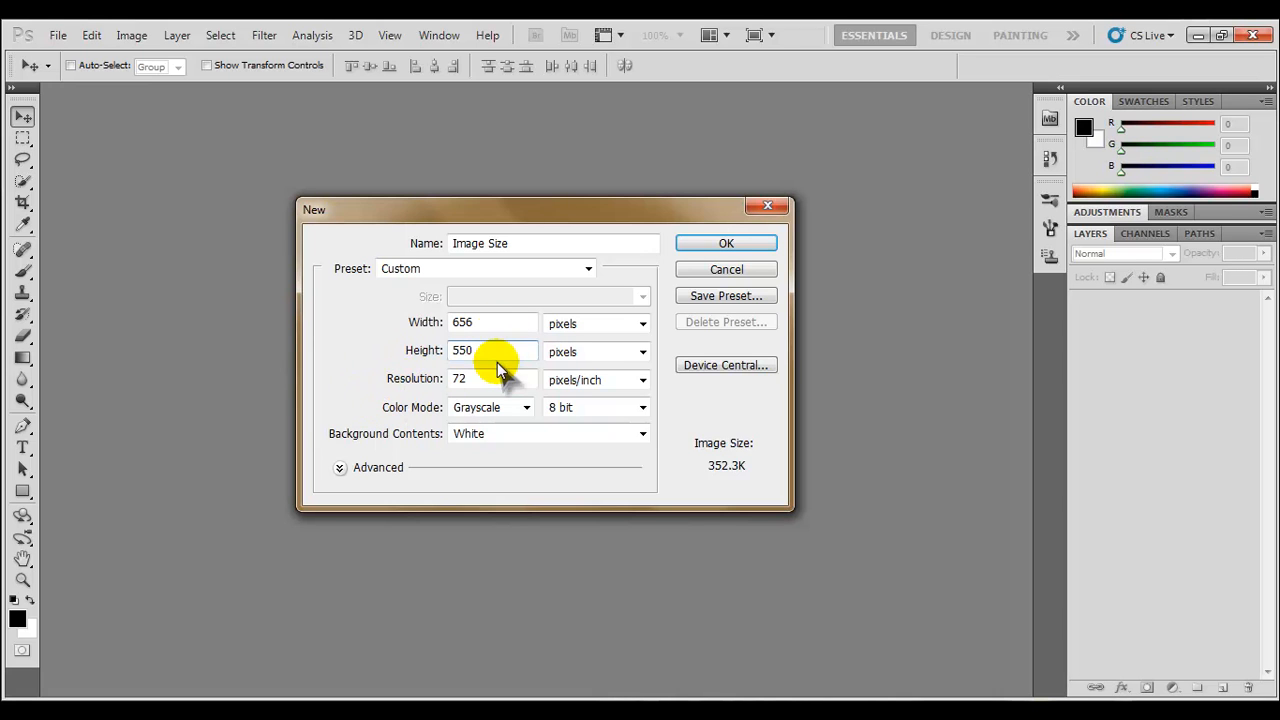
mouse_move(712, 452)
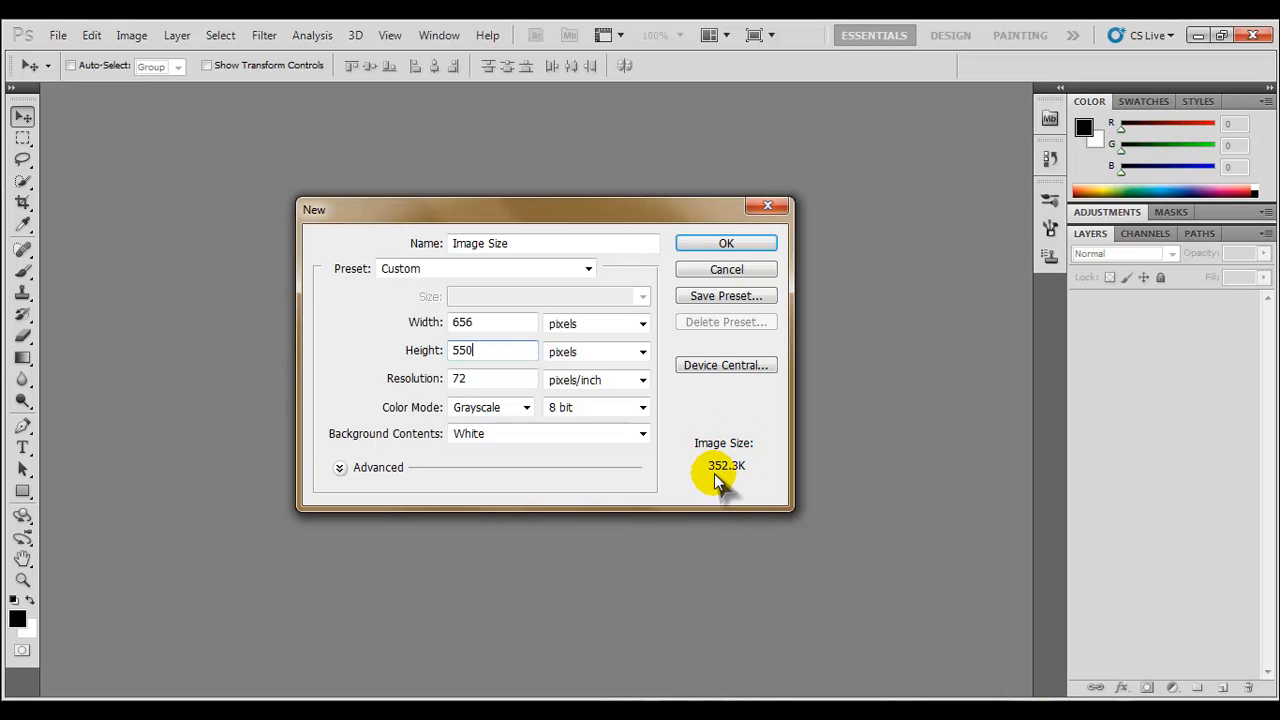
mouse_move(456, 378)
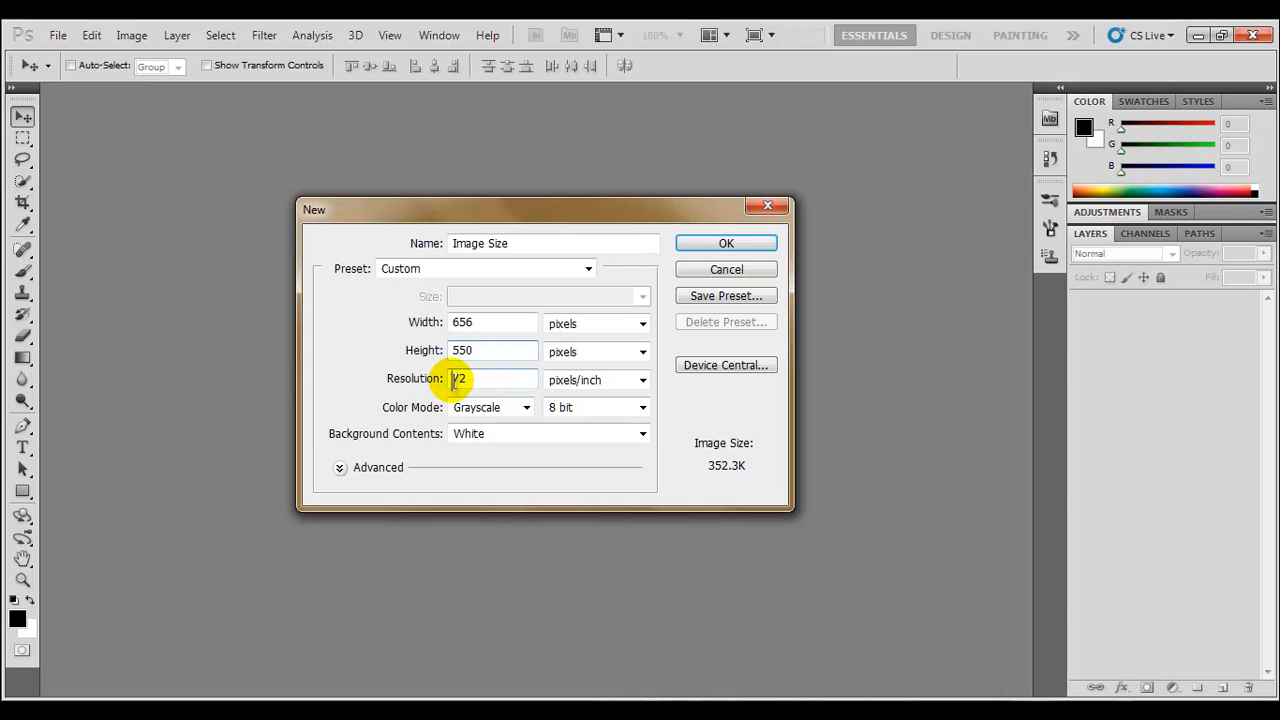
mouse_move(458, 378)
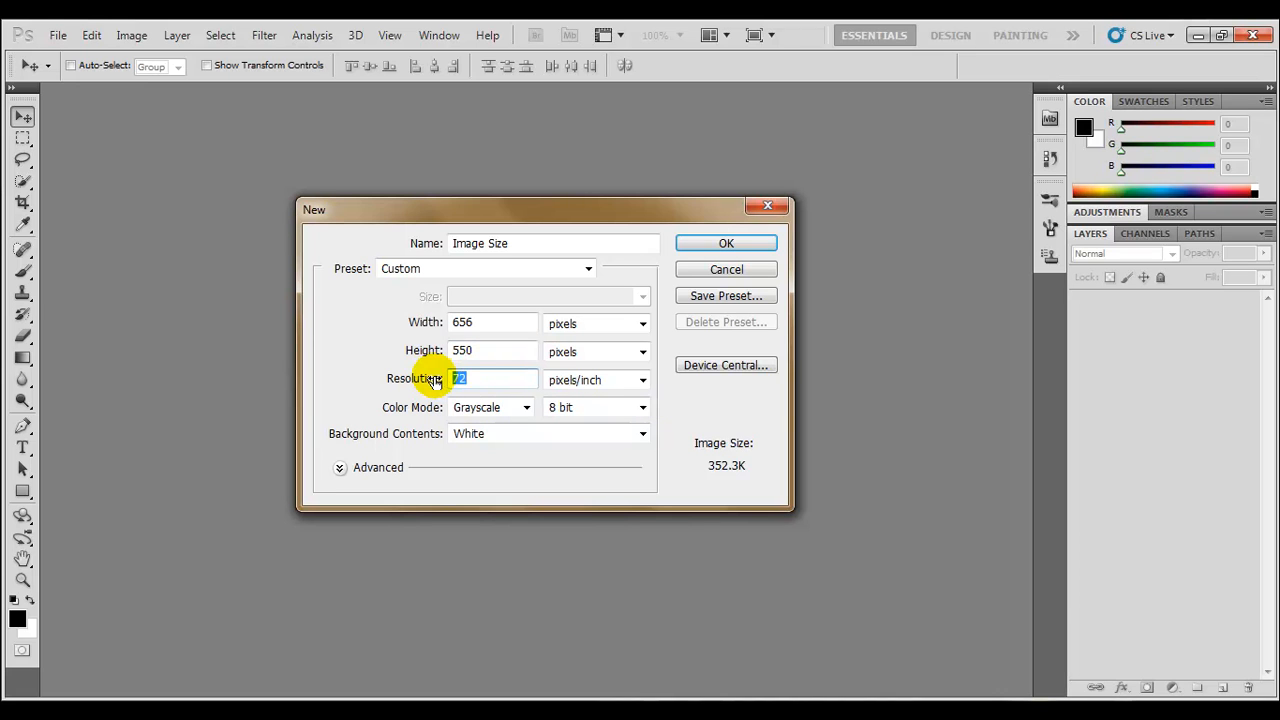
type("300")
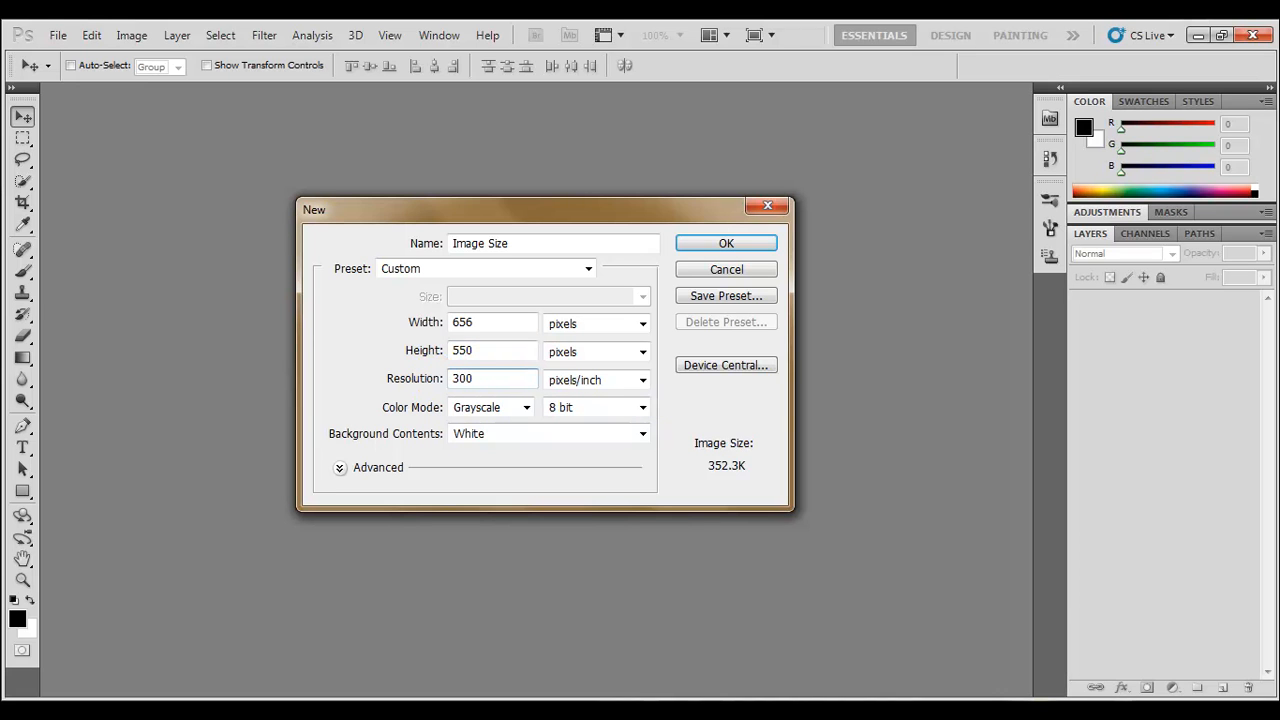
triple_click(490, 378)
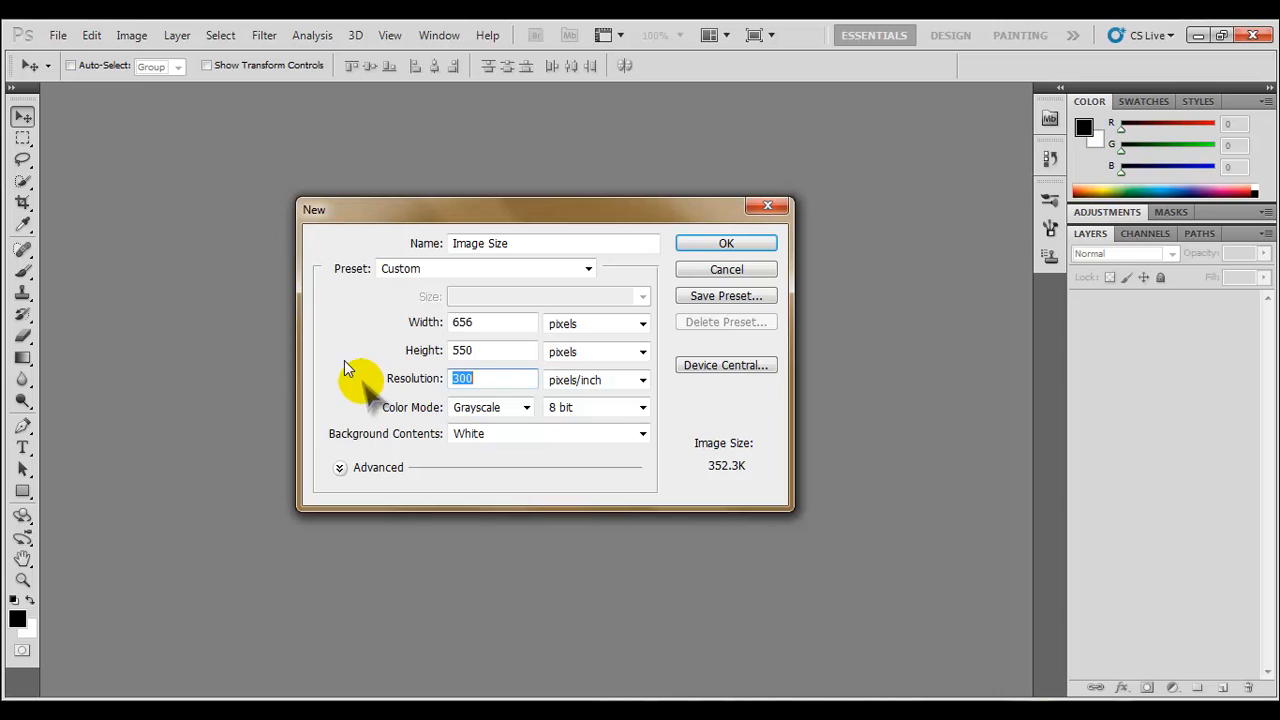
mouse_move(516, 414)
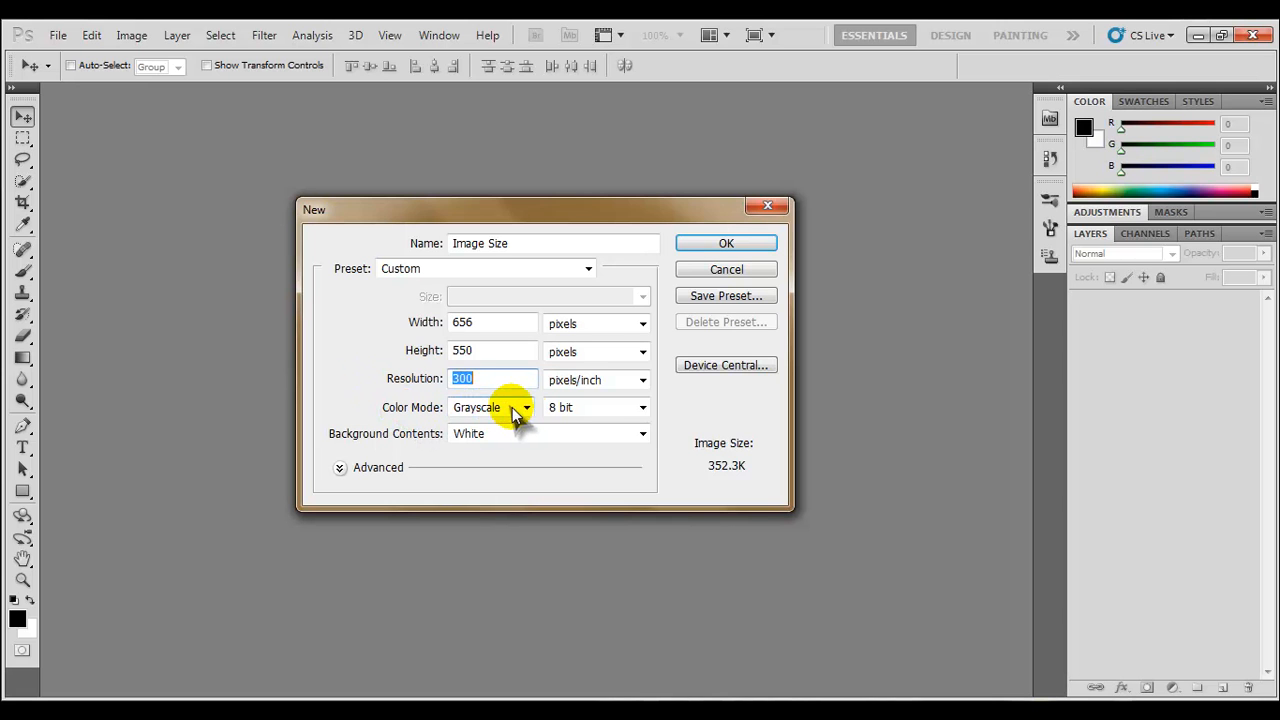
left_click(490, 408)
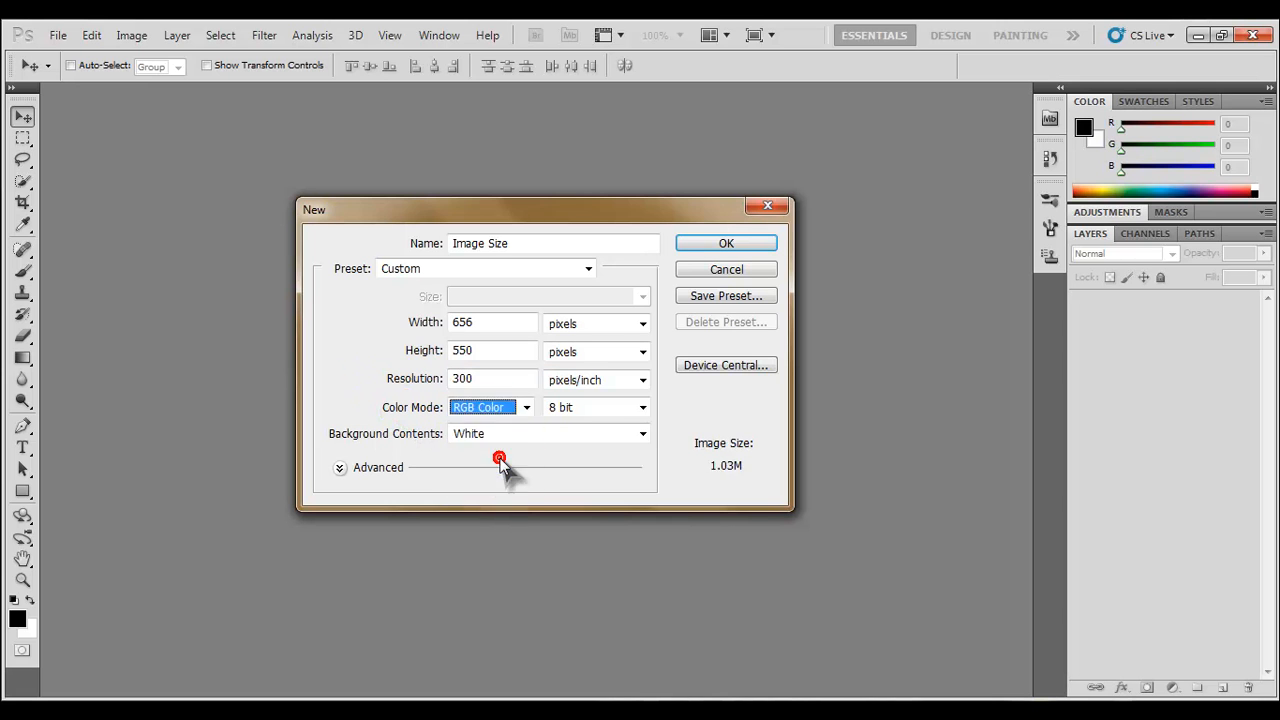
mouse_move(418, 444)
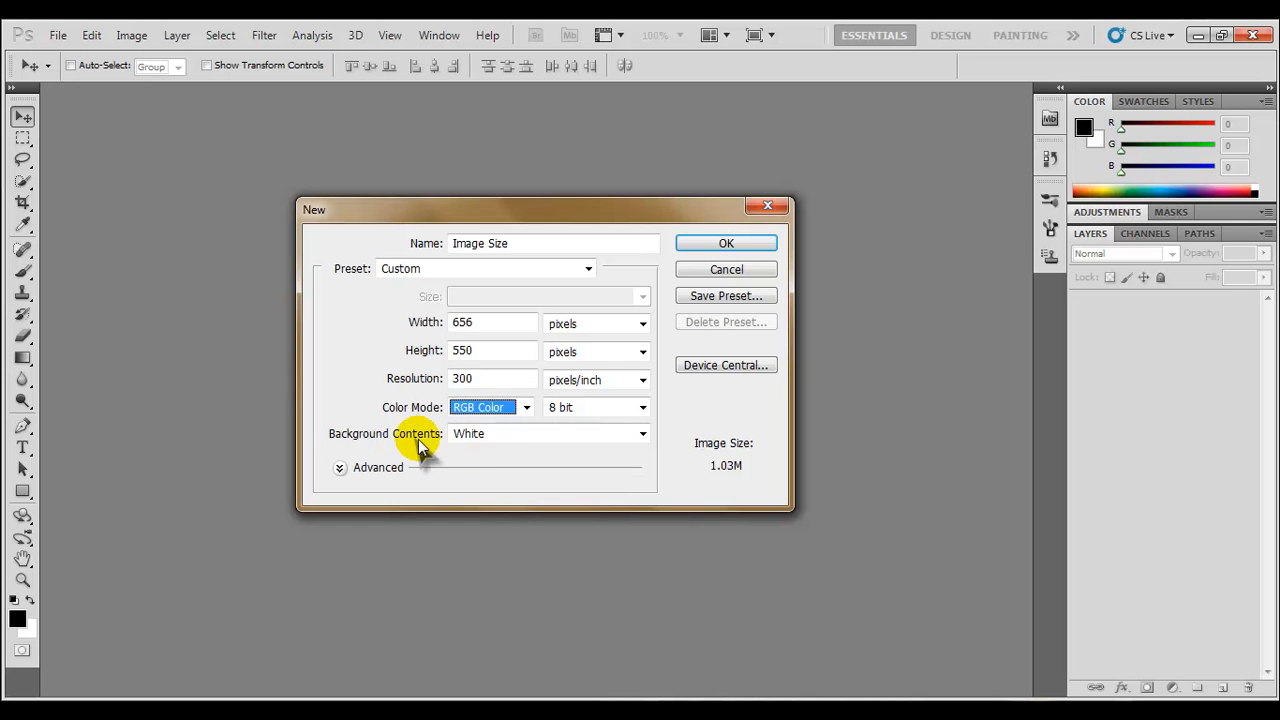
mouse_move(724, 464)
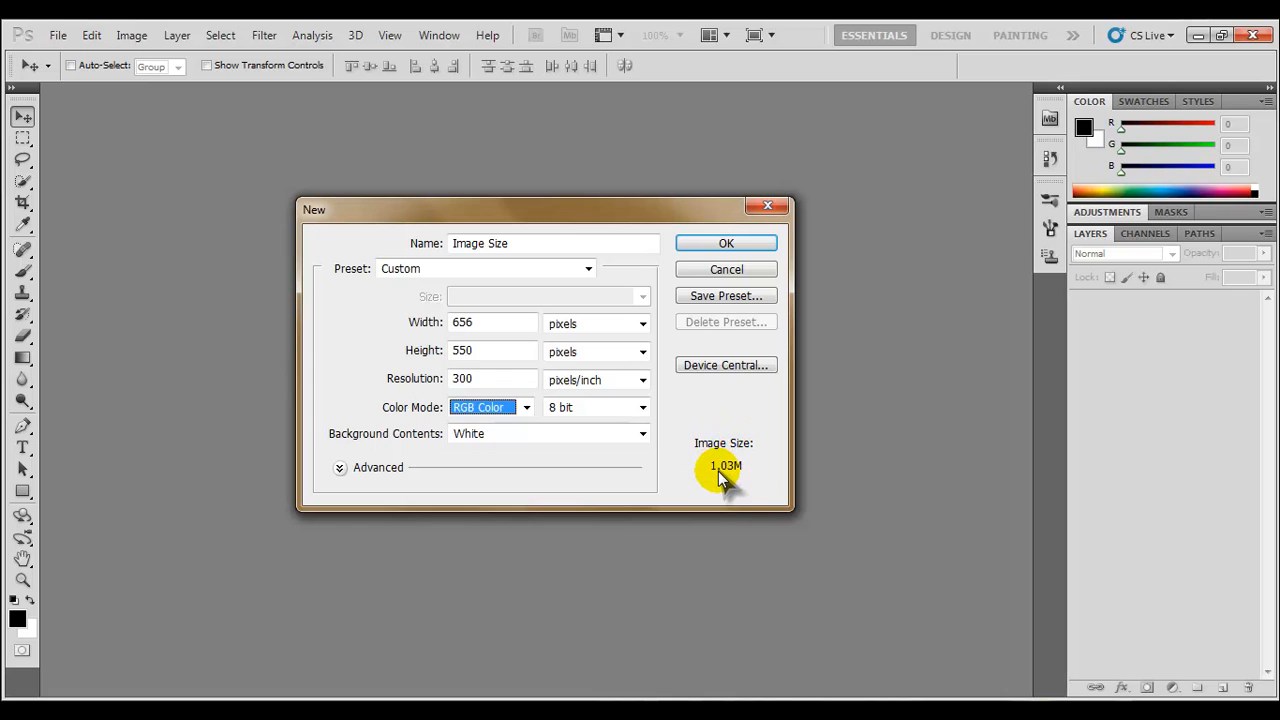
mouse_move(724, 466)
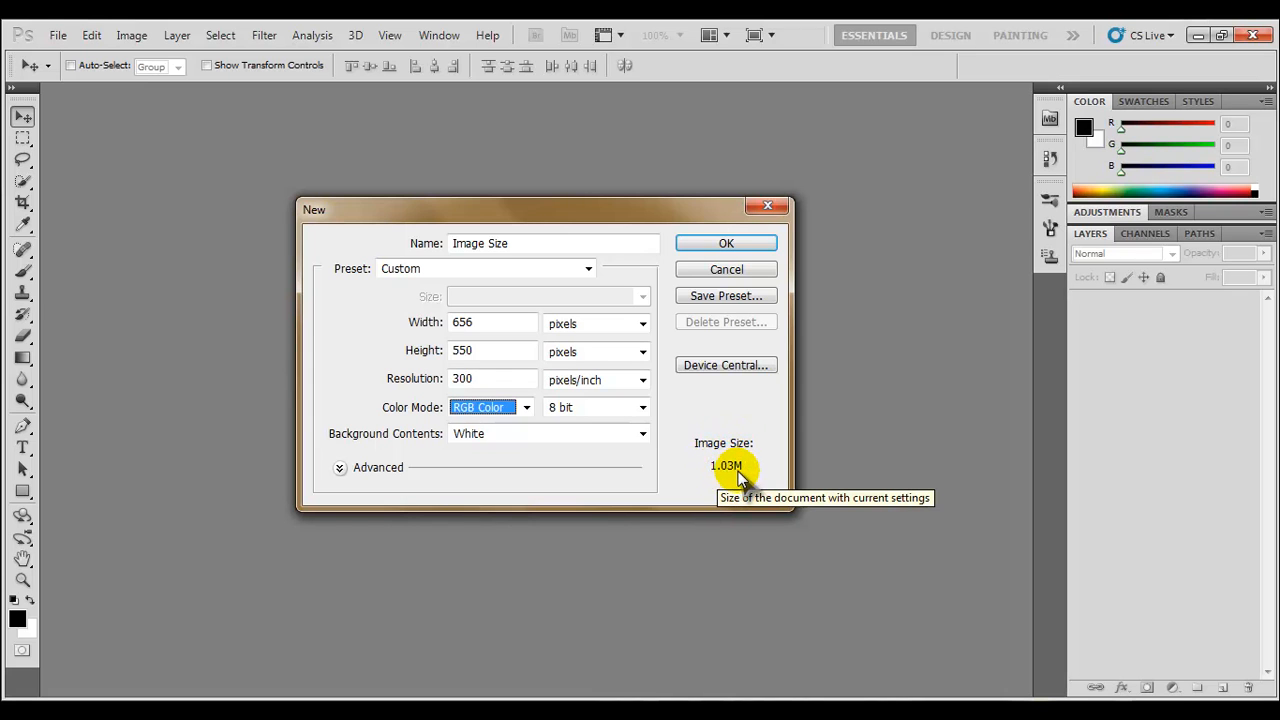
mouse_move(726, 244)
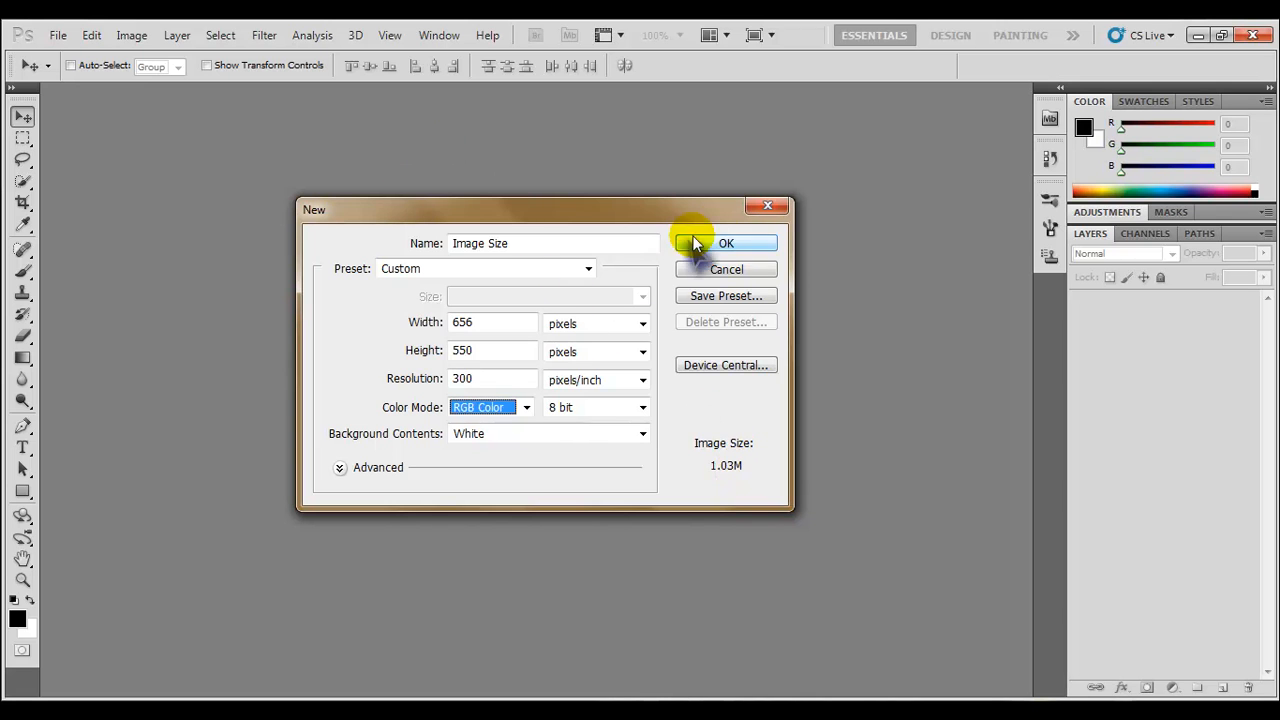
left_click(726, 244)
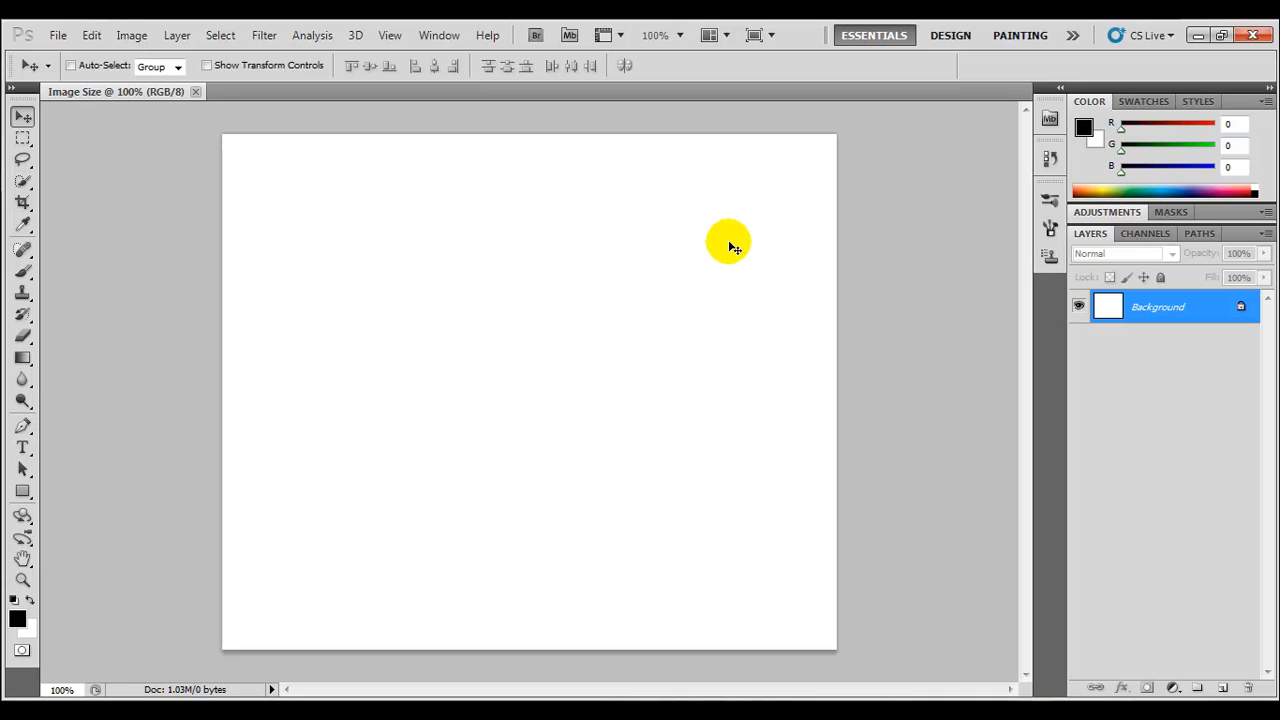
mouse_move(292, 112)
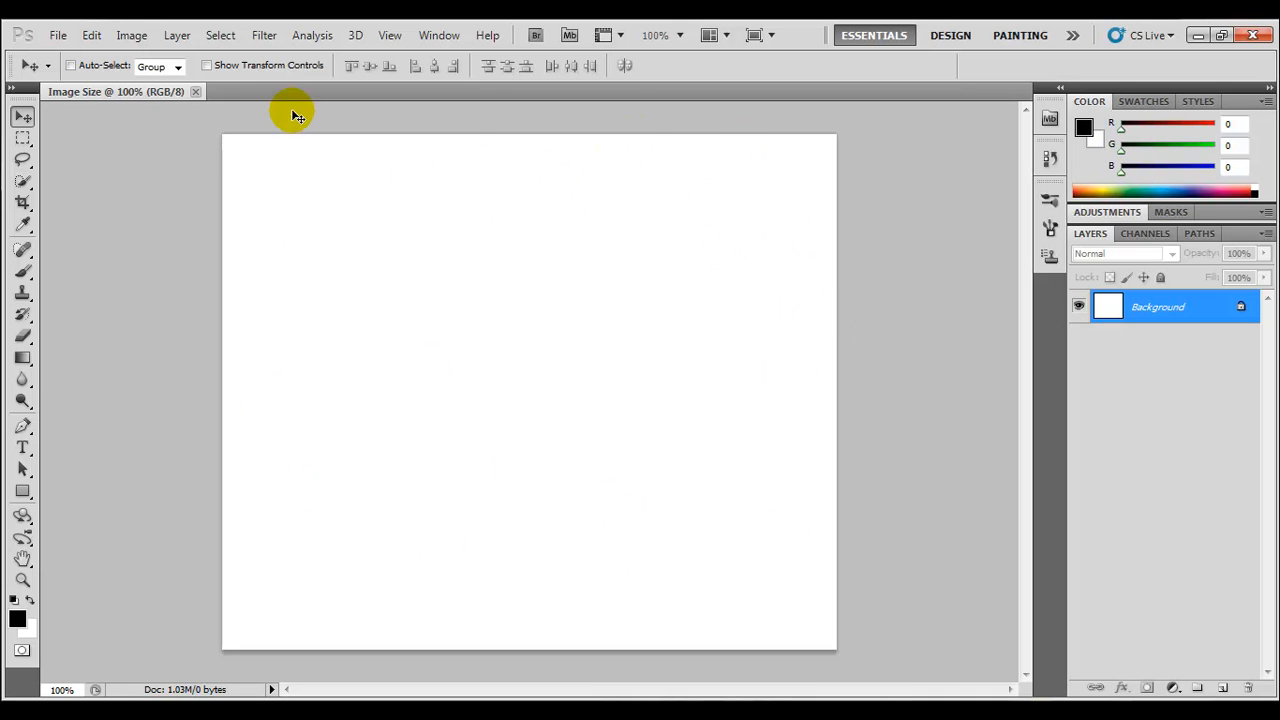
mouse_move(756, 288)
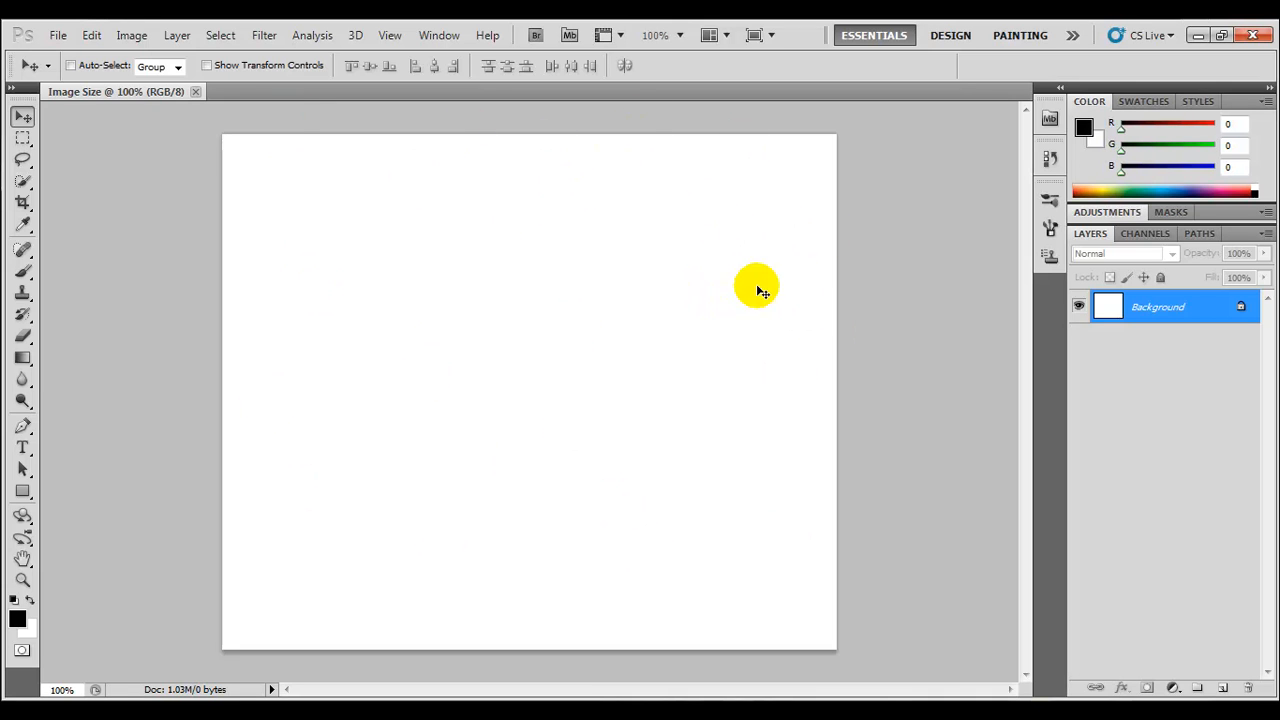
mouse_move(748, 192)
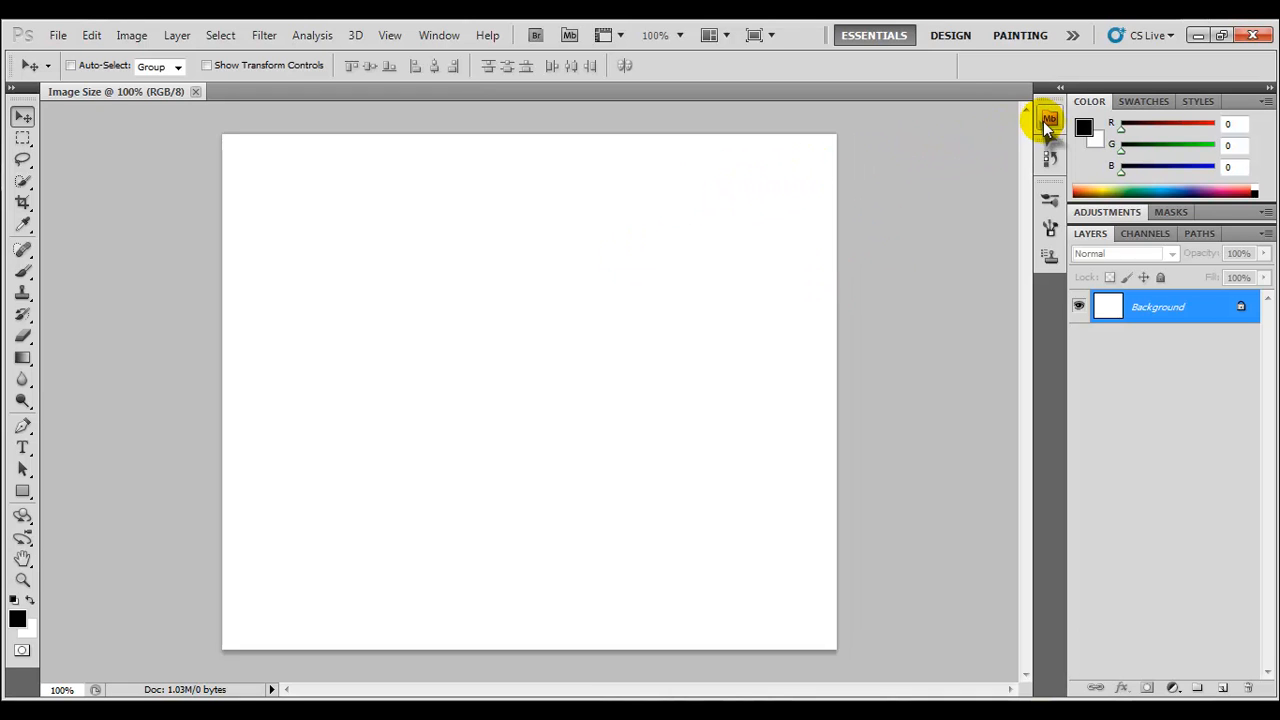
mouse_move(1130, 558)
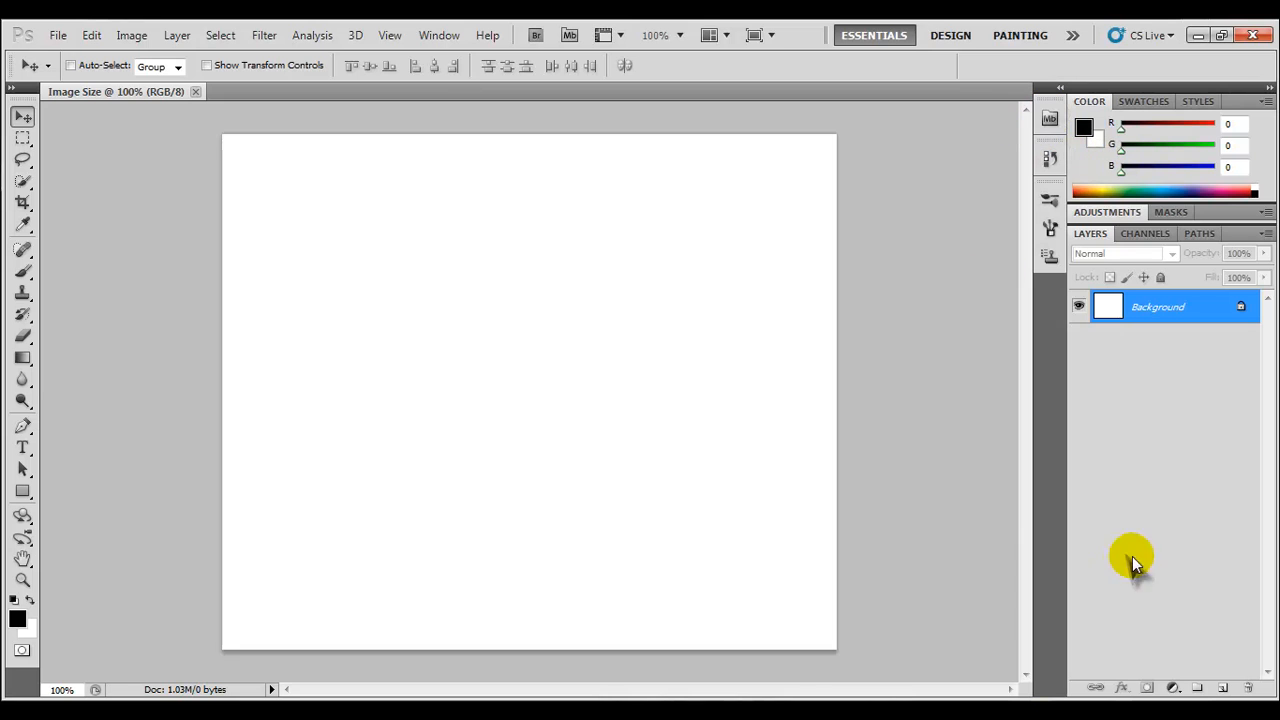
mouse_move(1036, 164)
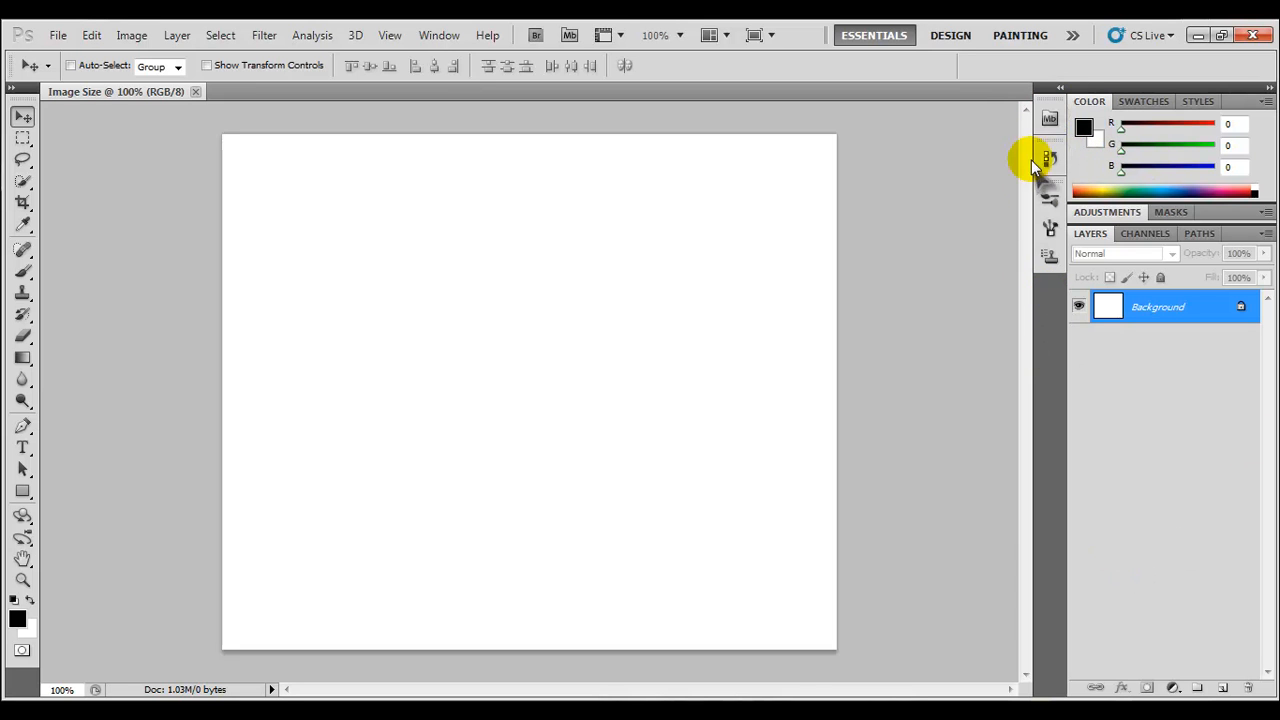
Show the Images folder thumbnails in Mini Bridge via Browse Files and Favorites, scrolling through them
left_click(1048, 120)
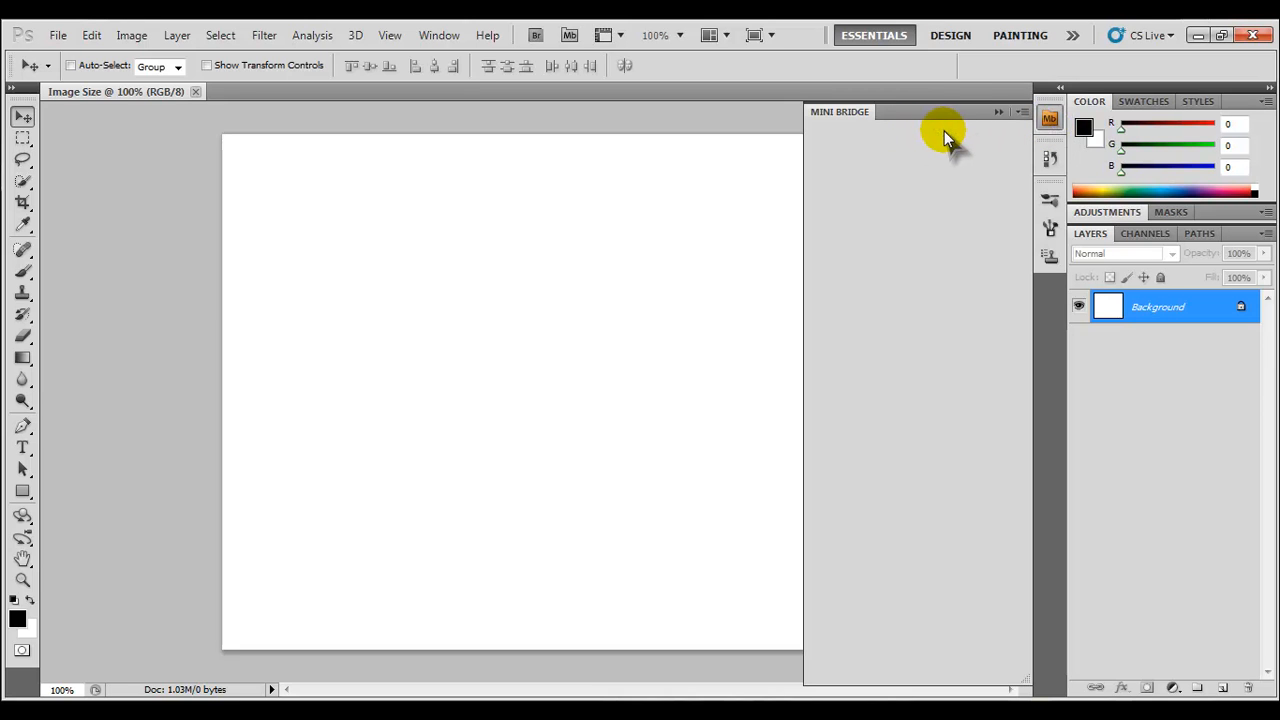
left_click(950, 132)
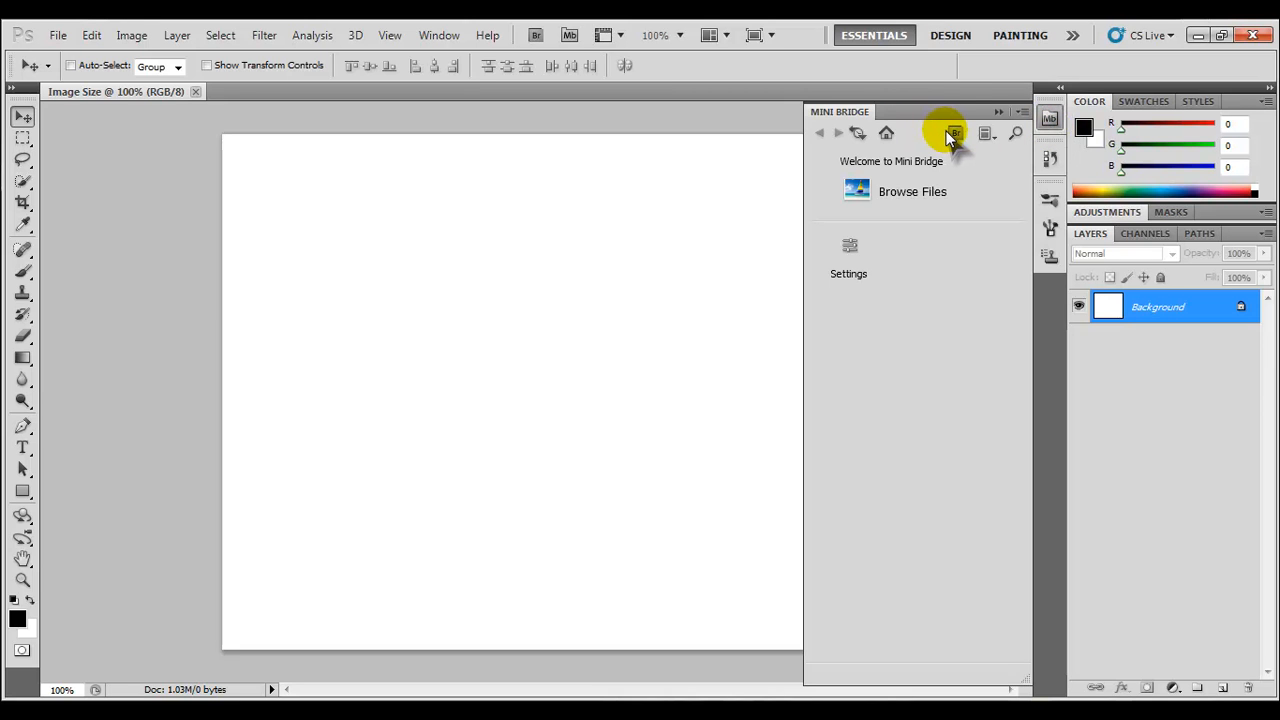
mouse_move(952, 132)
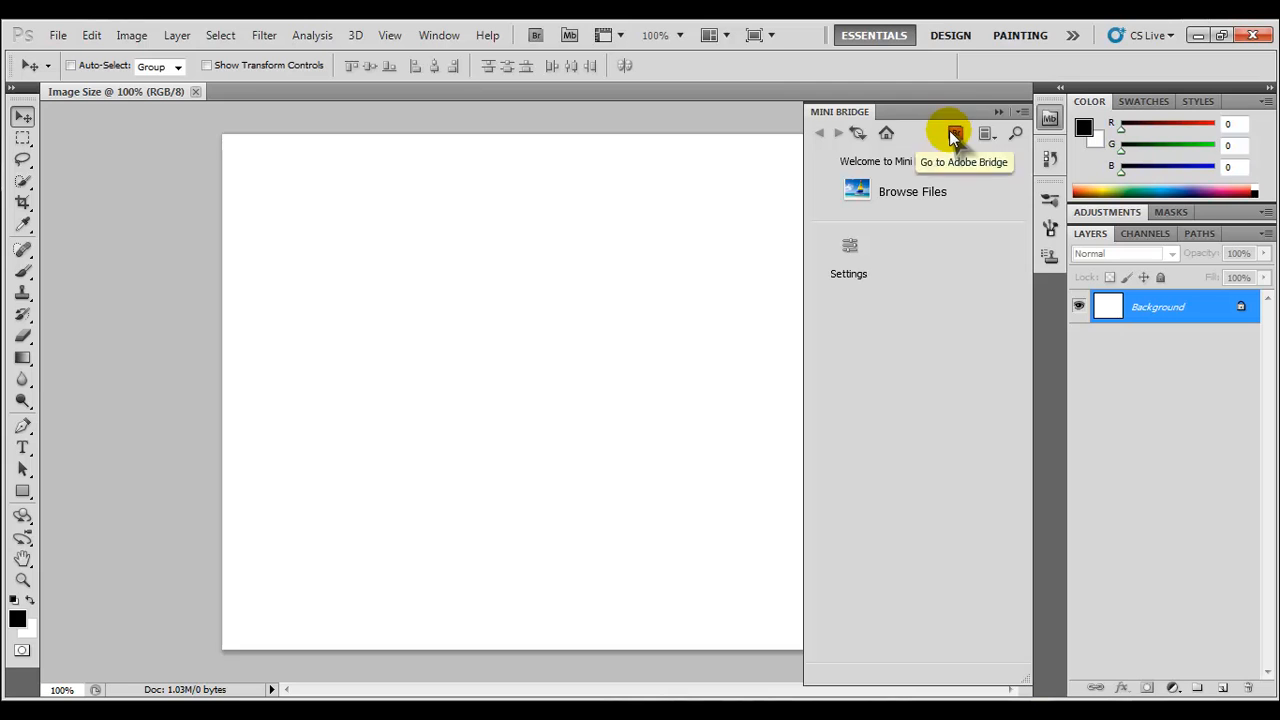
mouse_move(920, 196)
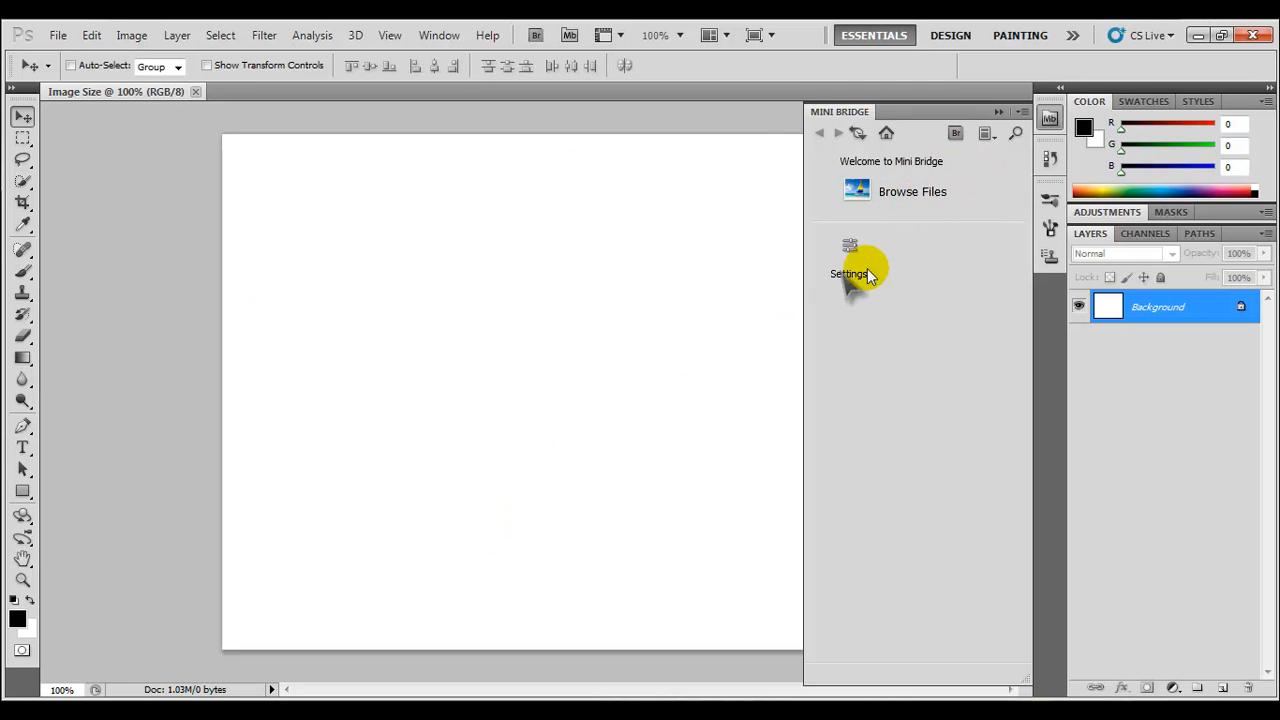
mouse_move(448, 396)
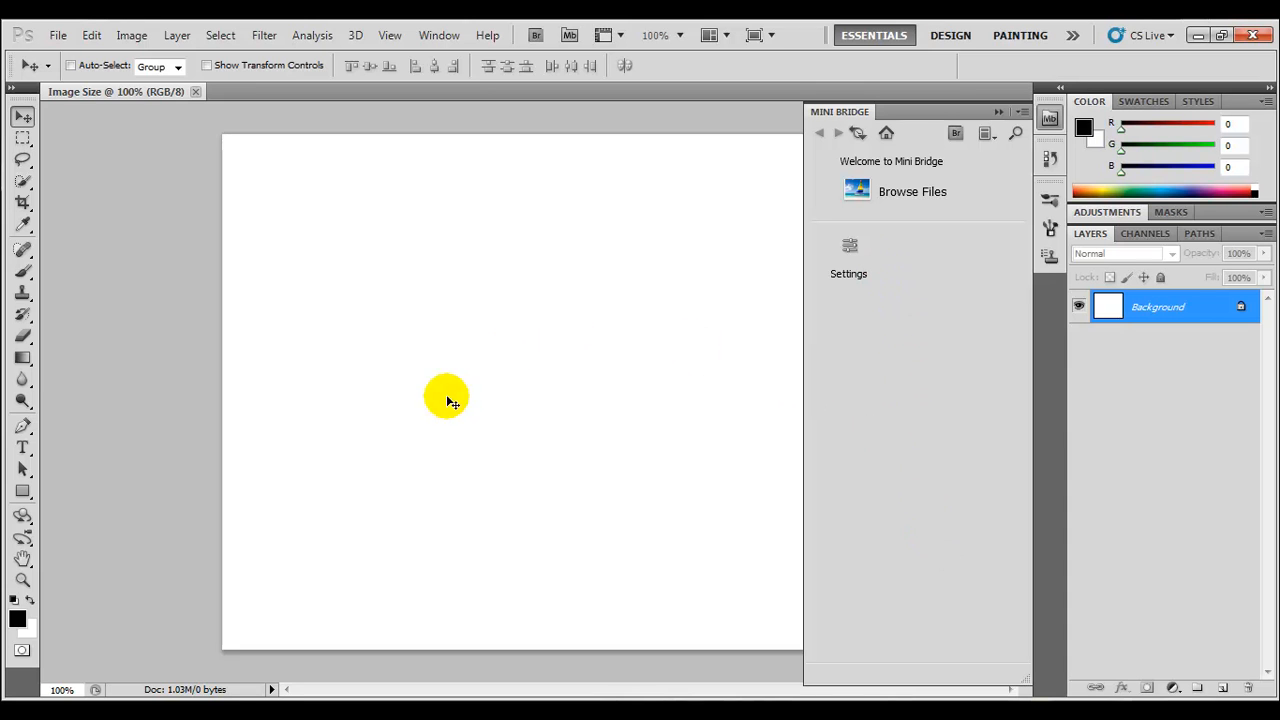
mouse_move(588, 390)
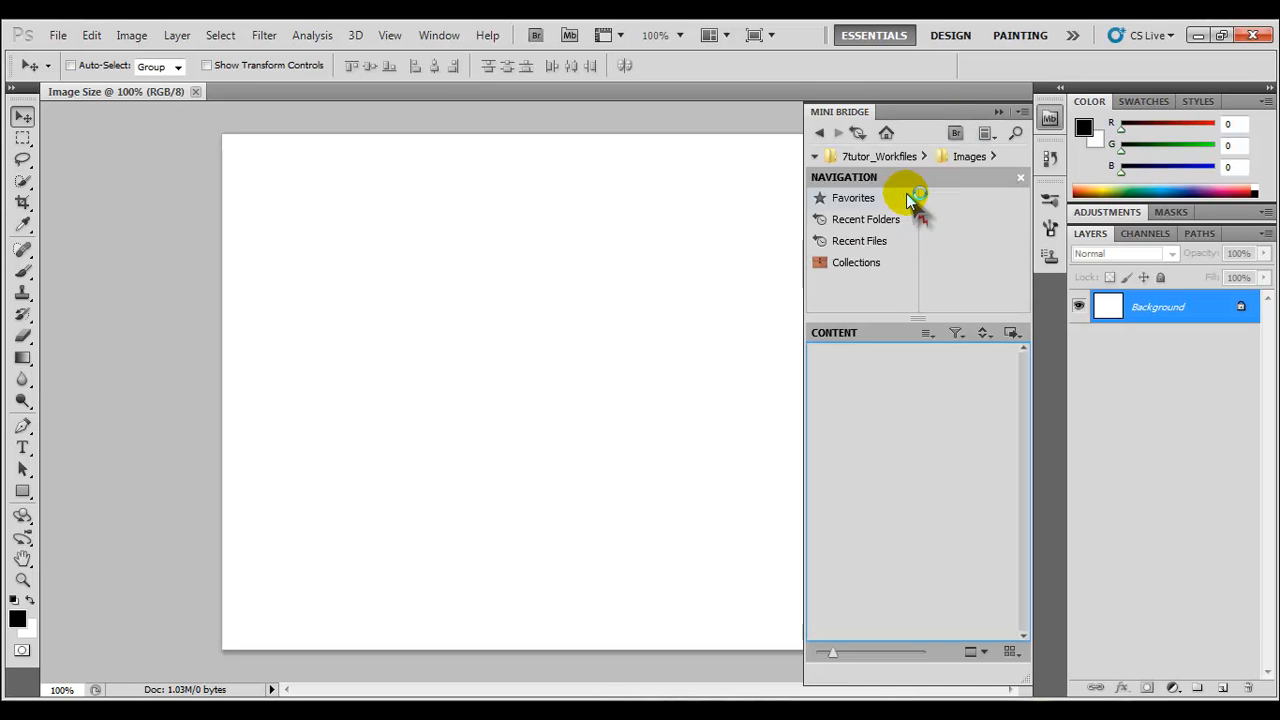
left_click(852, 198)
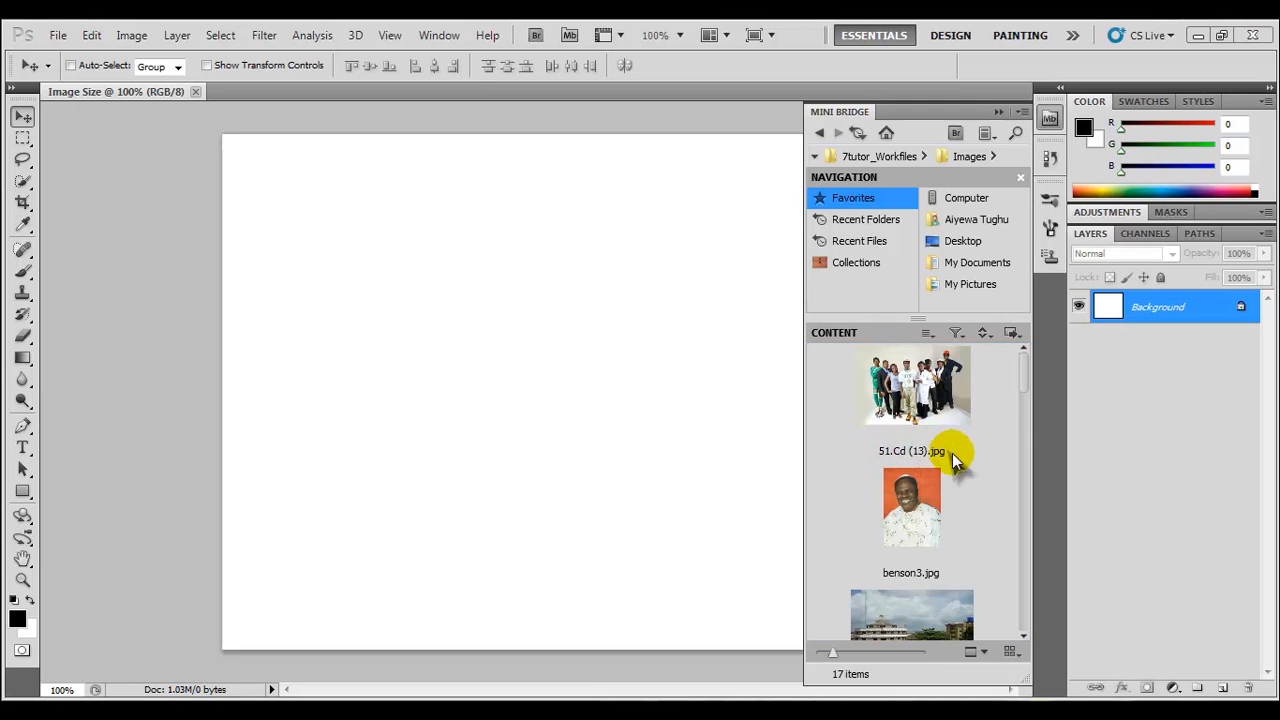
mouse_move(1030, 424)
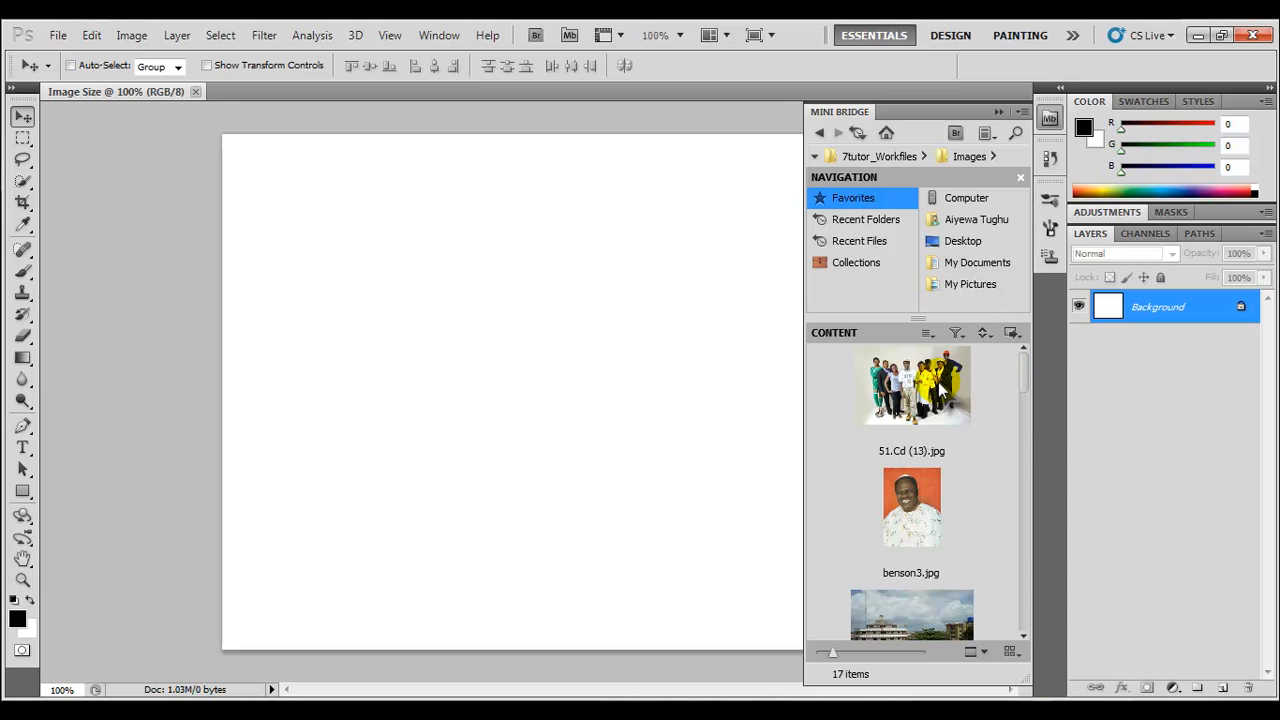
mouse_move(1024, 644)
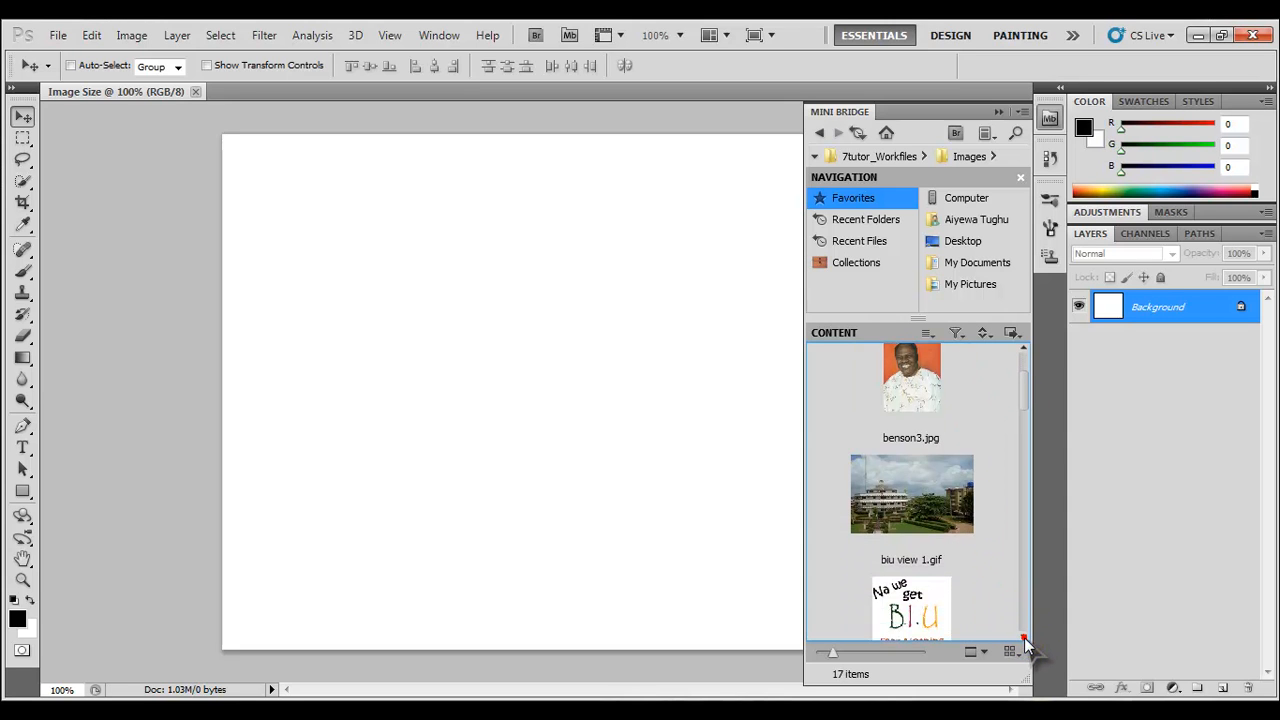
scroll("down", 3)
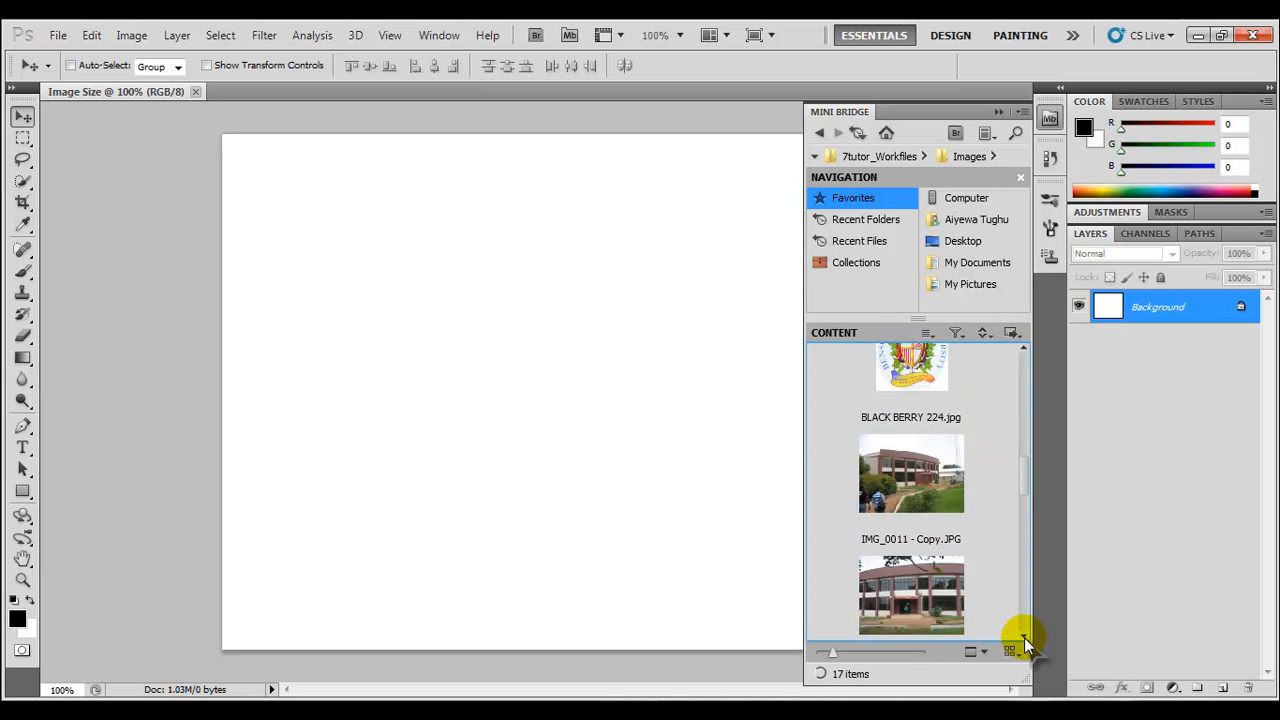
scroll("down", 3)
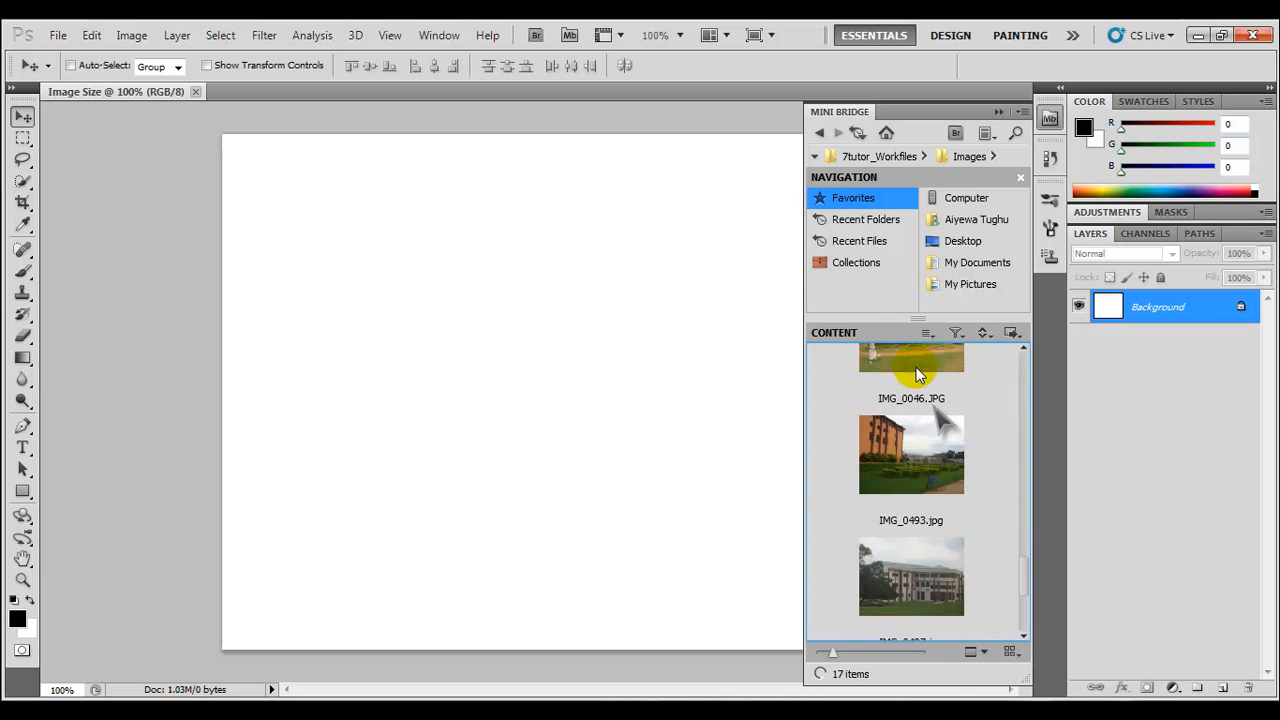
scroll("up", 3)
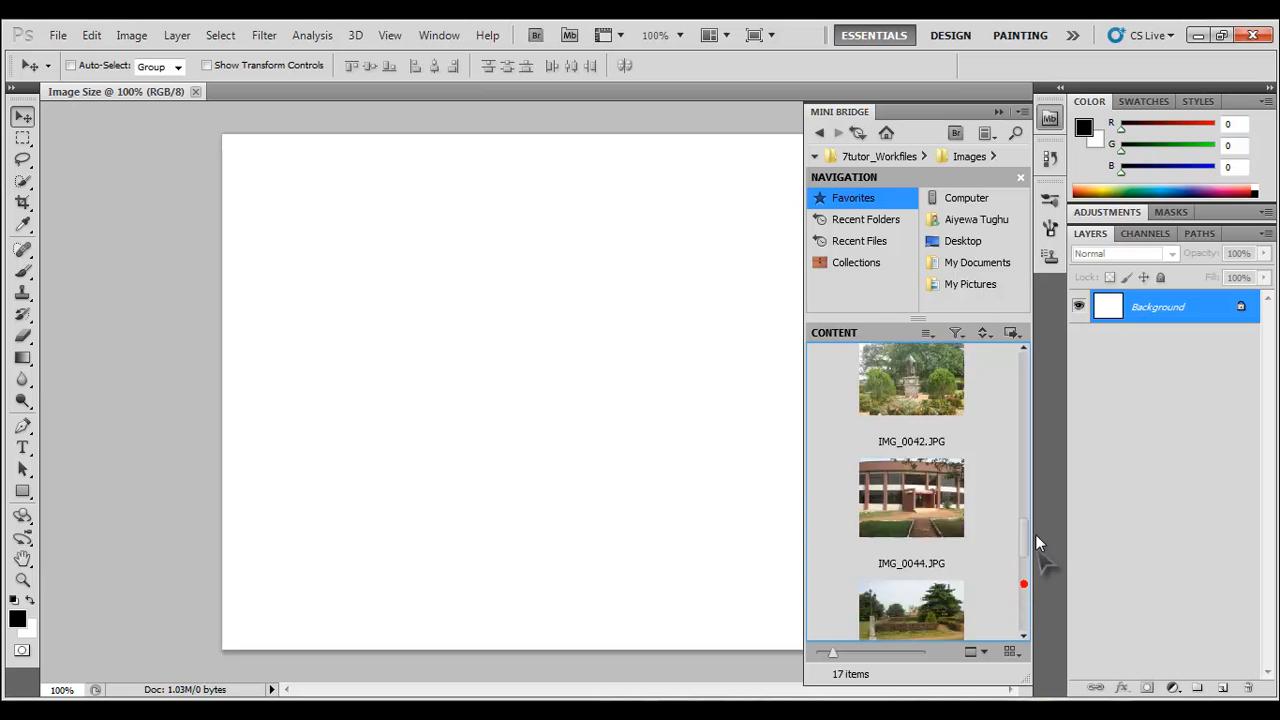
scroll("down", 3)
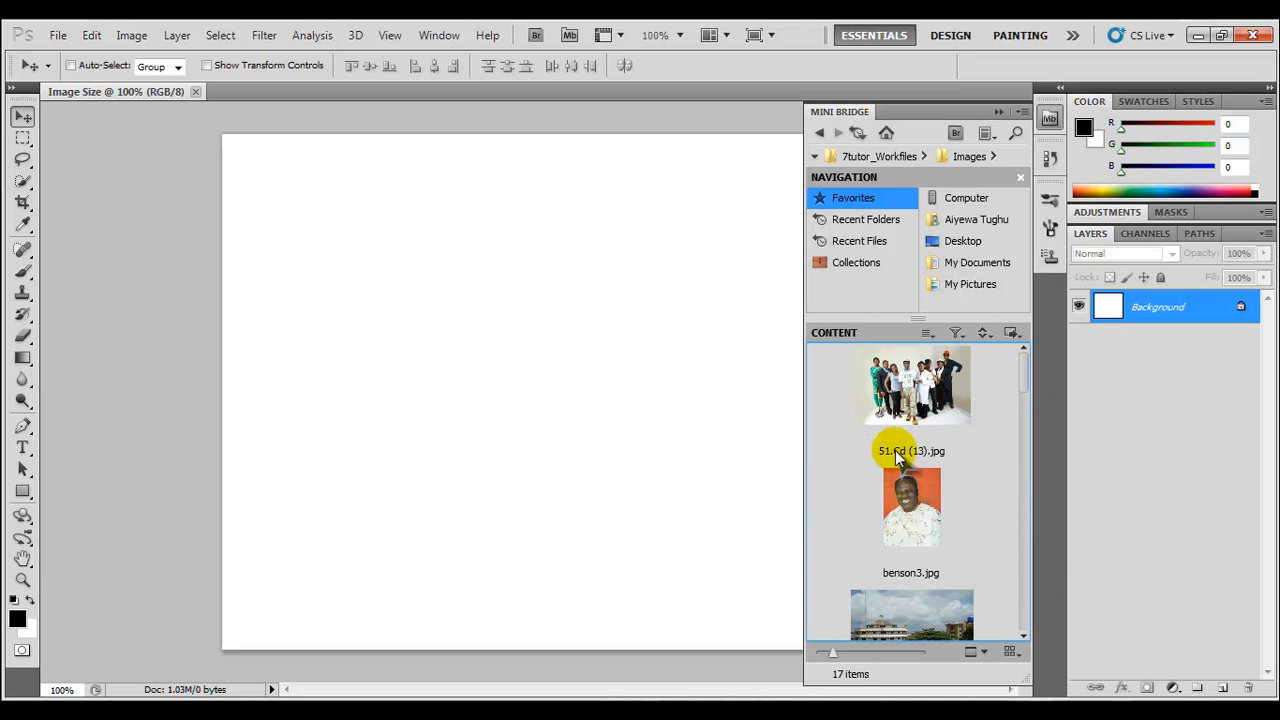
Drag 51.Cd (13).jpg from Mini Bridge onto the canvas and confirm Place
left_click(912, 388)
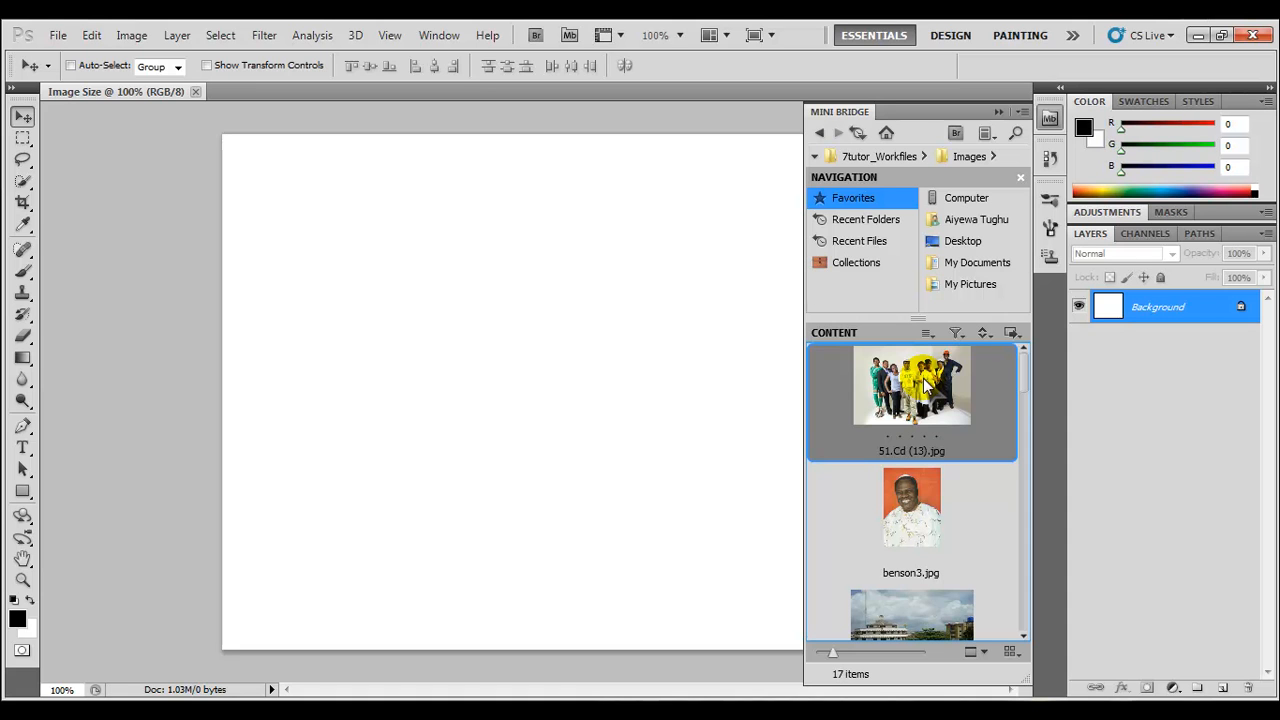
left_click_drag(912, 384, 570, 360)
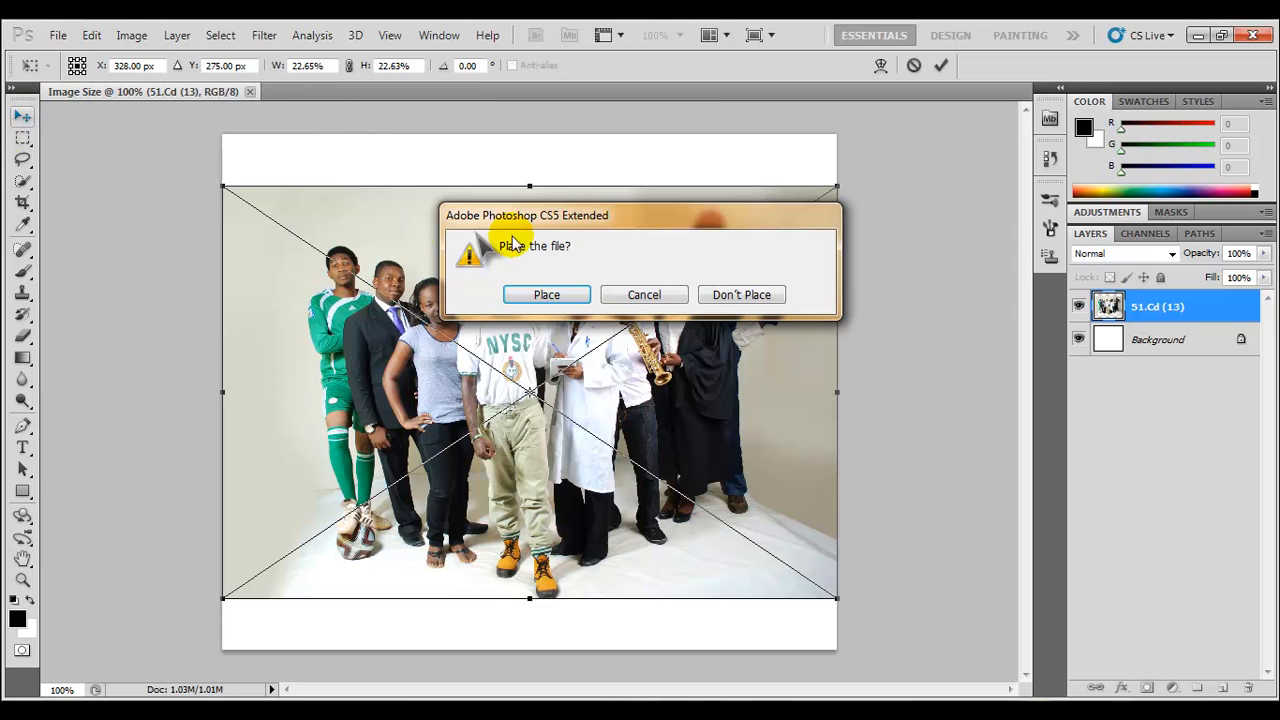
left_click(546, 294)
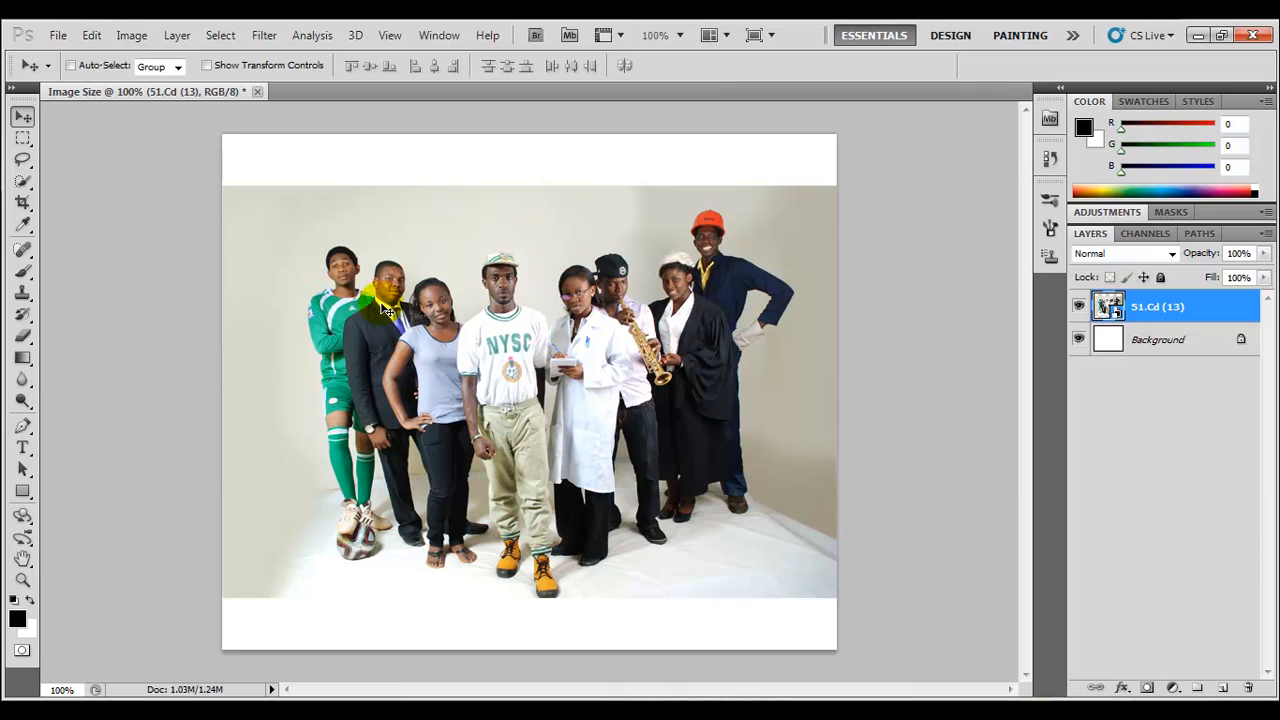
mouse_move(830, 396)
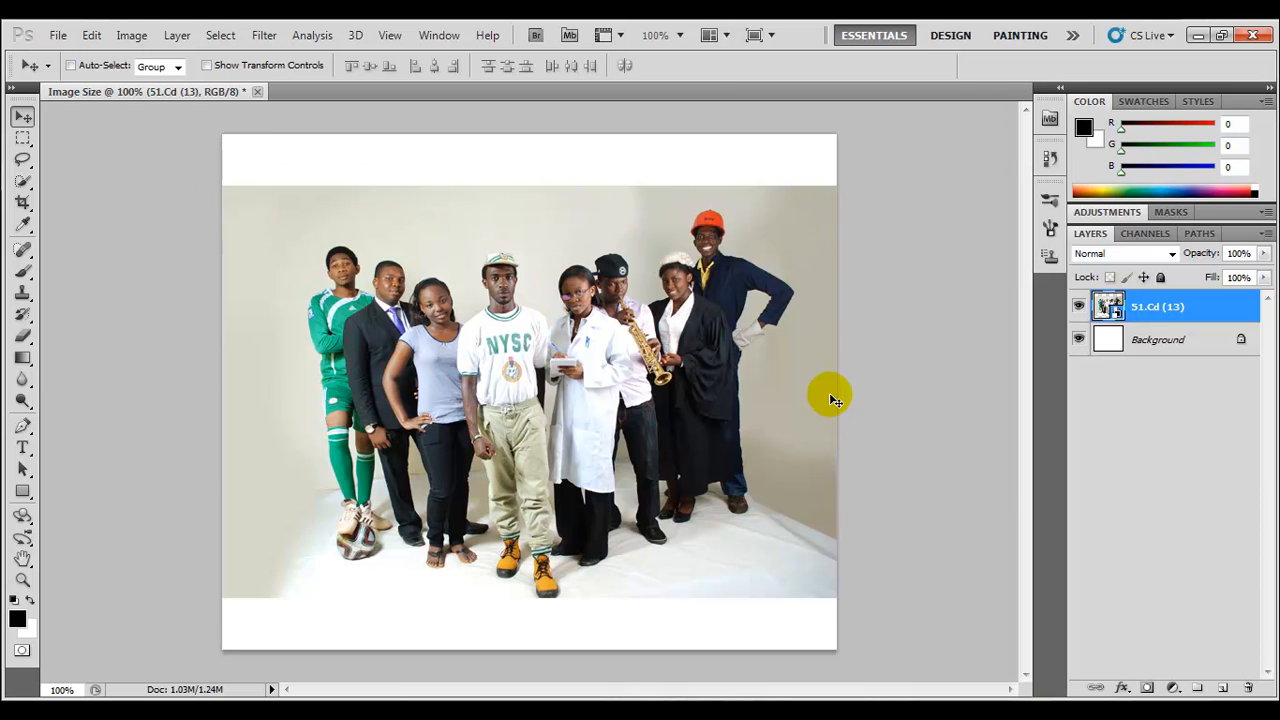
mouse_move(808, 156)
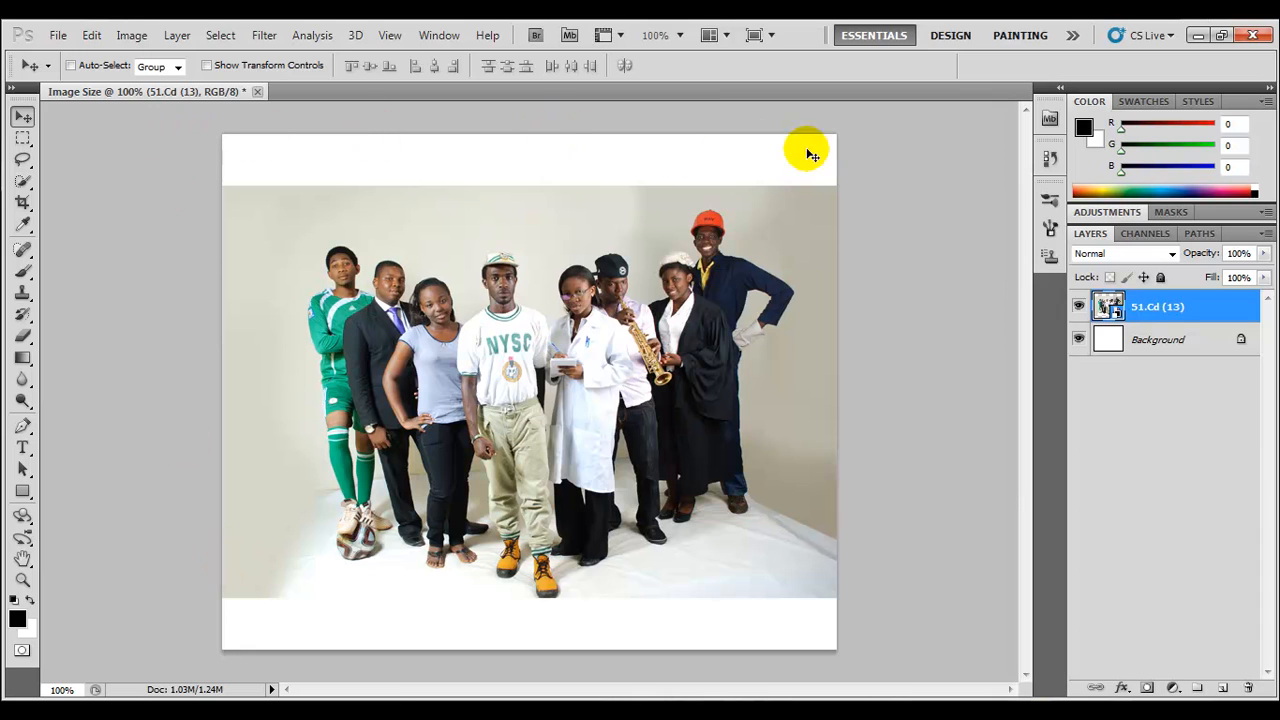
mouse_move(140, 164)
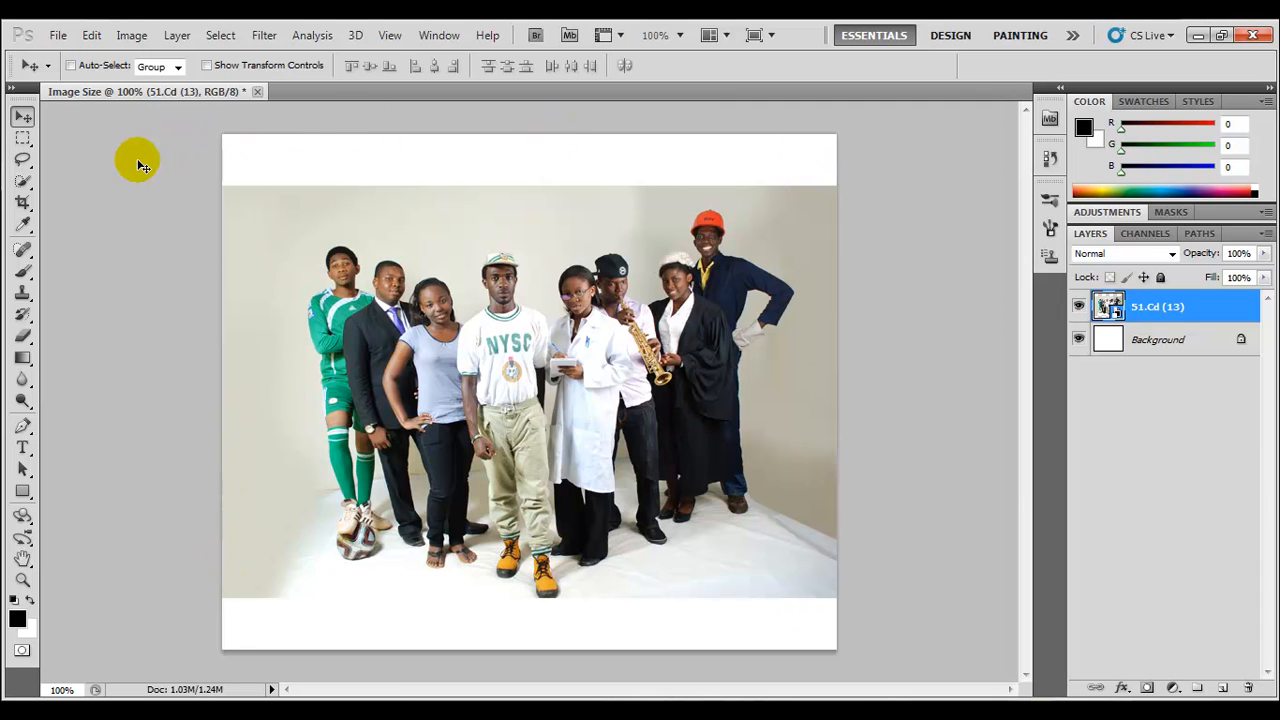
mouse_move(958, 422)
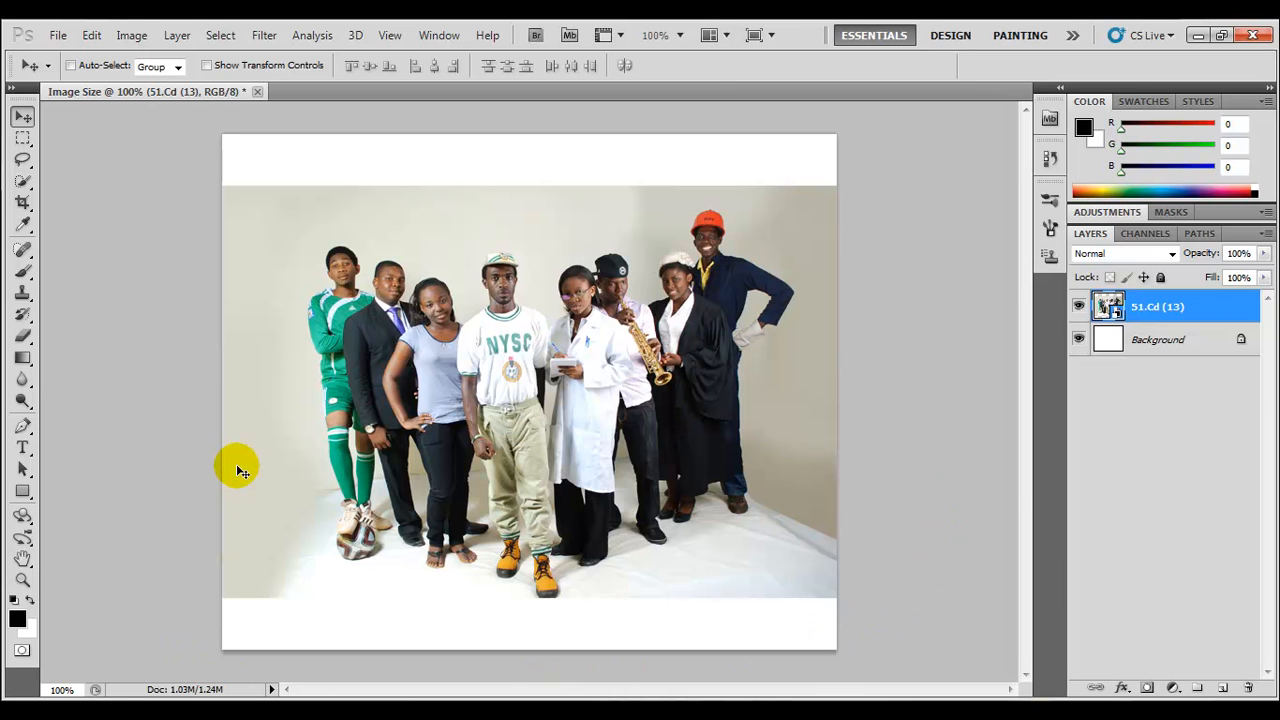
mouse_move(238, 400)
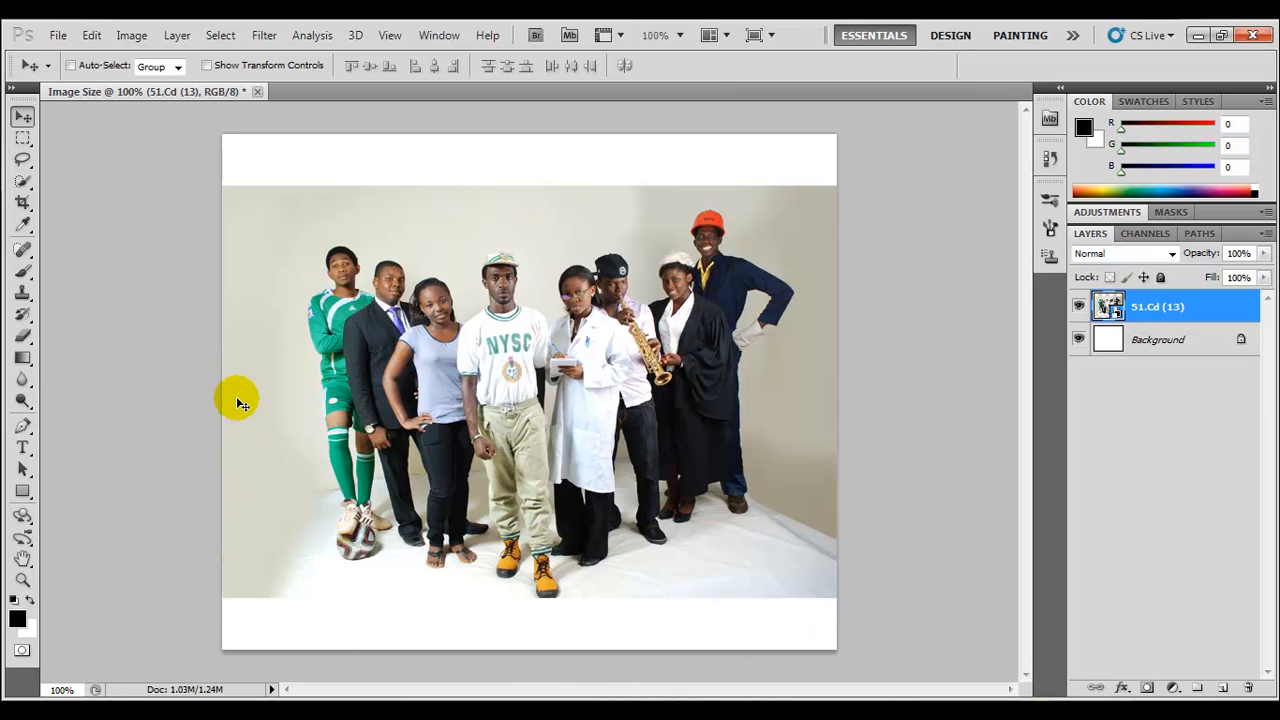
mouse_move(496, 198)
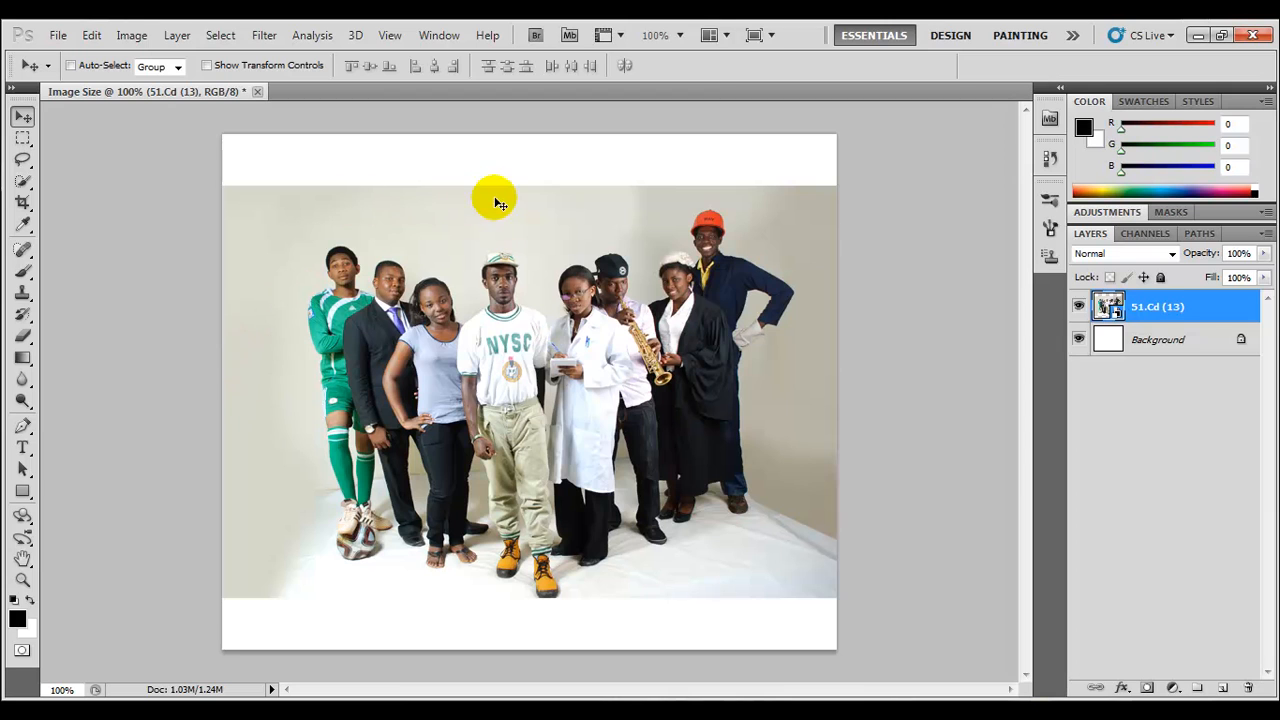
mouse_move(308, 192)
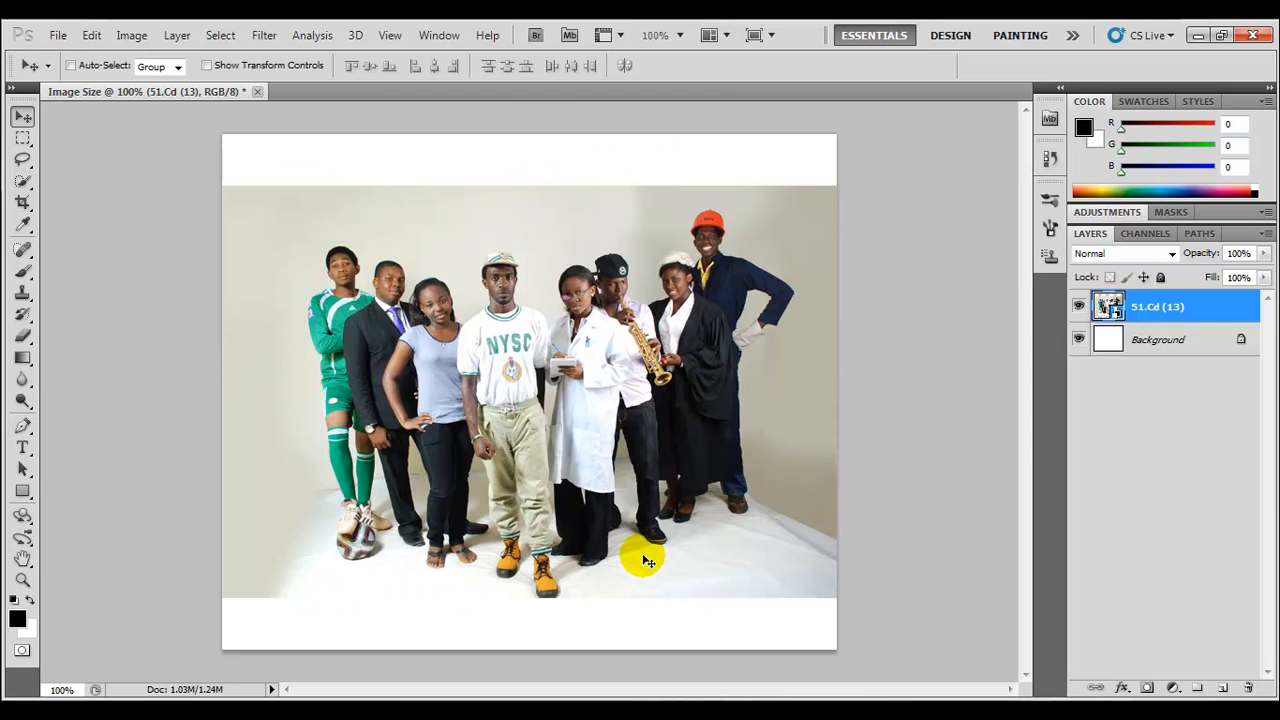
mouse_move(450, 310)
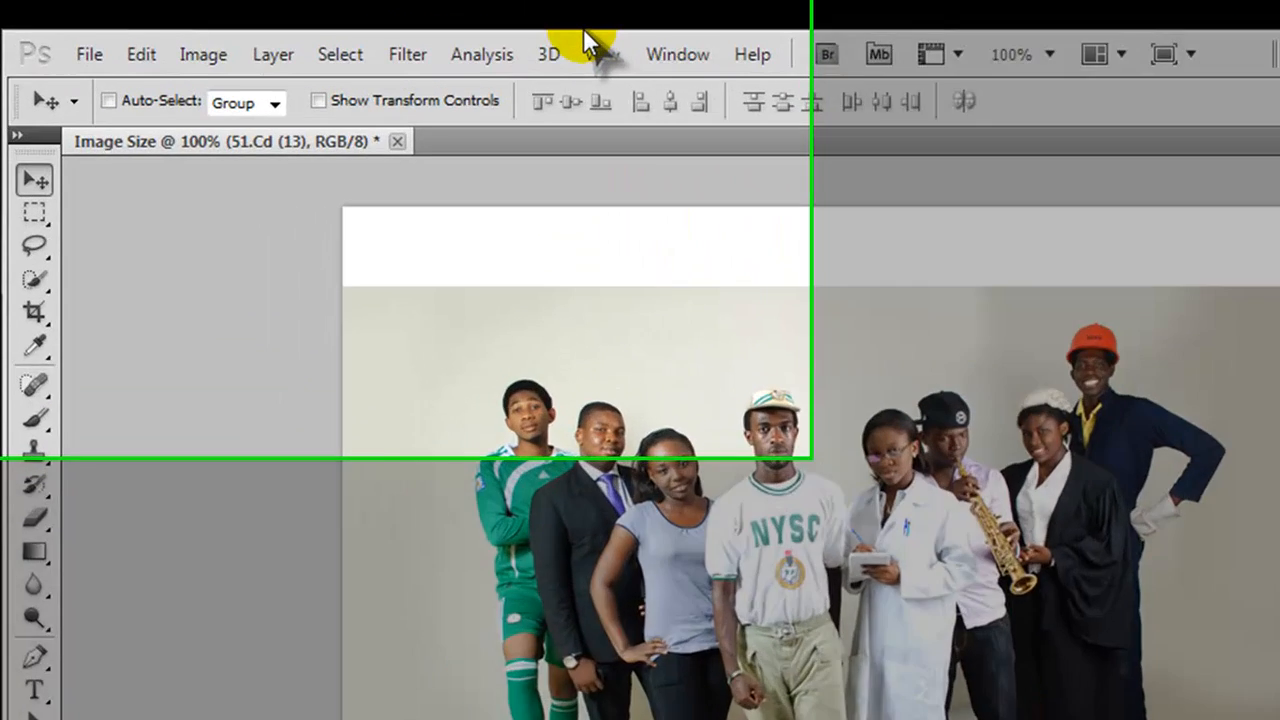
Bring up the Image Size dialog from the Image menu for the group photo
left_click(204, 54)
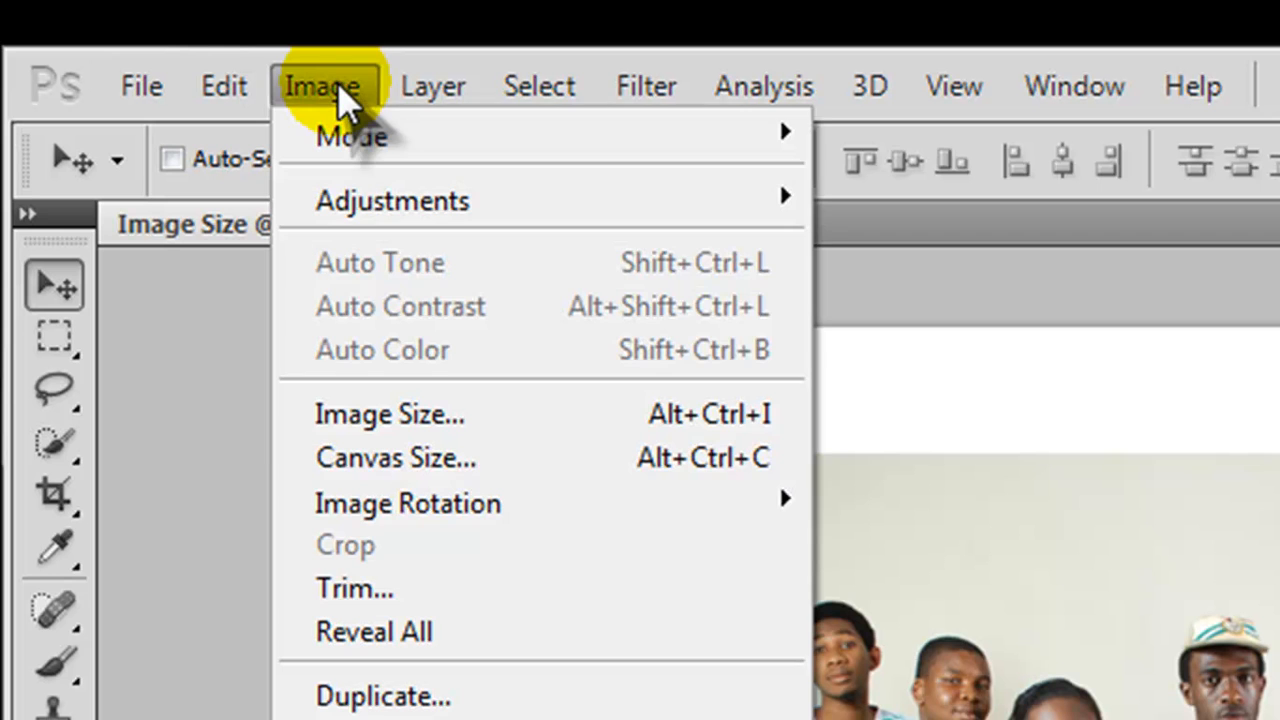
mouse_move(410, 414)
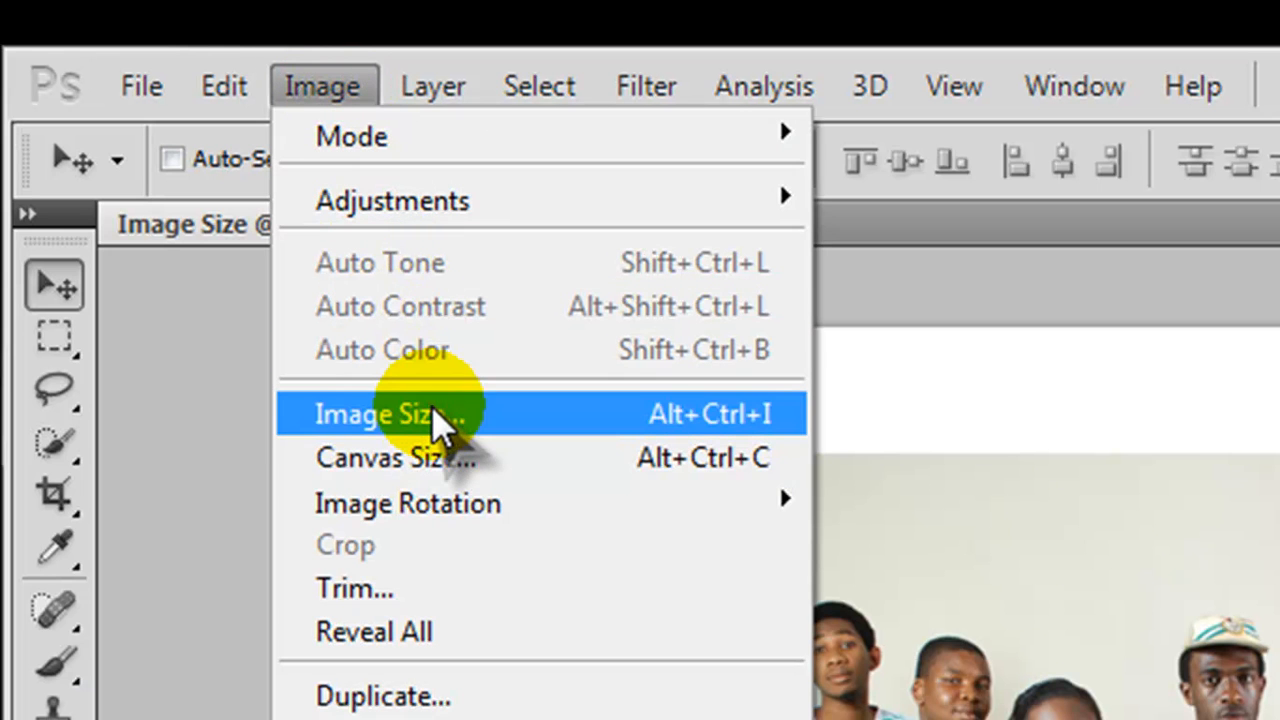
mouse_move(390, 430)
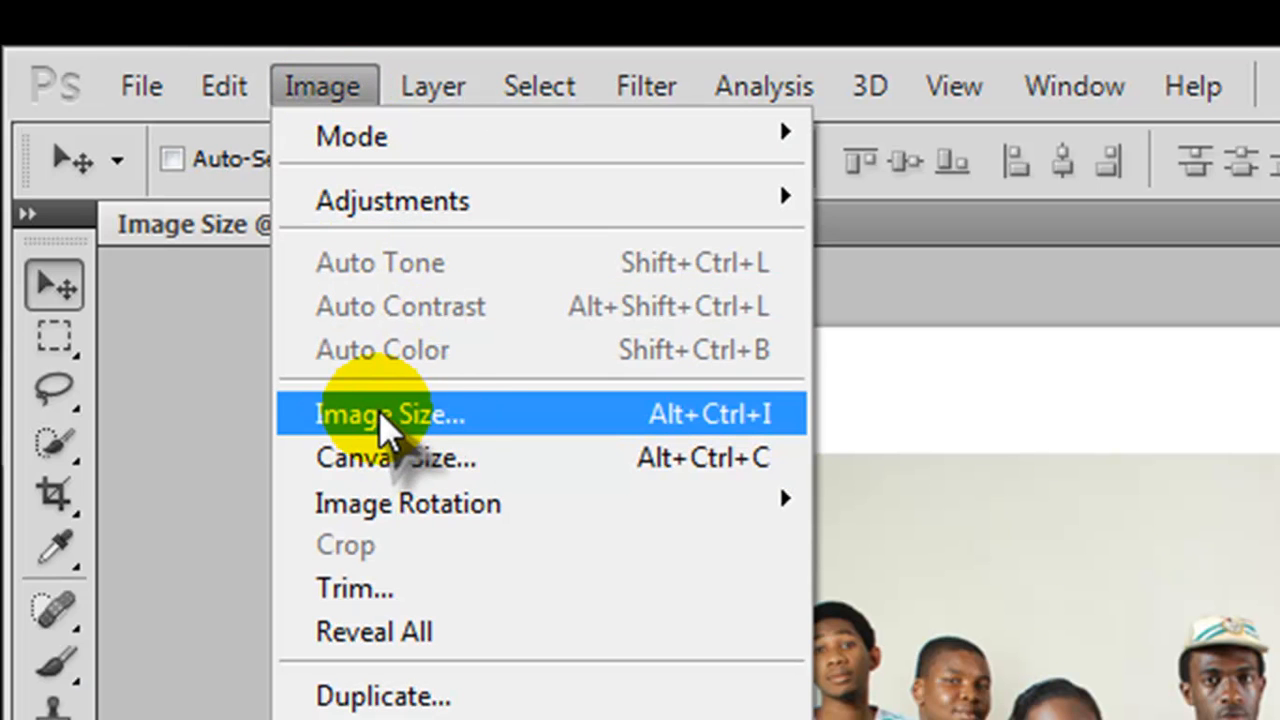
mouse_move(590, 440)
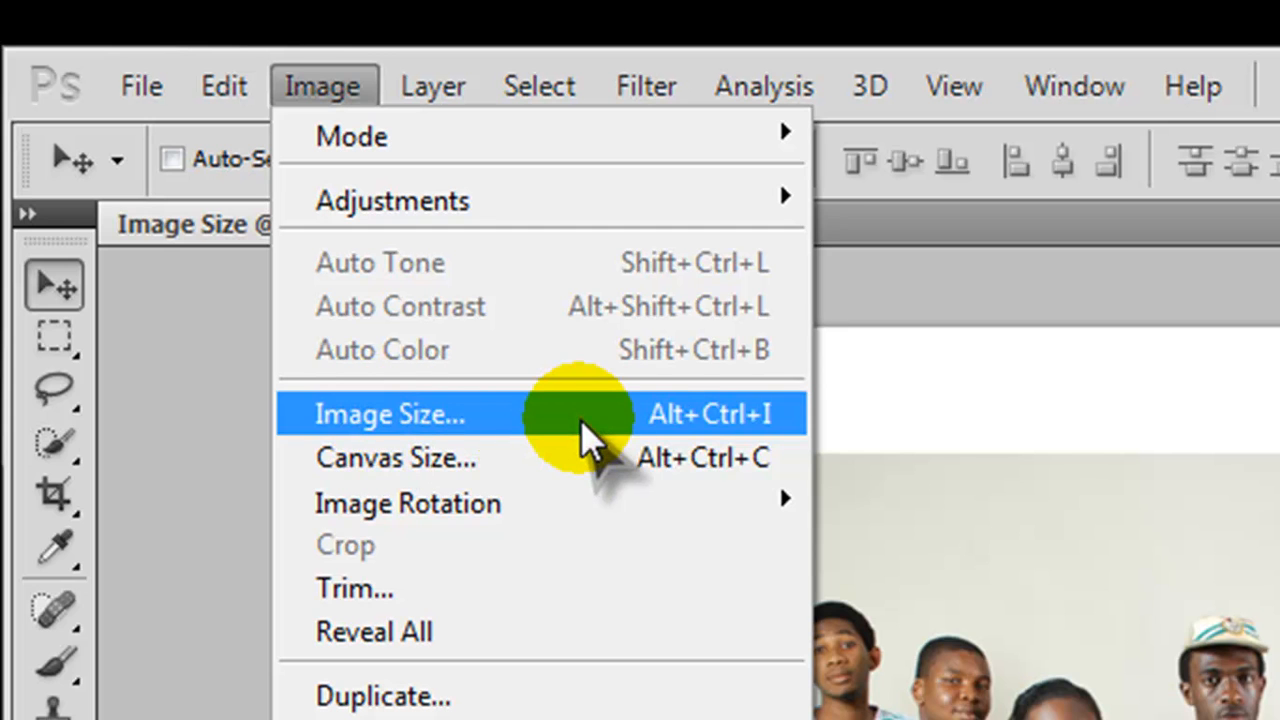
mouse_move(720, 440)
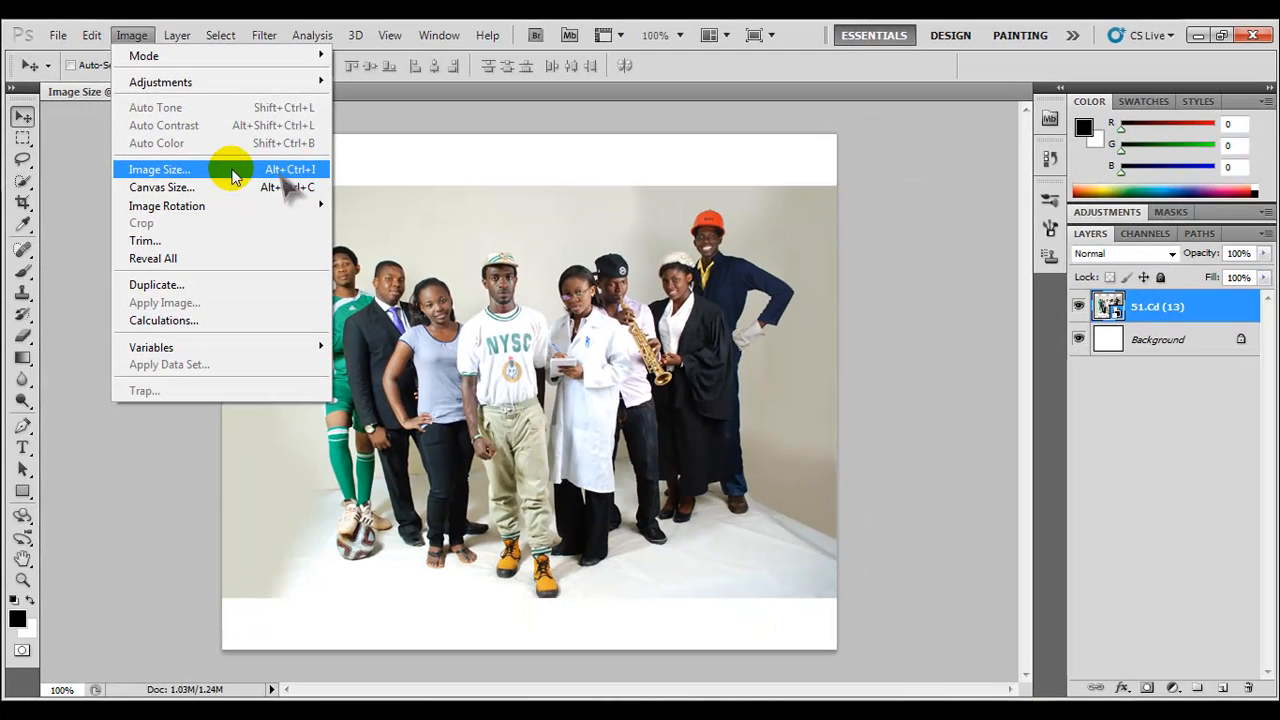
left_click(160, 168)
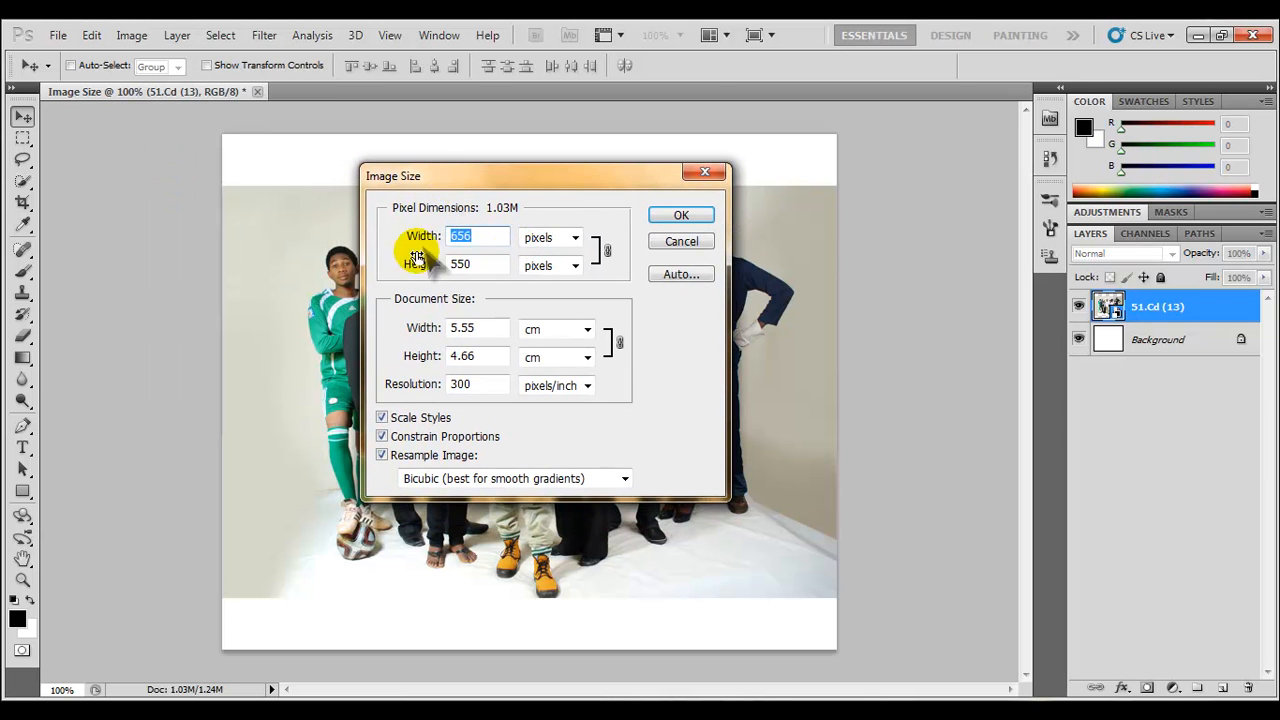
mouse_move(500, 372)
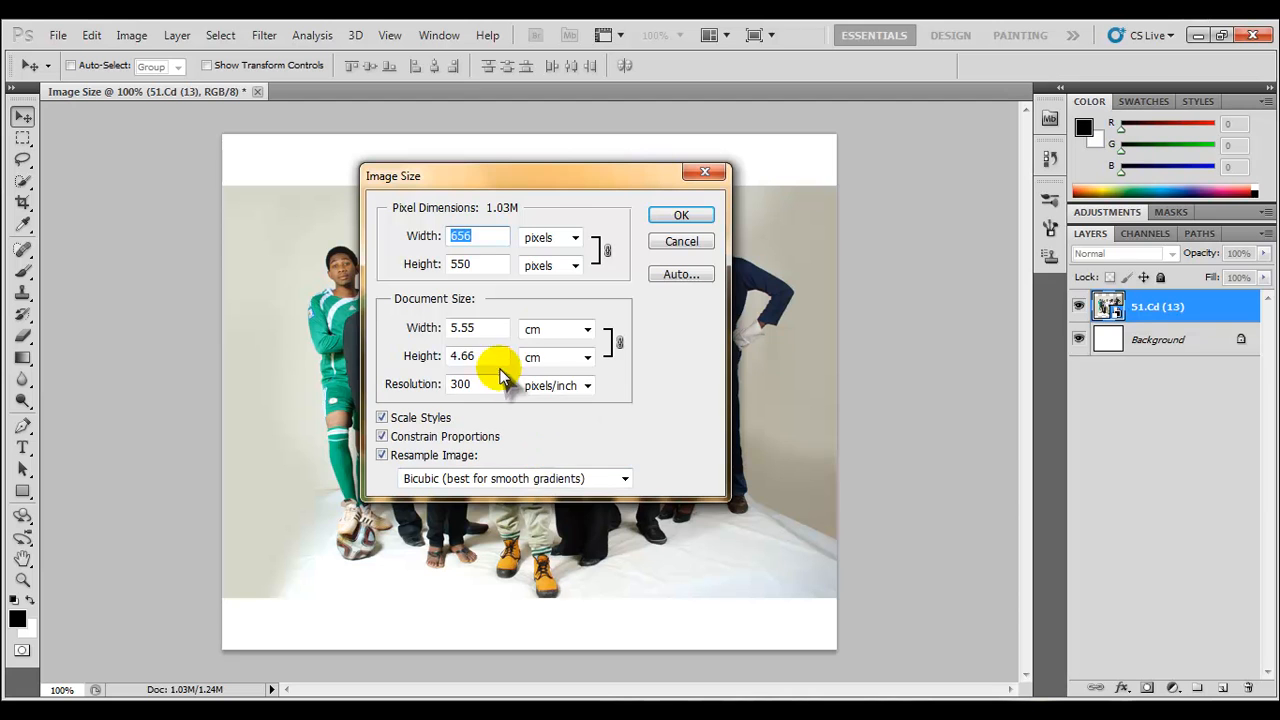
mouse_move(484, 216)
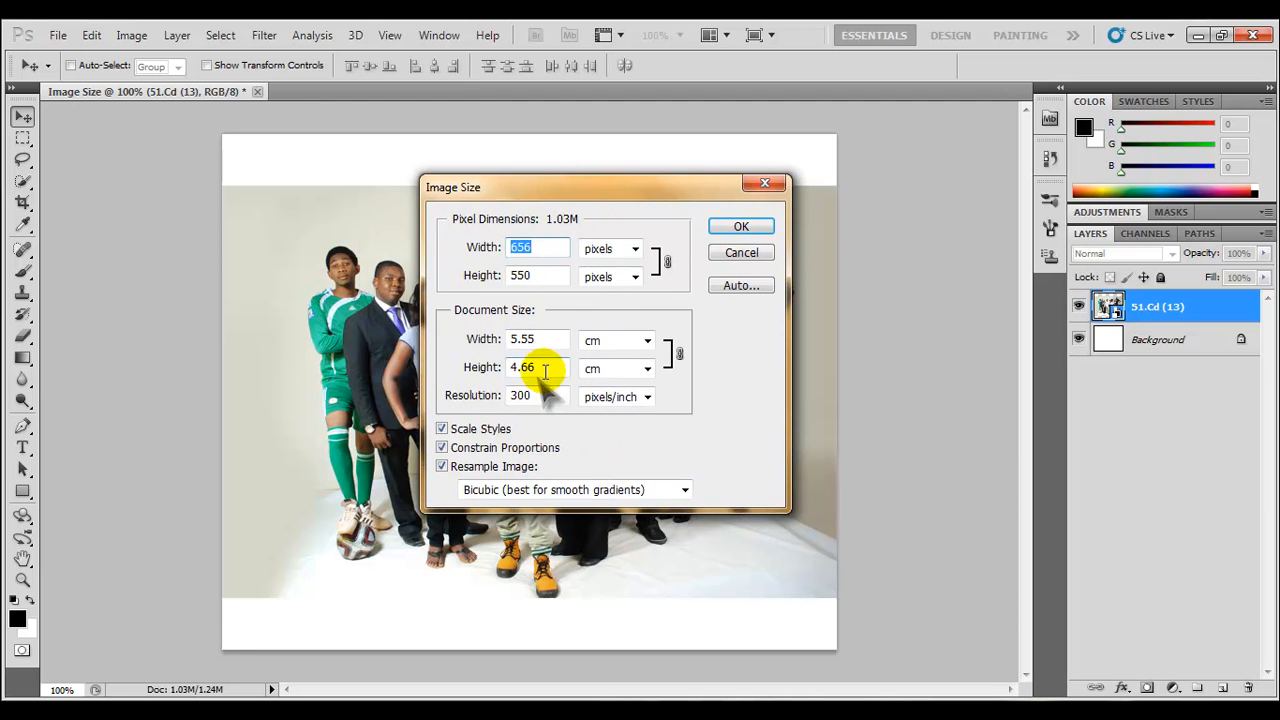
mouse_move(310, 436)
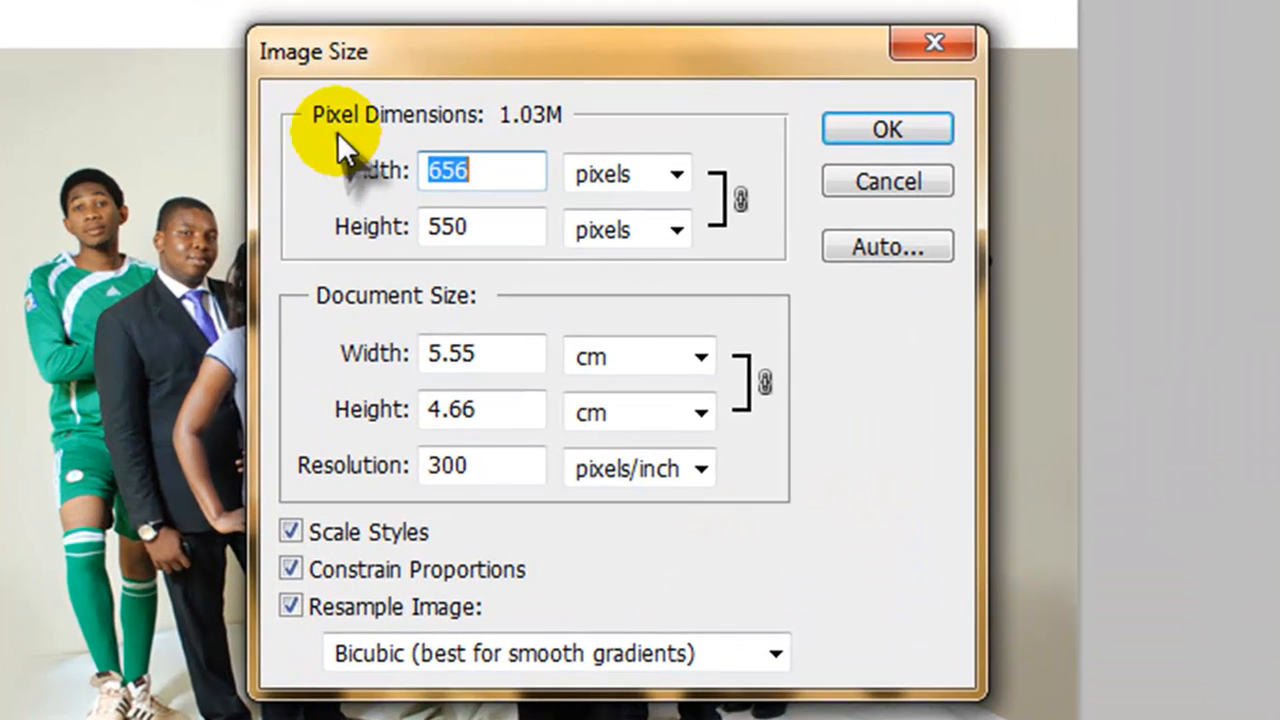
mouse_move(424, 136)
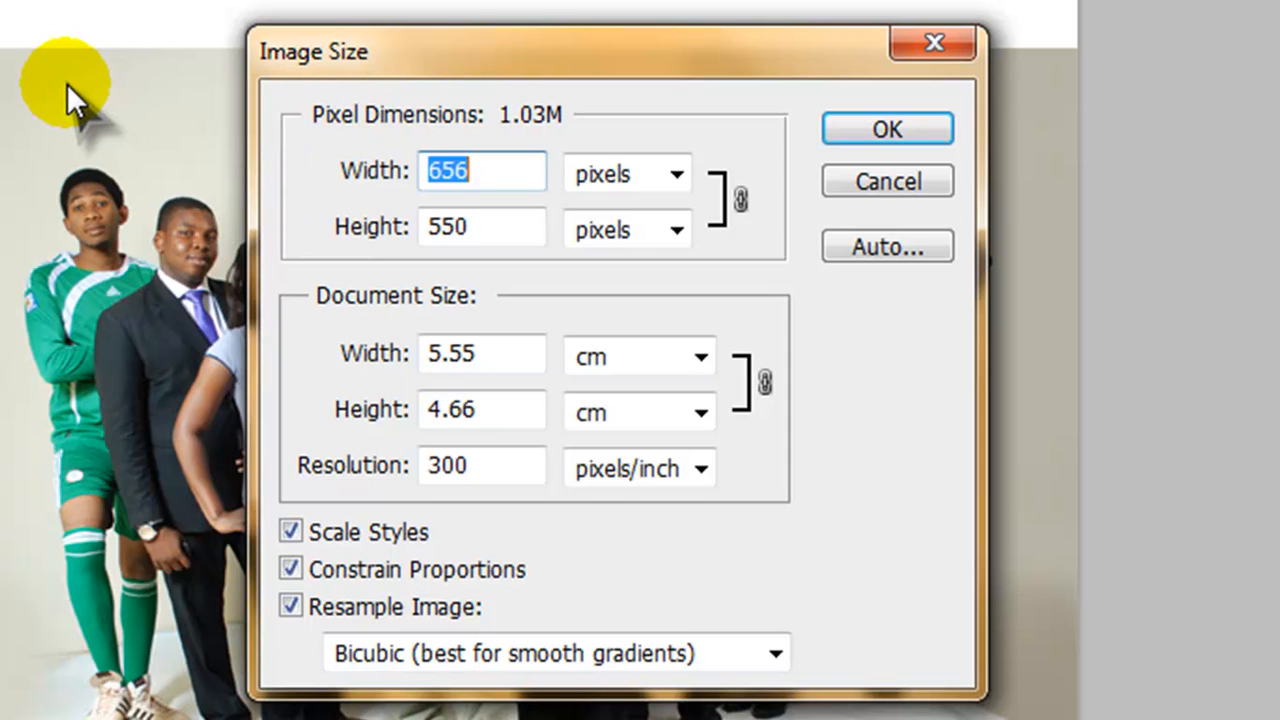
mouse_move(396, 144)
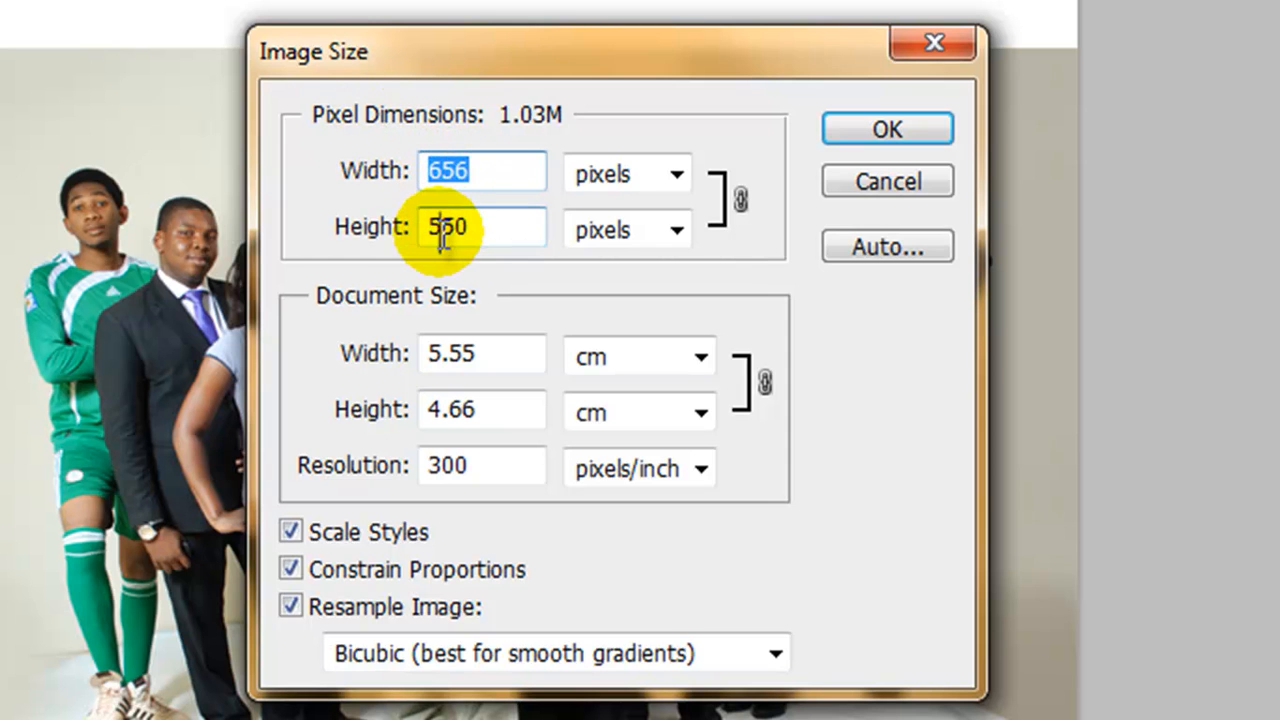
mouse_move(500, 300)
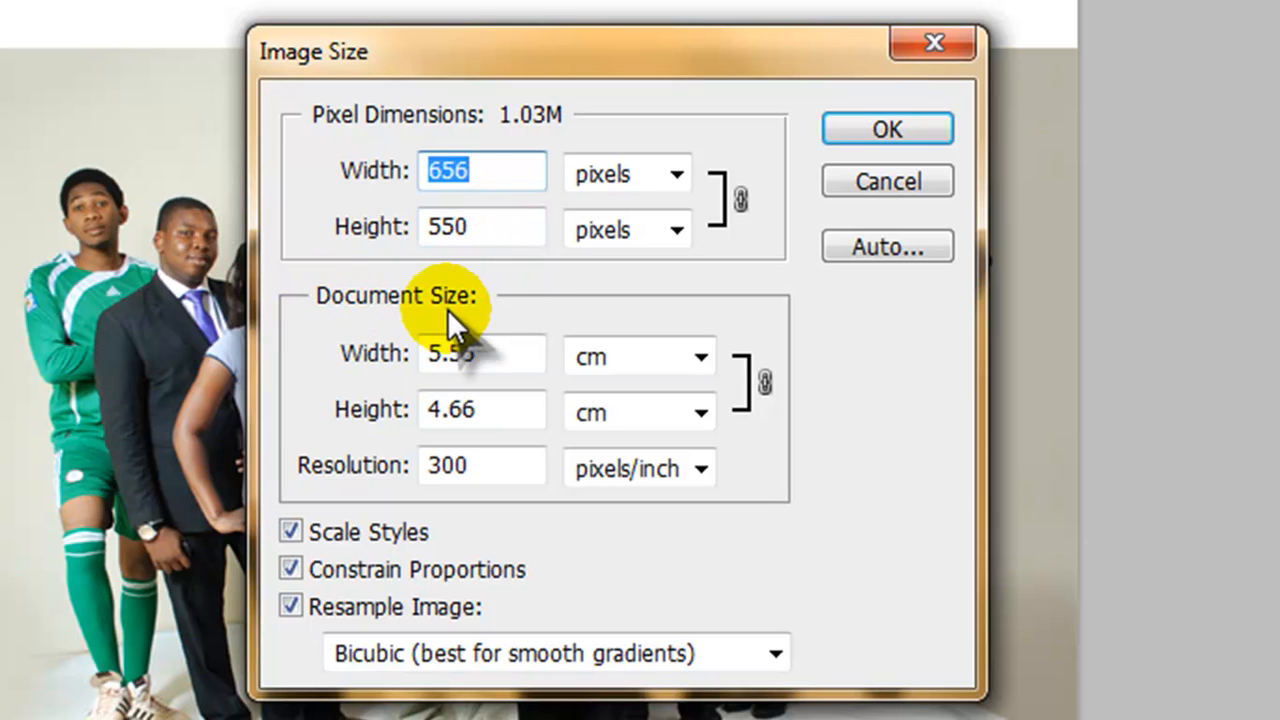
mouse_move(500, 384)
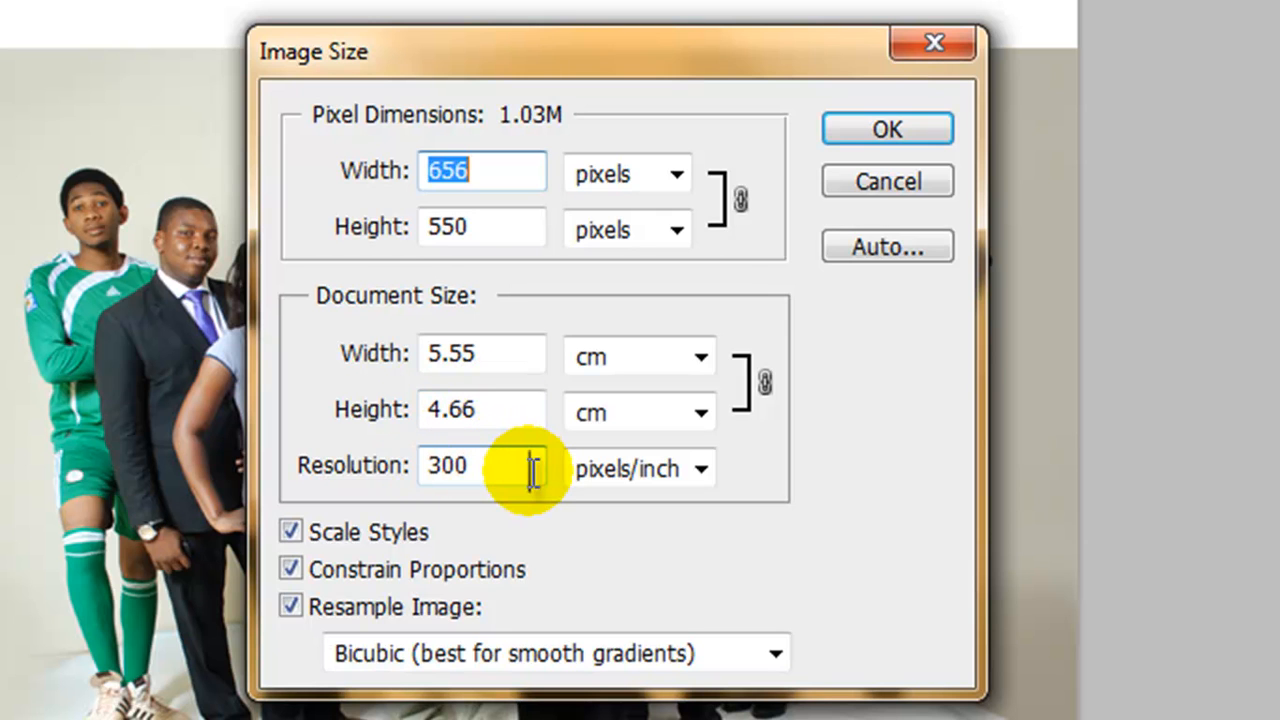
mouse_move(530, 468)
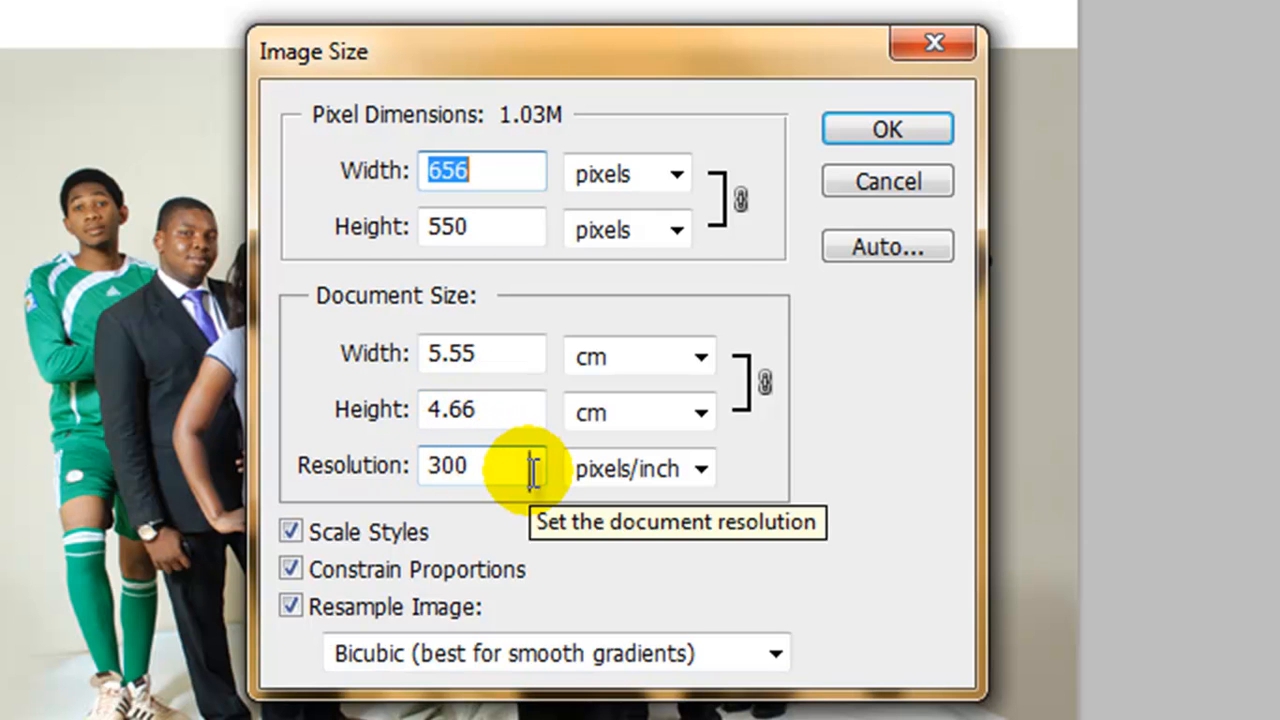
mouse_move(396, 620)
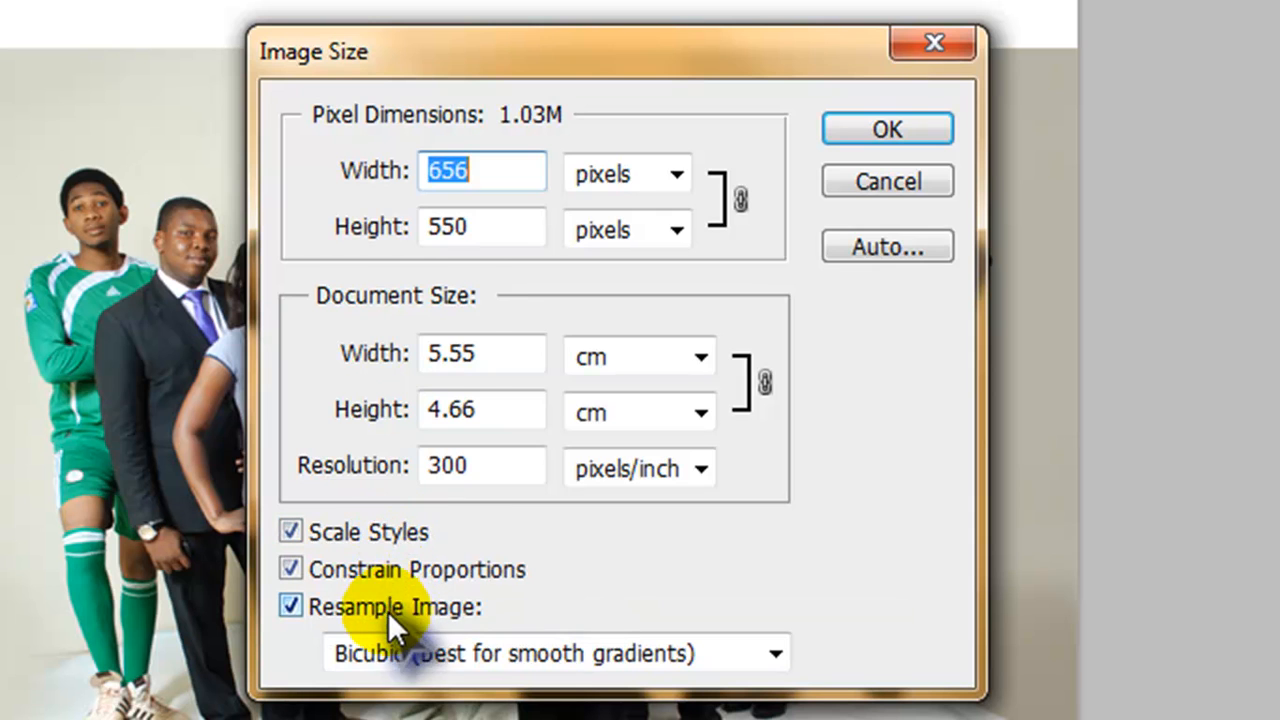
mouse_move(490, 170)
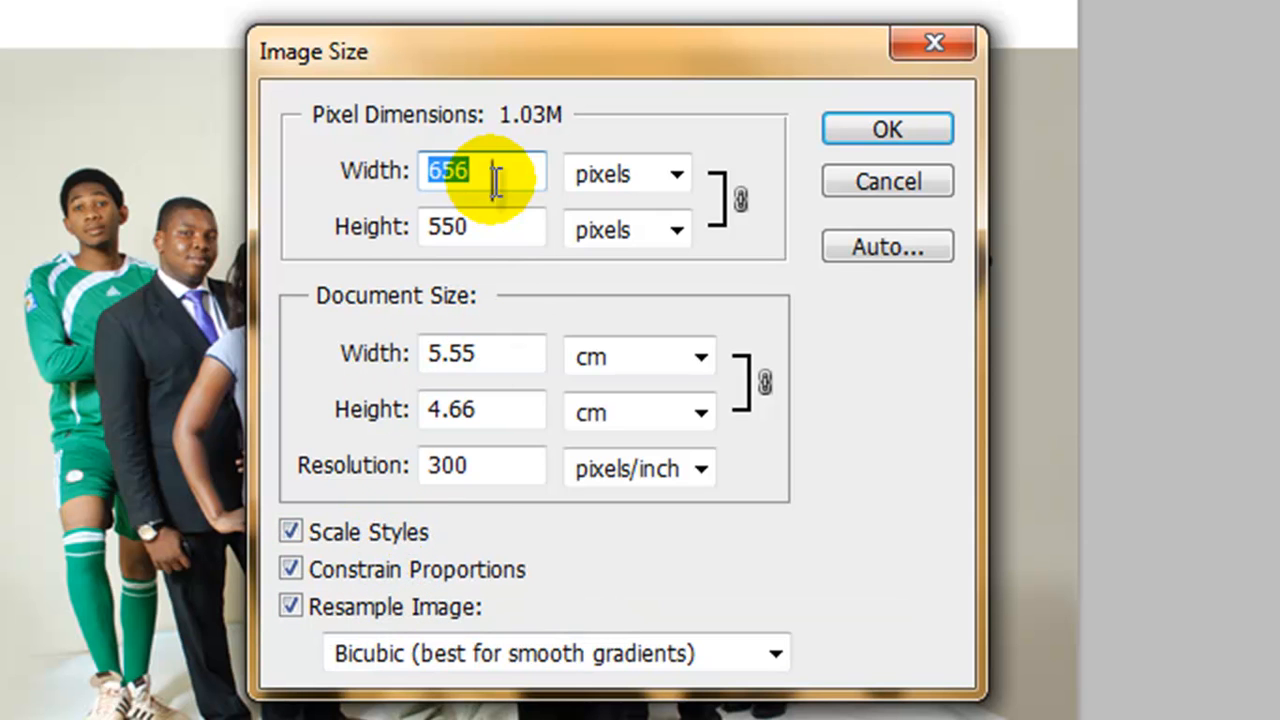
mouse_move(678, 172)
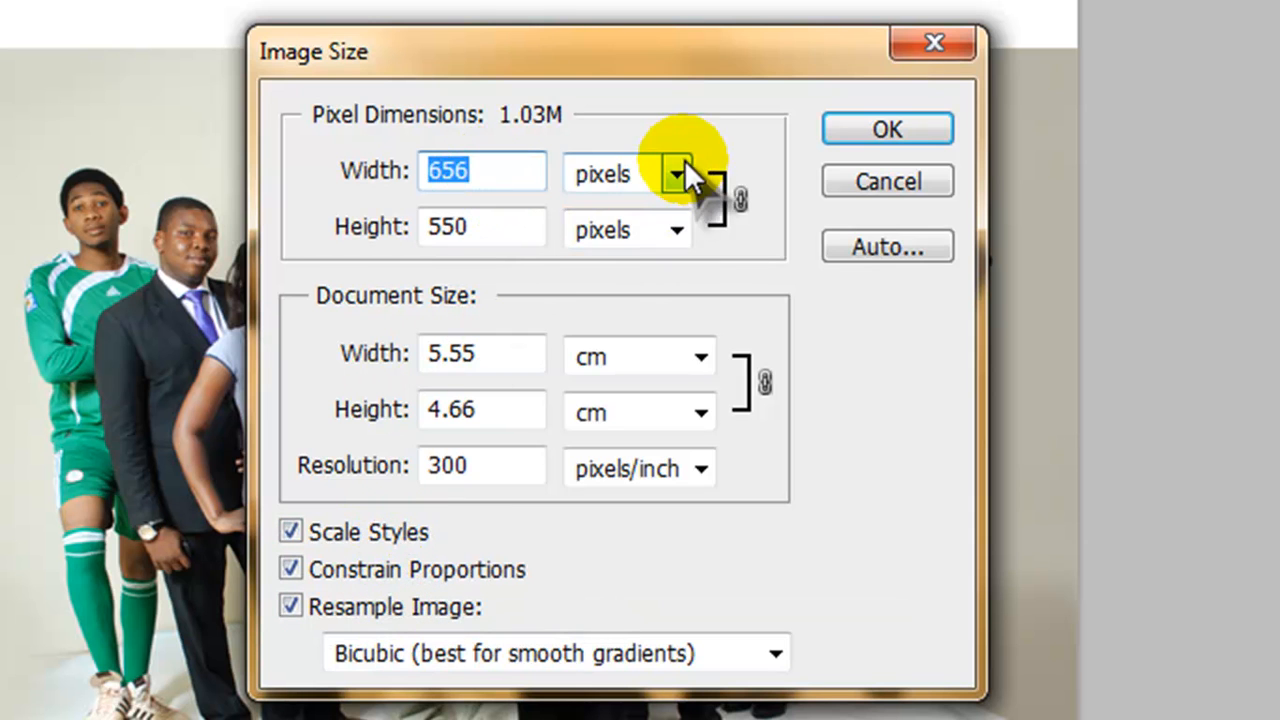
mouse_move(710, 240)
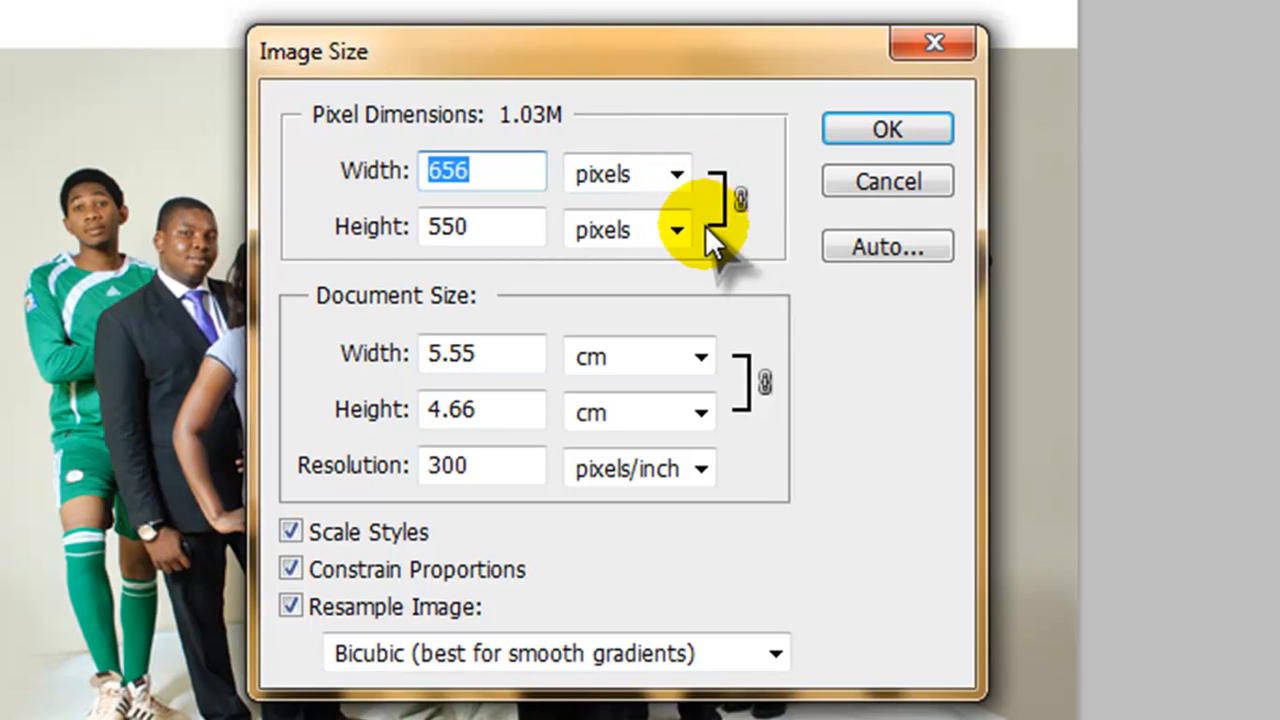
mouse_move(740, 200)
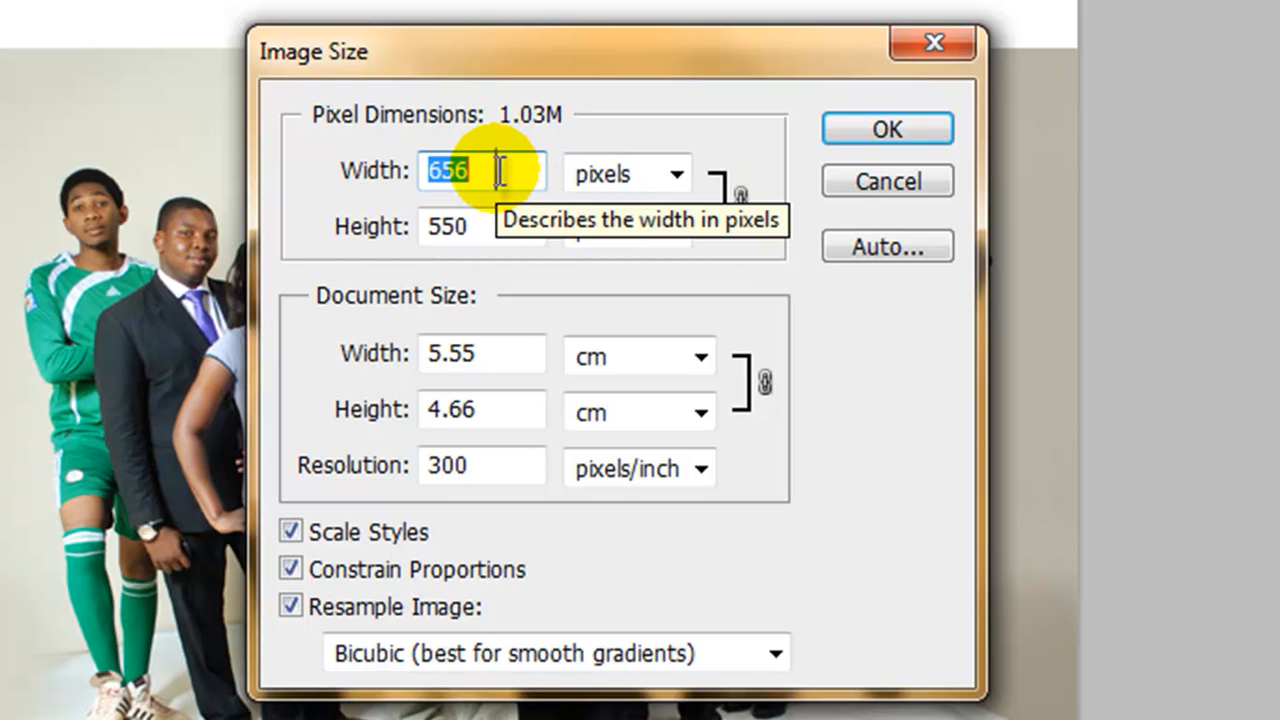
Enter a pixel width of 300, letting height follow to 252 with proportions constrained
type("300")
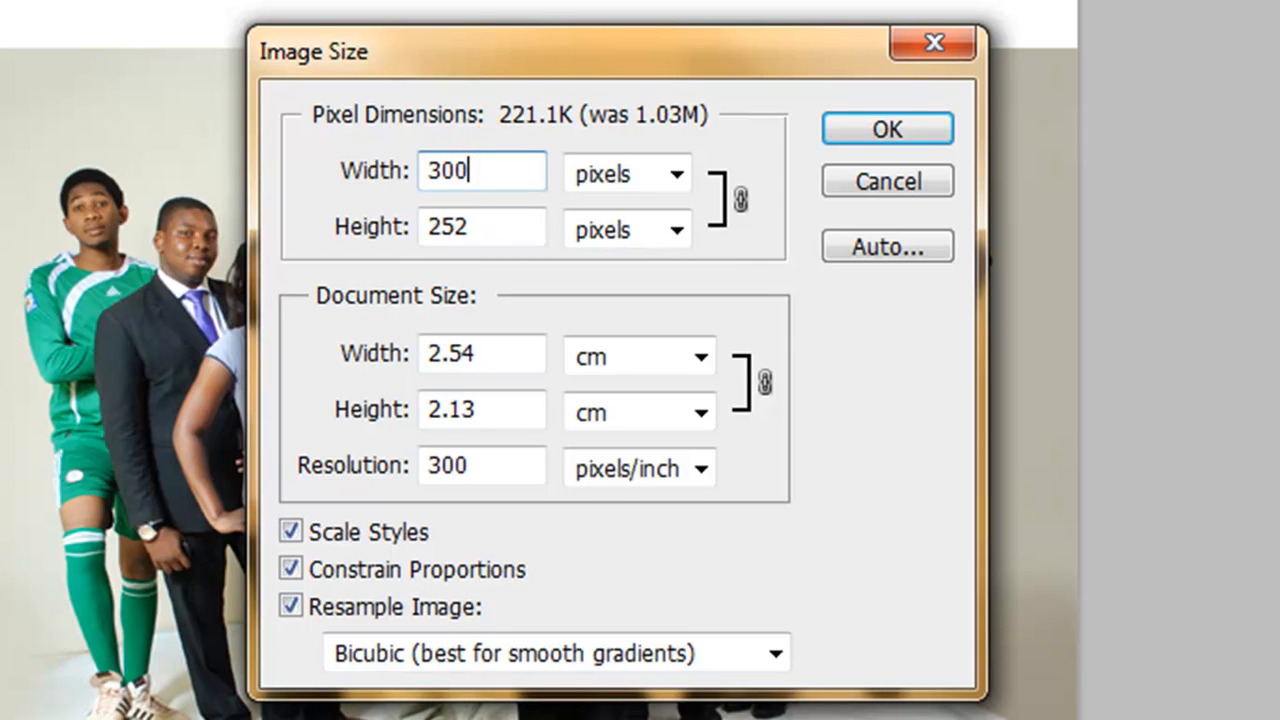
mouse_move(530, 216)
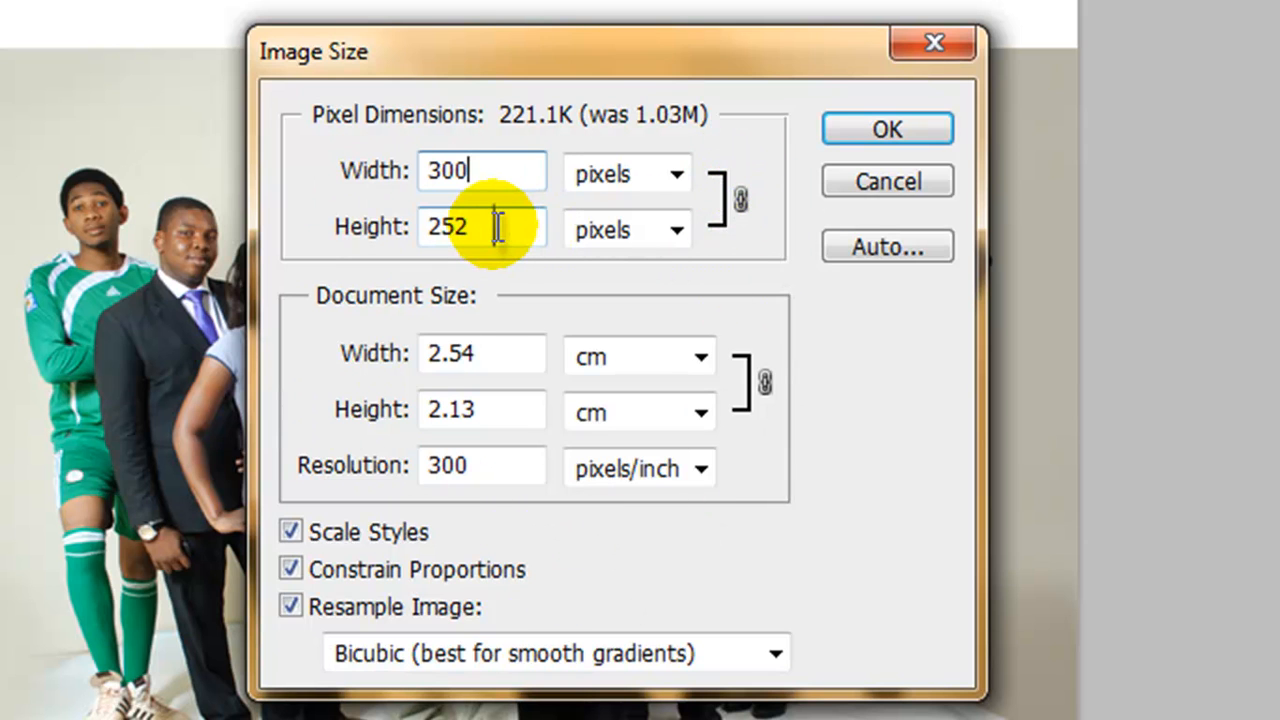
mouse_move(370, 320)
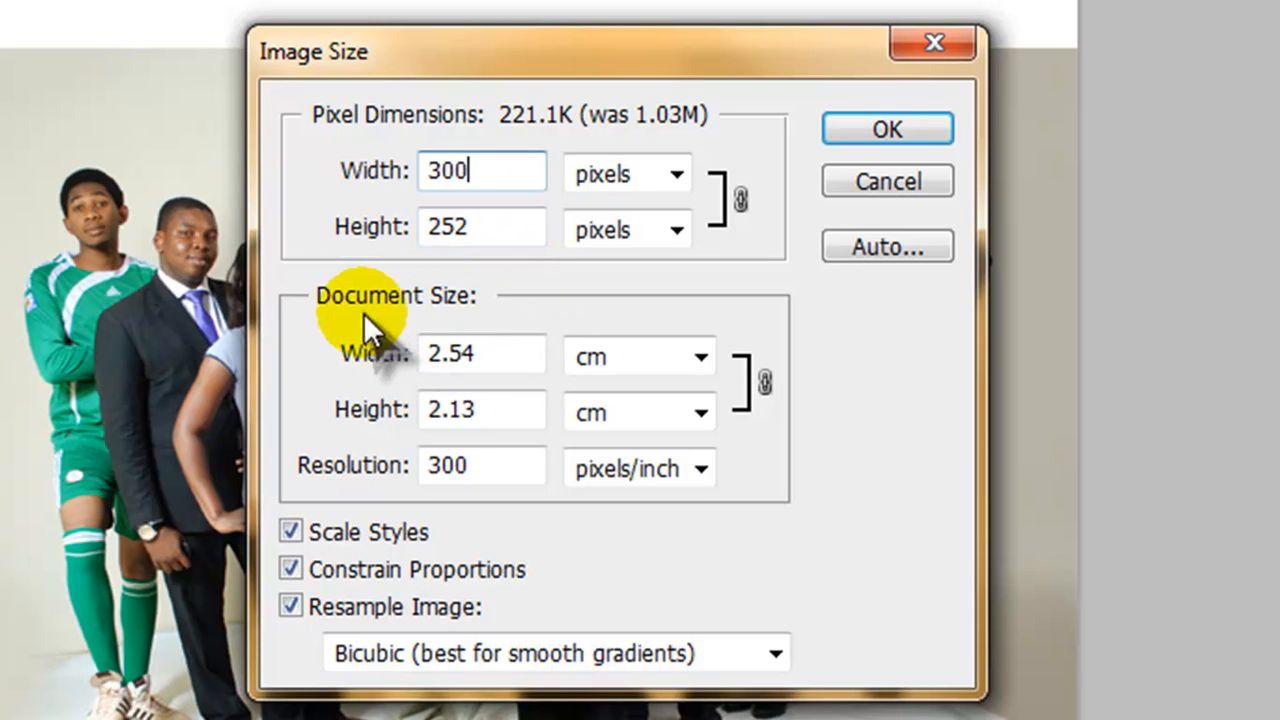
mouse_move(530, 356)
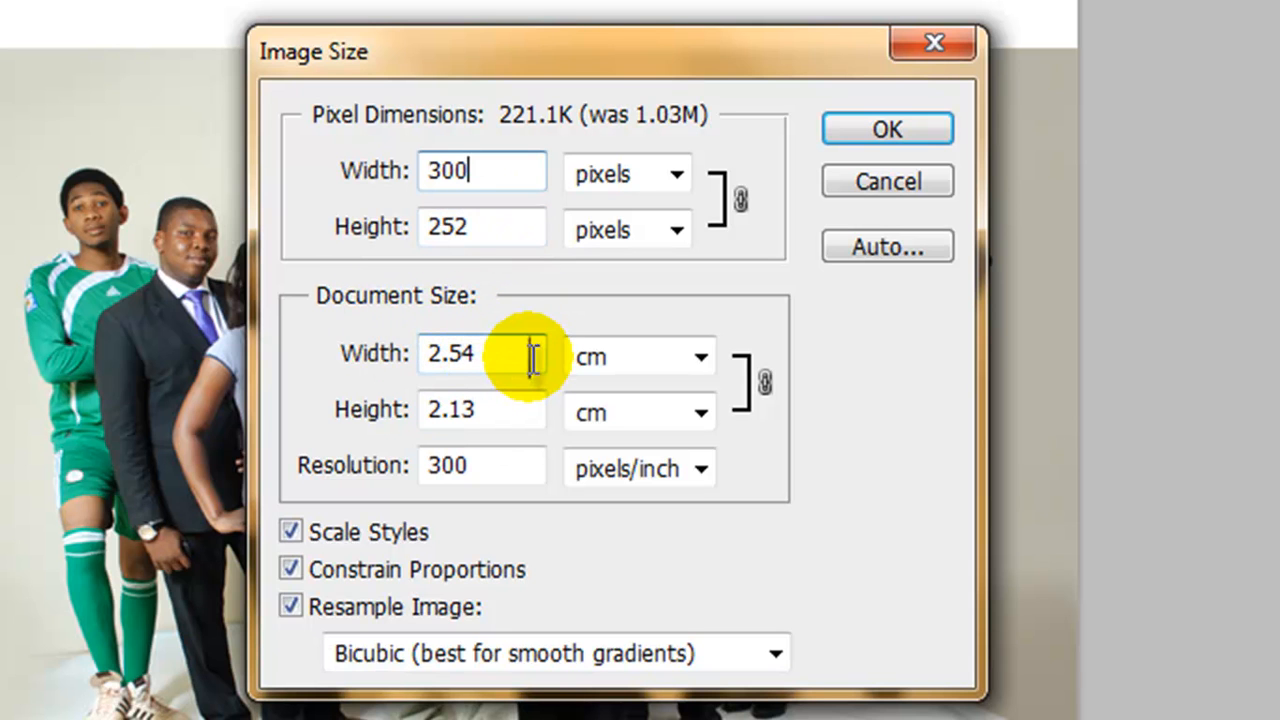
mouse_move(520, 290)
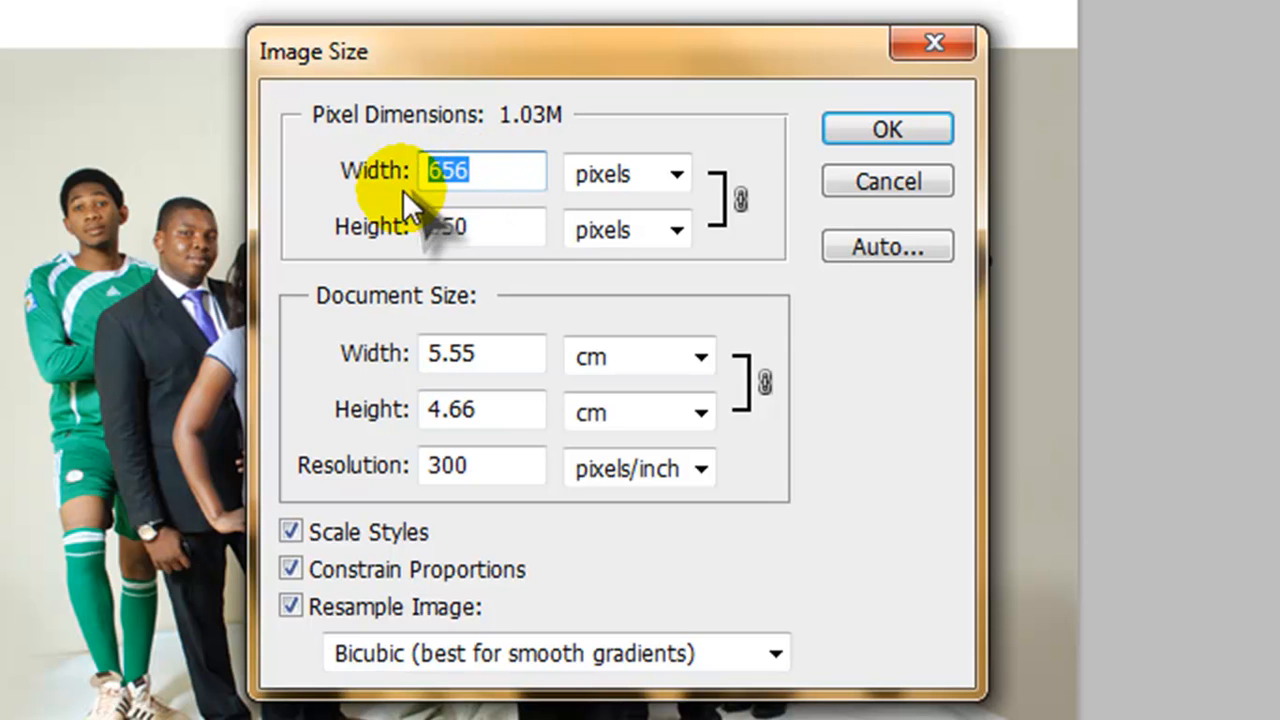
mouse_move(370, 176)
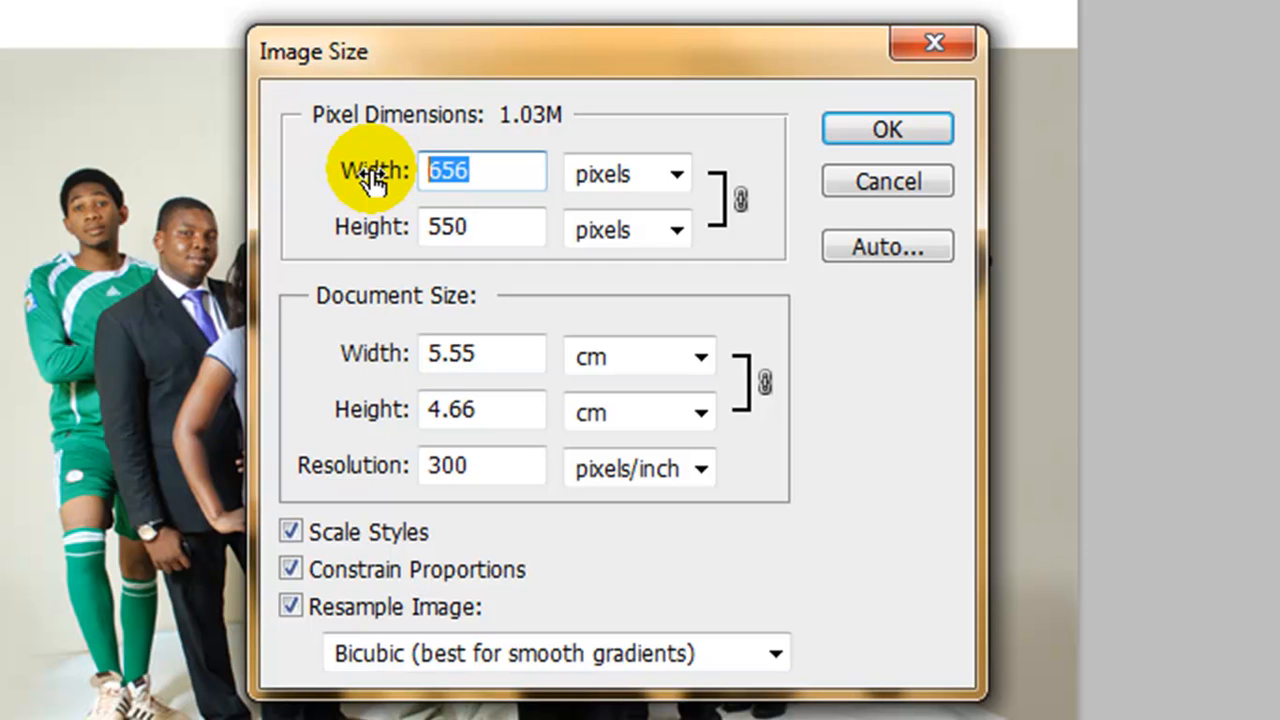
Change the Width field so the dimensions read 635 by 532 pixels, proportions kept
type("782")
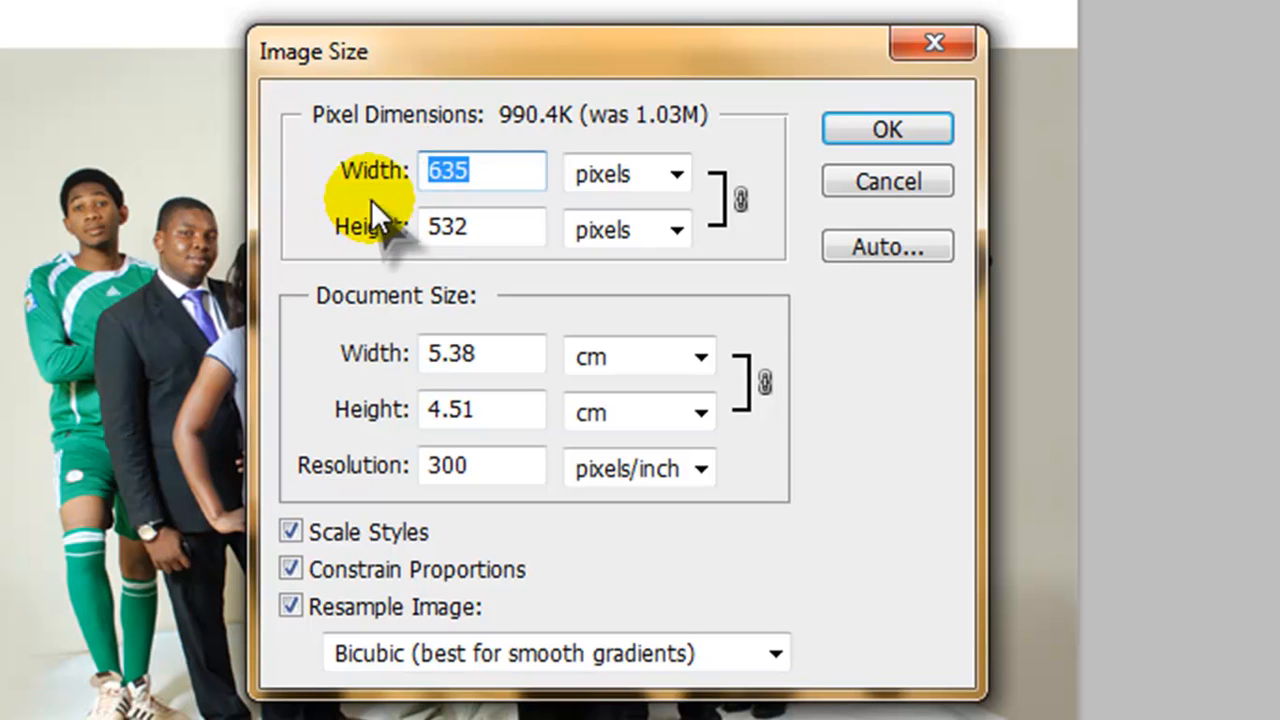
mouse_move(584, 70)
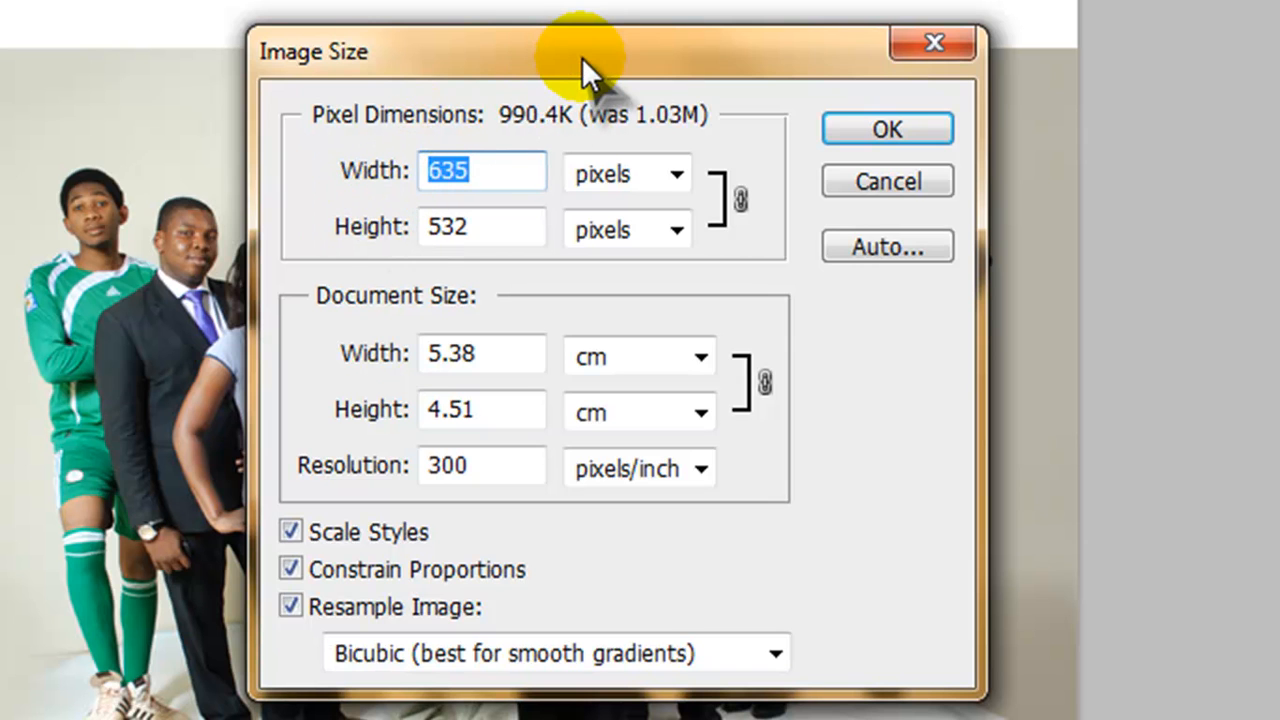
mouse_move(520, 200)
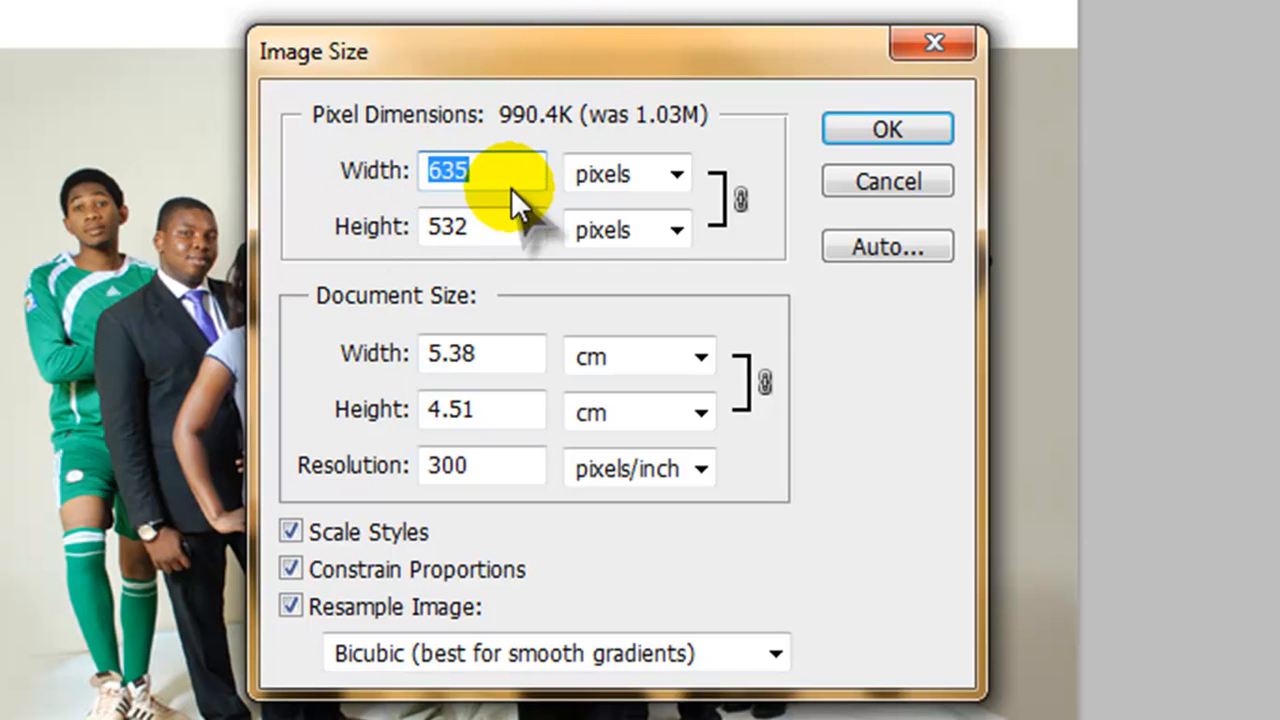
mouse_move(650, 468)
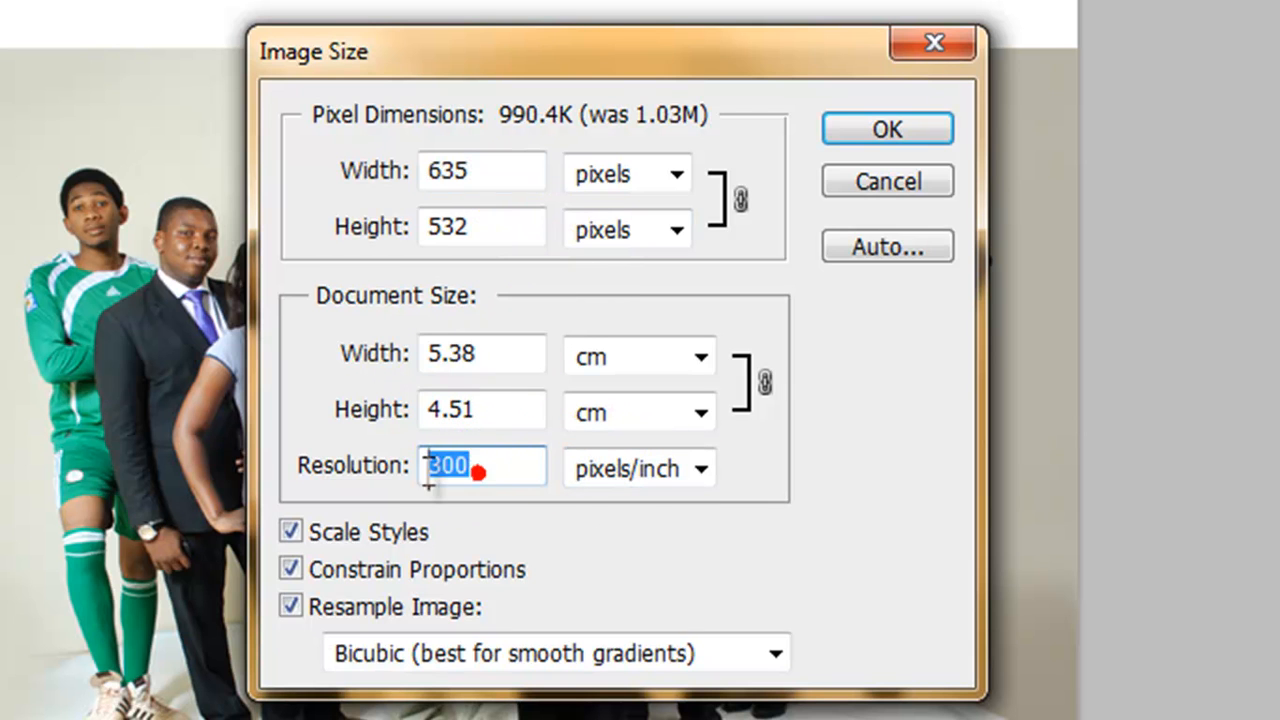
Change the resolution from 300 to 72 ppi, shrinking pixels to 153 by 128
type("72")
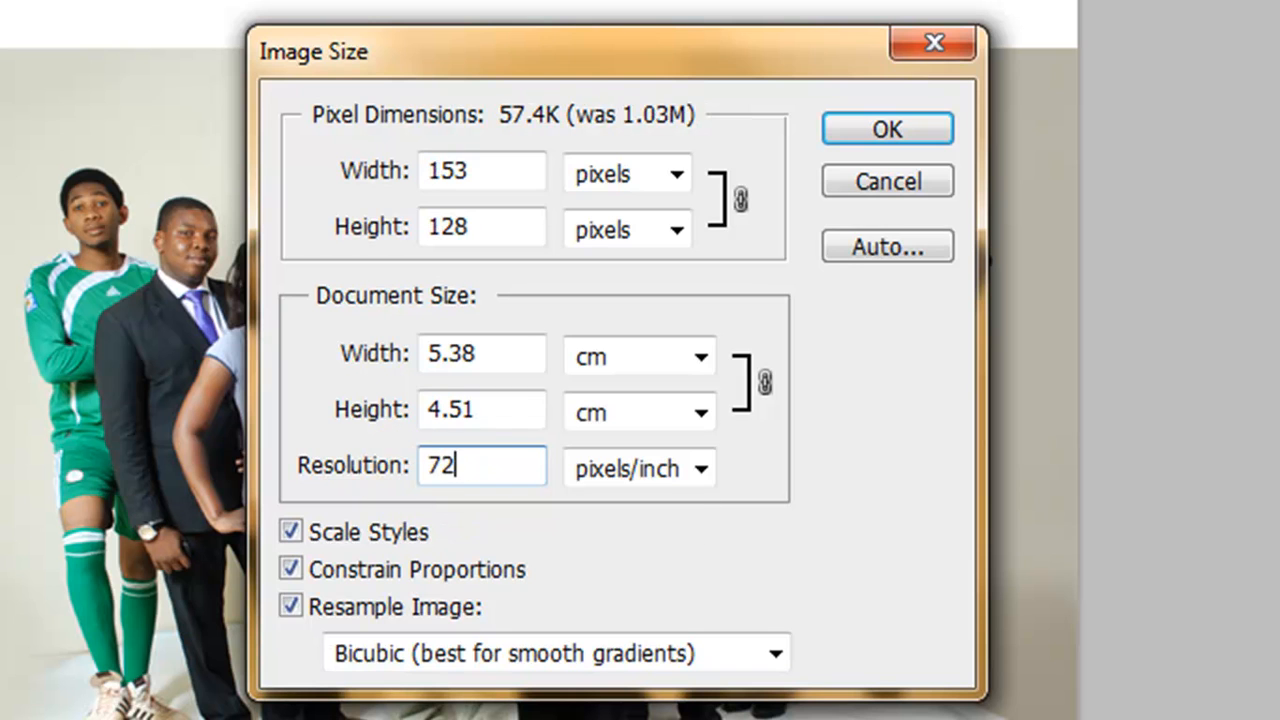
mouse_move(576, 160)
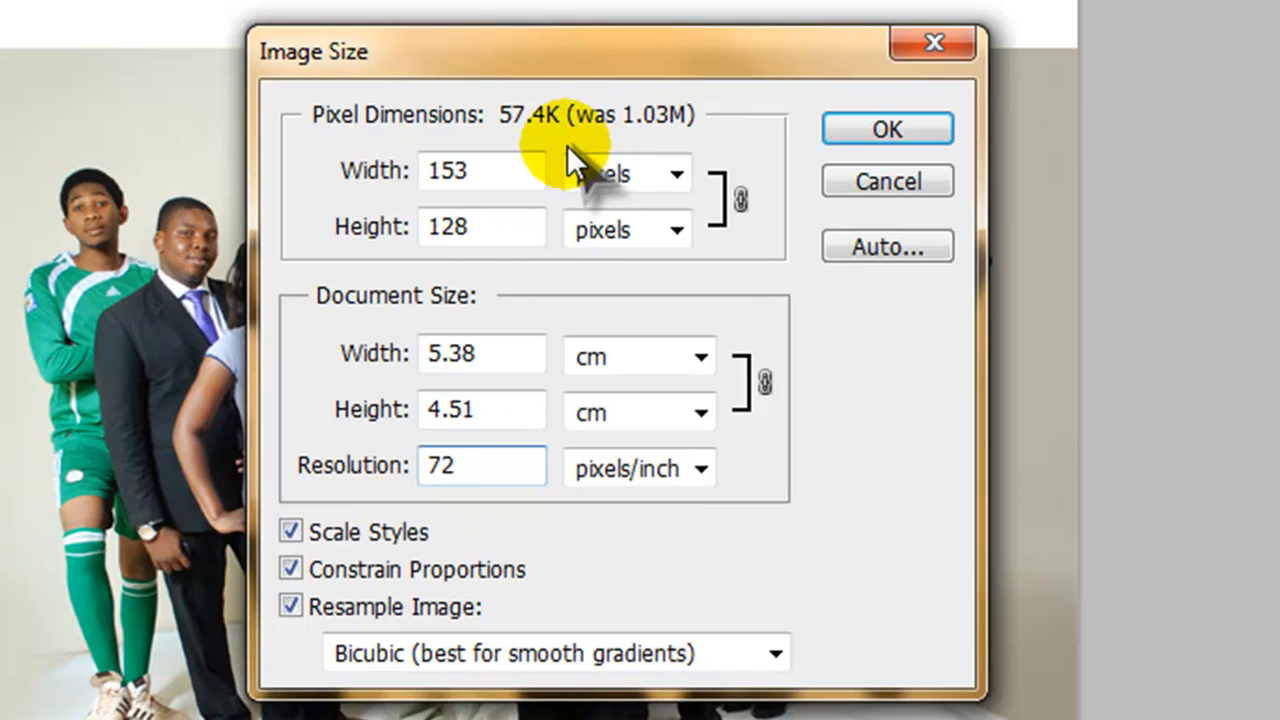
mouse_move(524, 136)
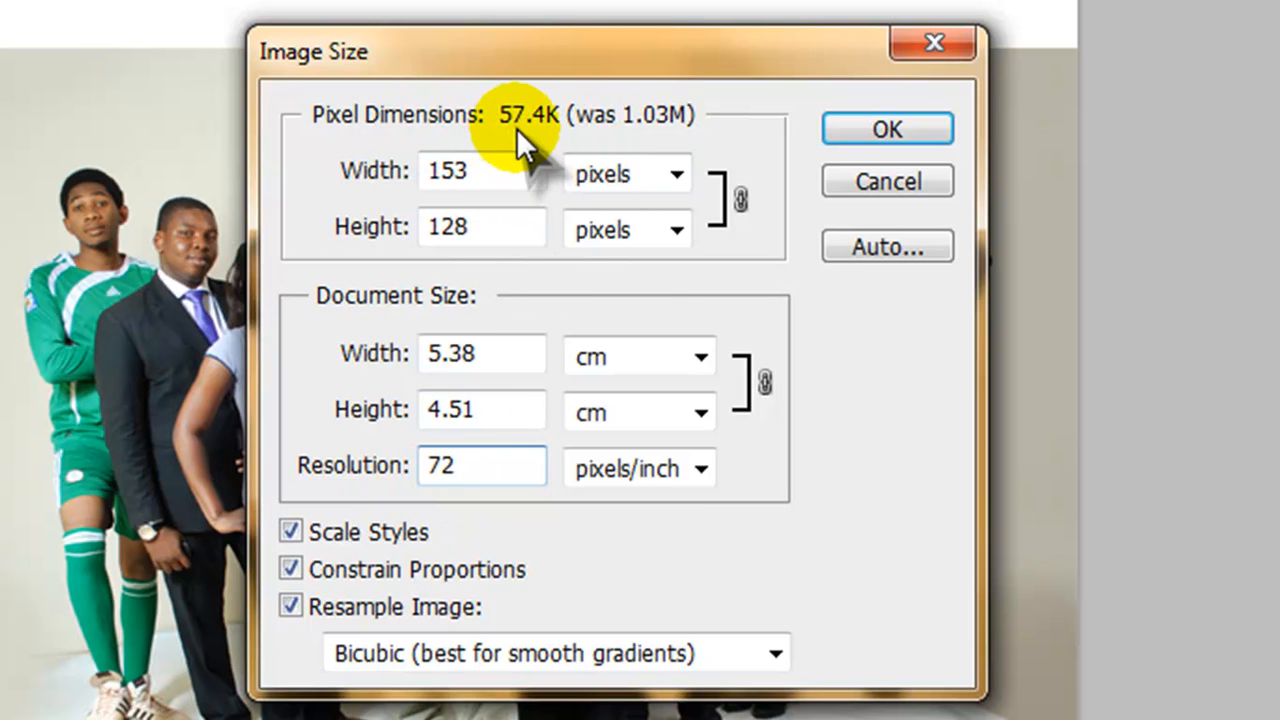
mouse_move(570, 144)
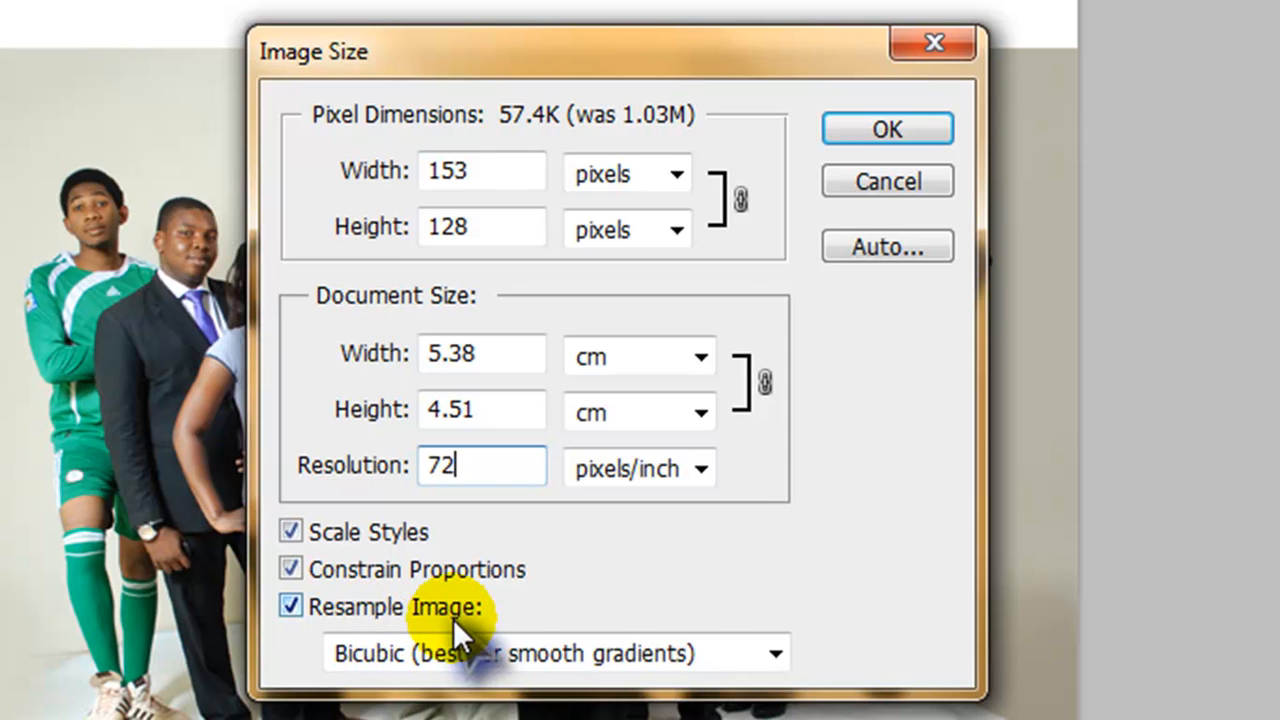
mouse_move(704, 596)
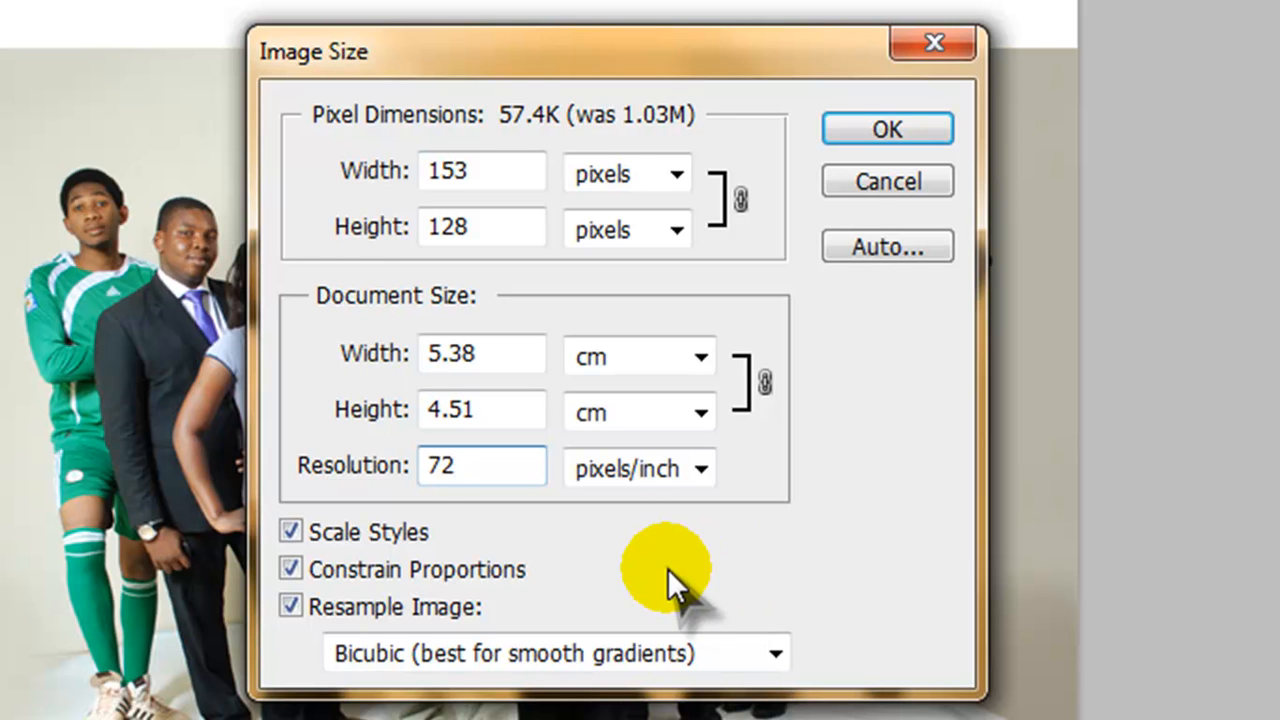
mouse_move(720, 580)
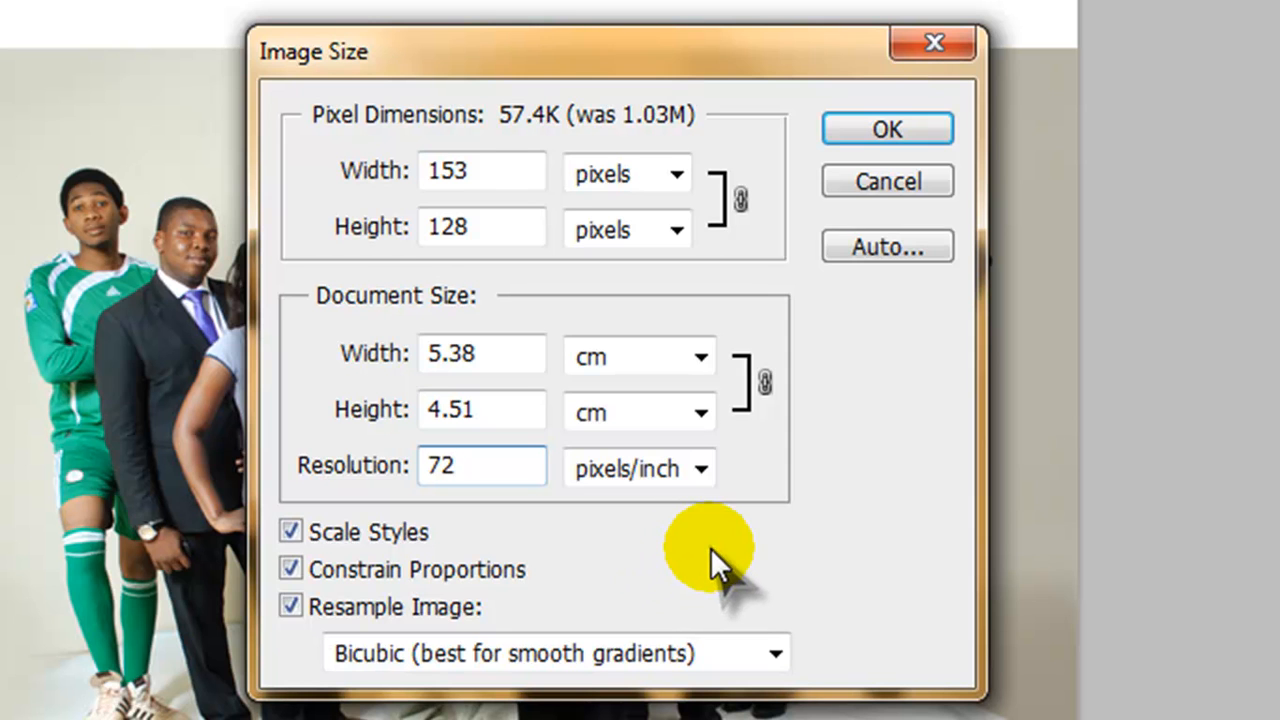
left_click(480, 464)
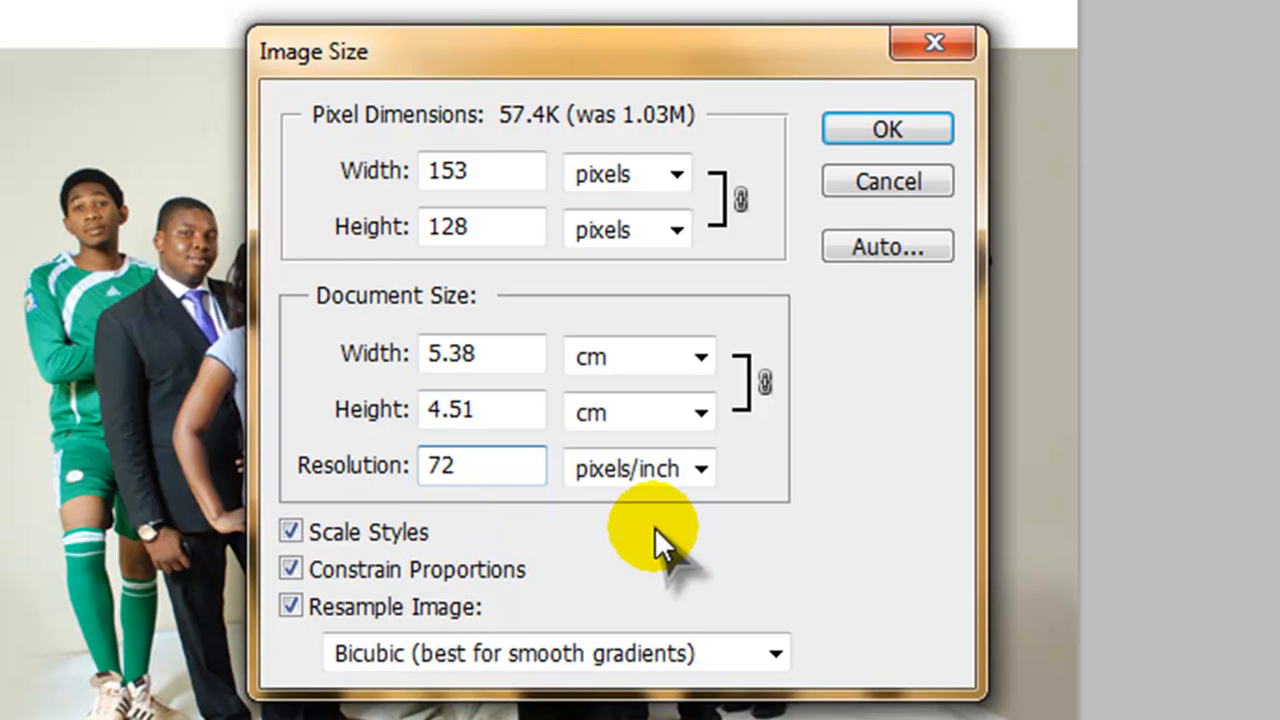
left_click(290, 532)
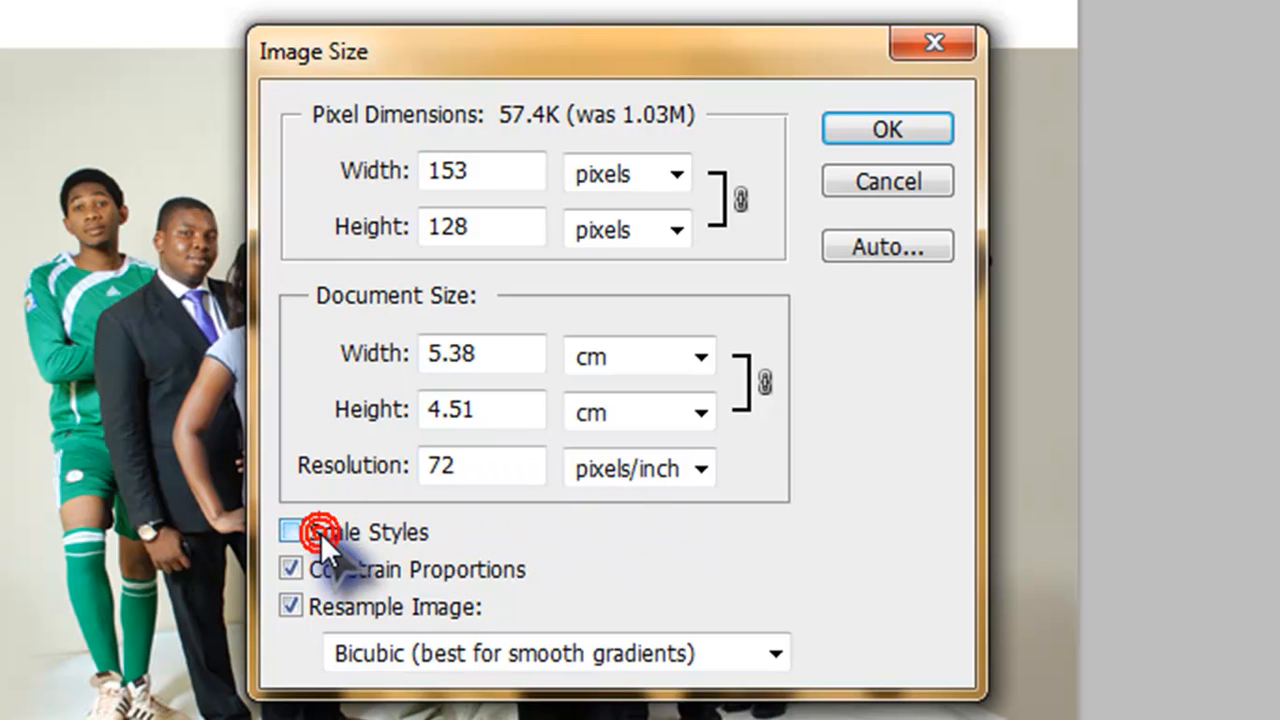
left_click(290, 532)
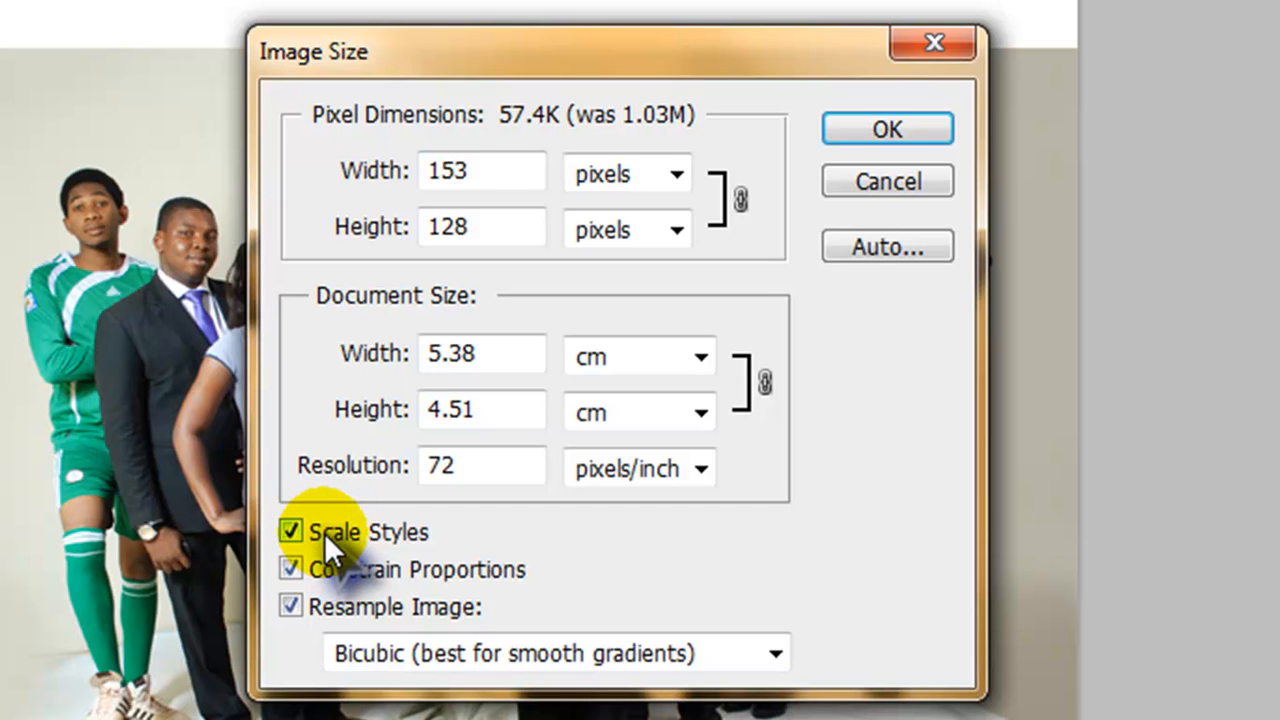
mouse_move(664, 544)
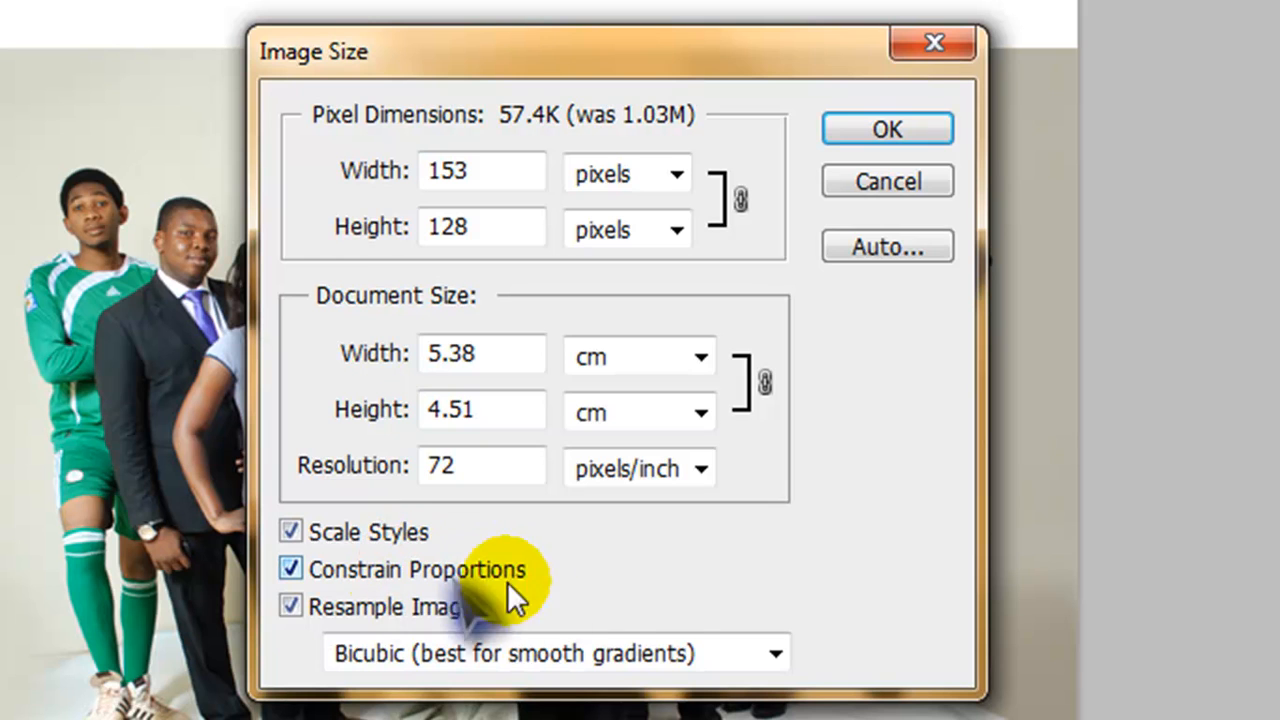
mouse_move(656, 584)
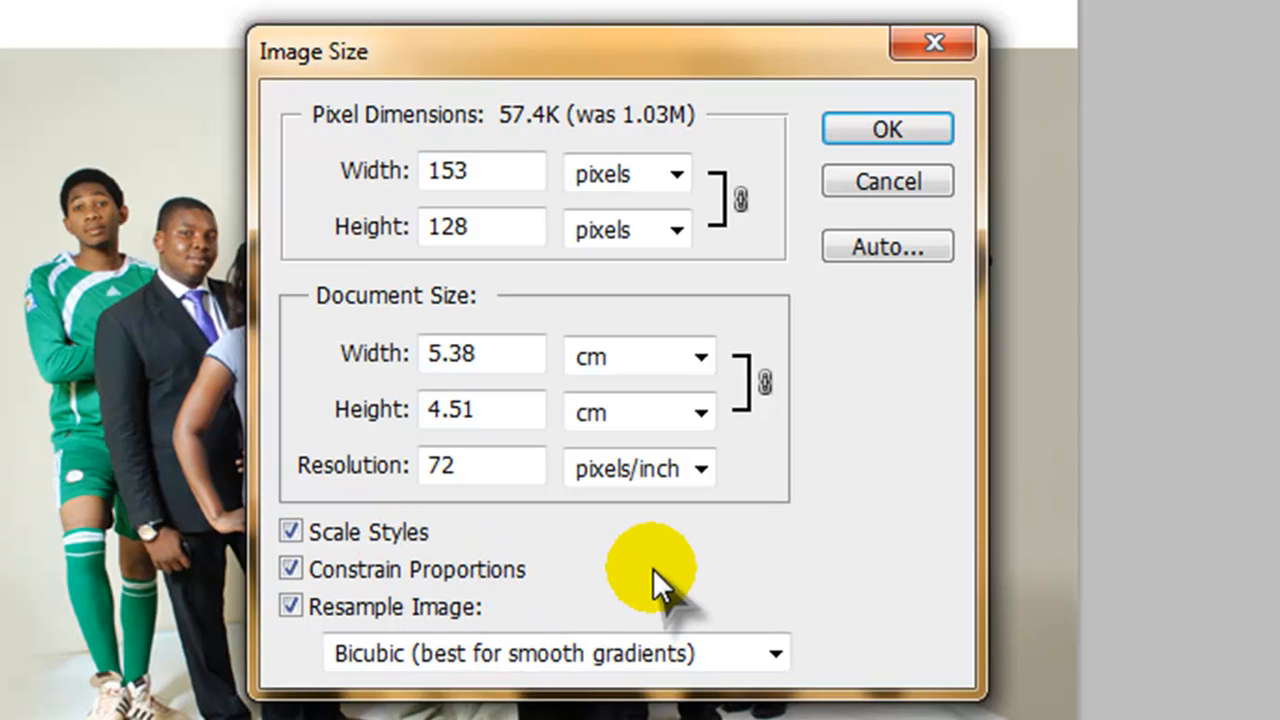
mouse_move(604, 580)
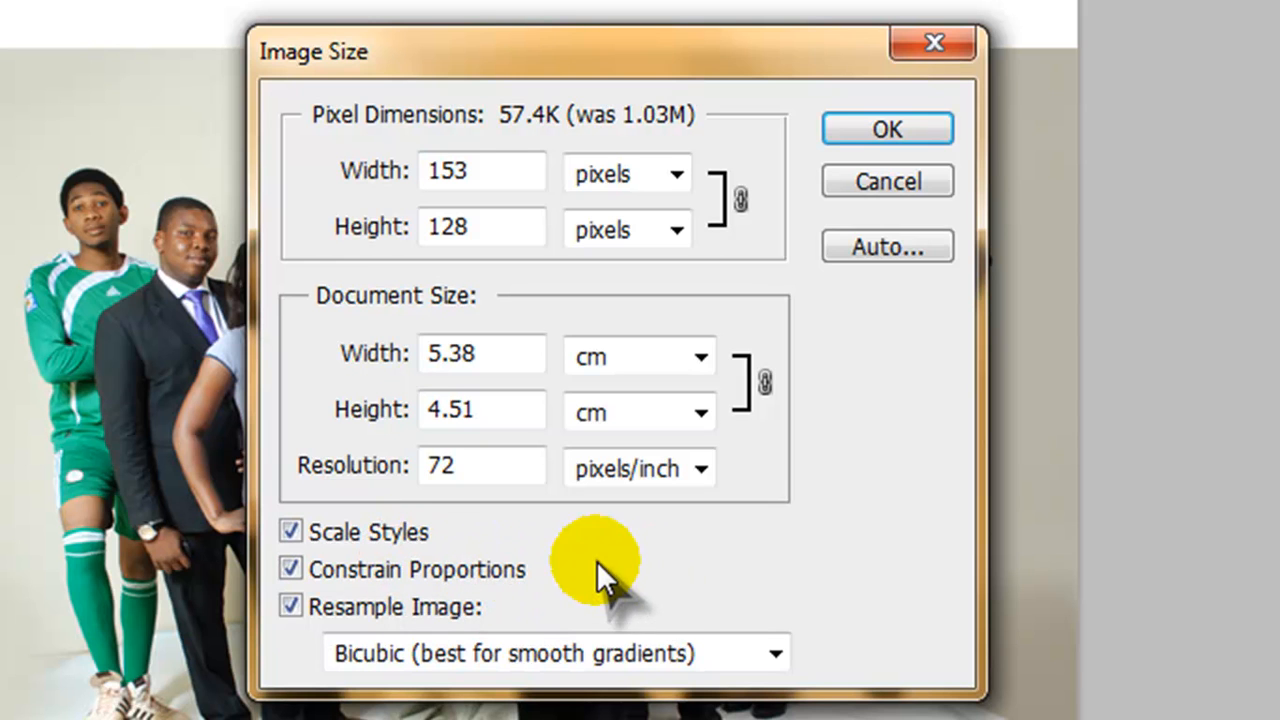
With Constrain Proportions off, enter width 500 and height 400 pixels
left_click(290, 568)
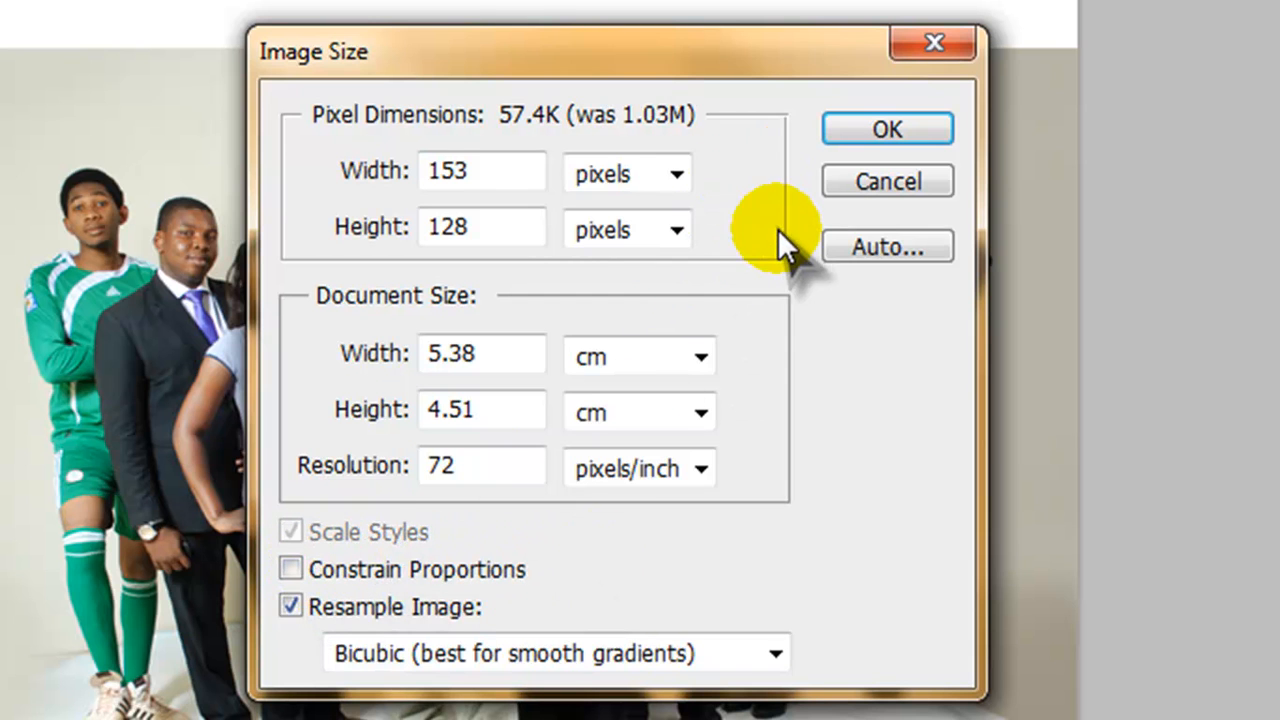
mouse_move(784, 490)
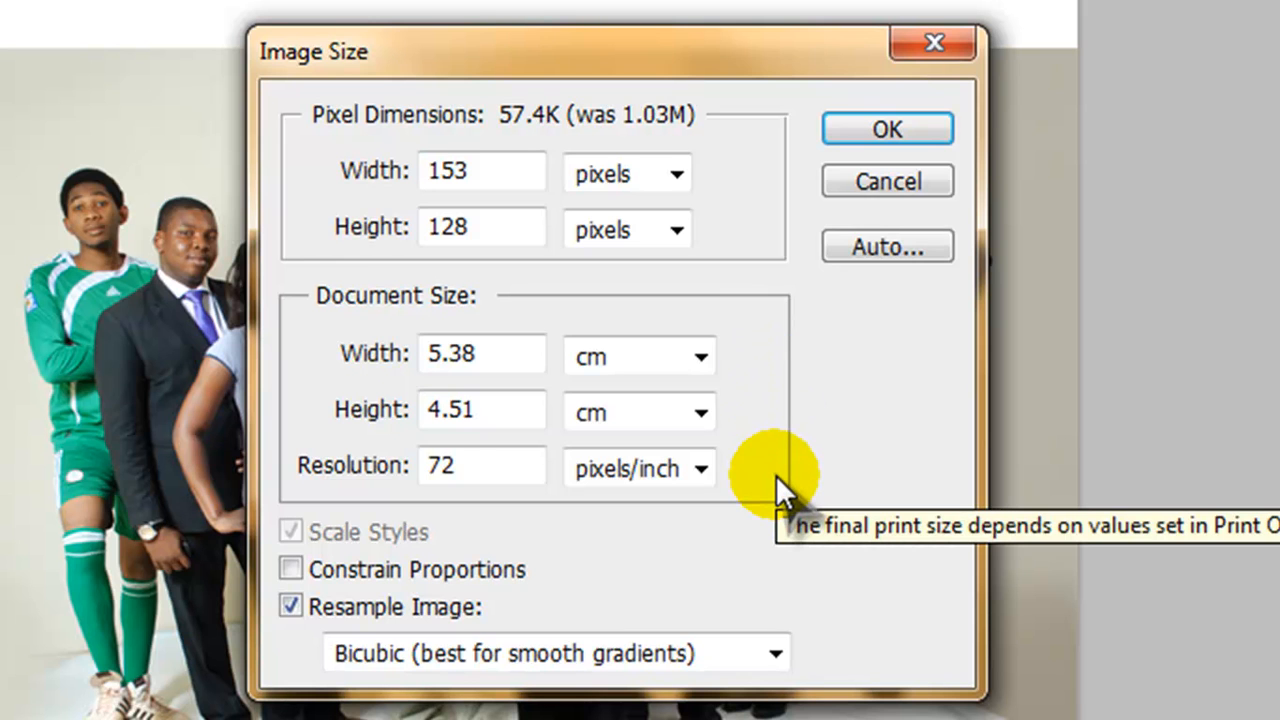
left_click(480, 170)
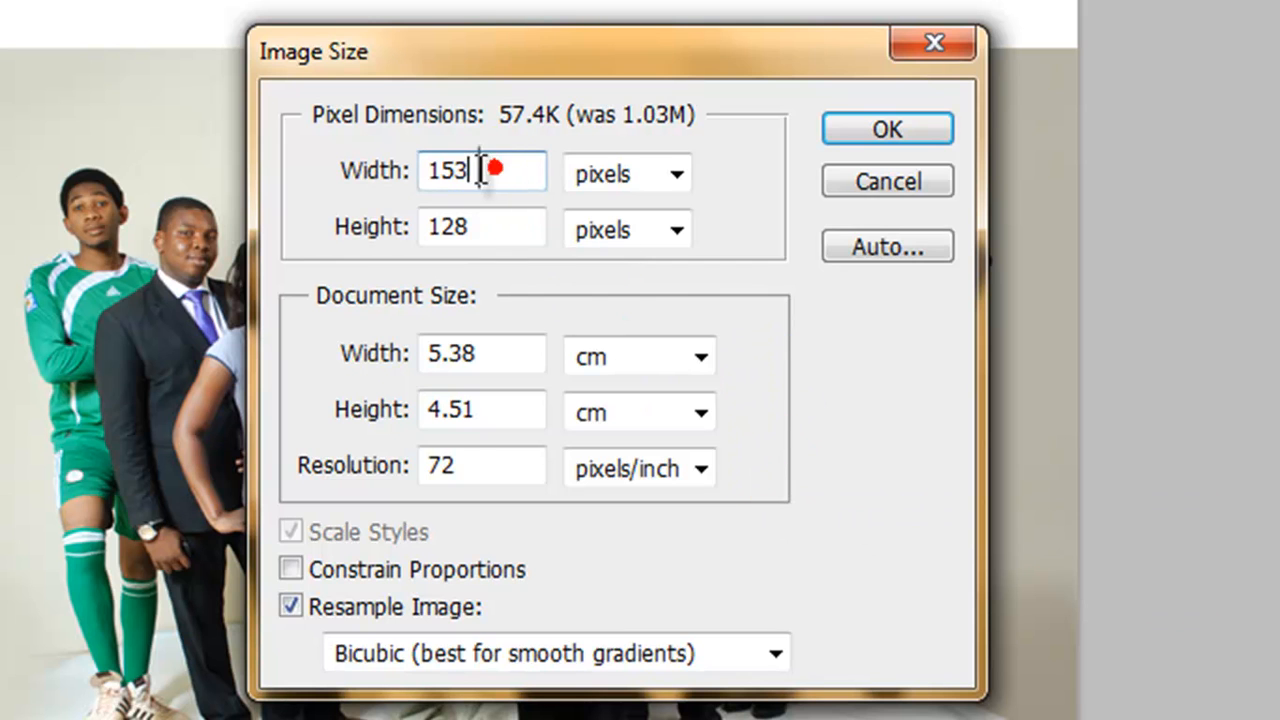
triple_click(480, 170)
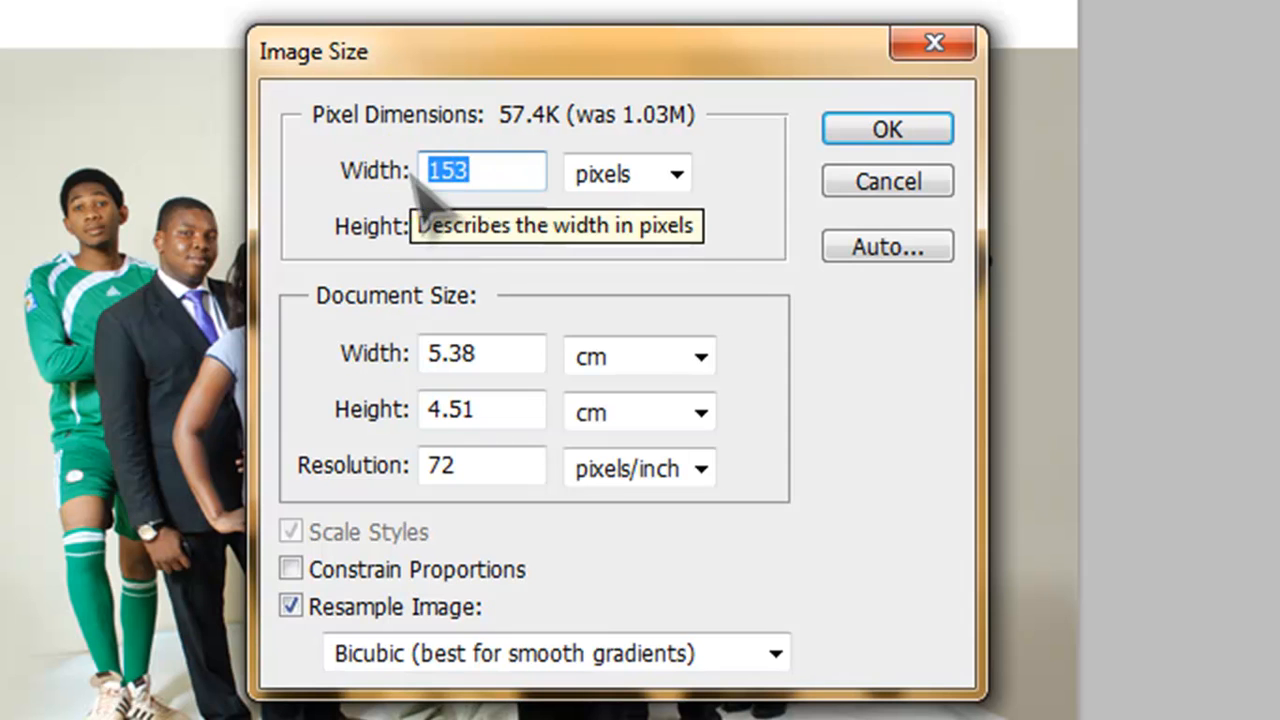
type("500")
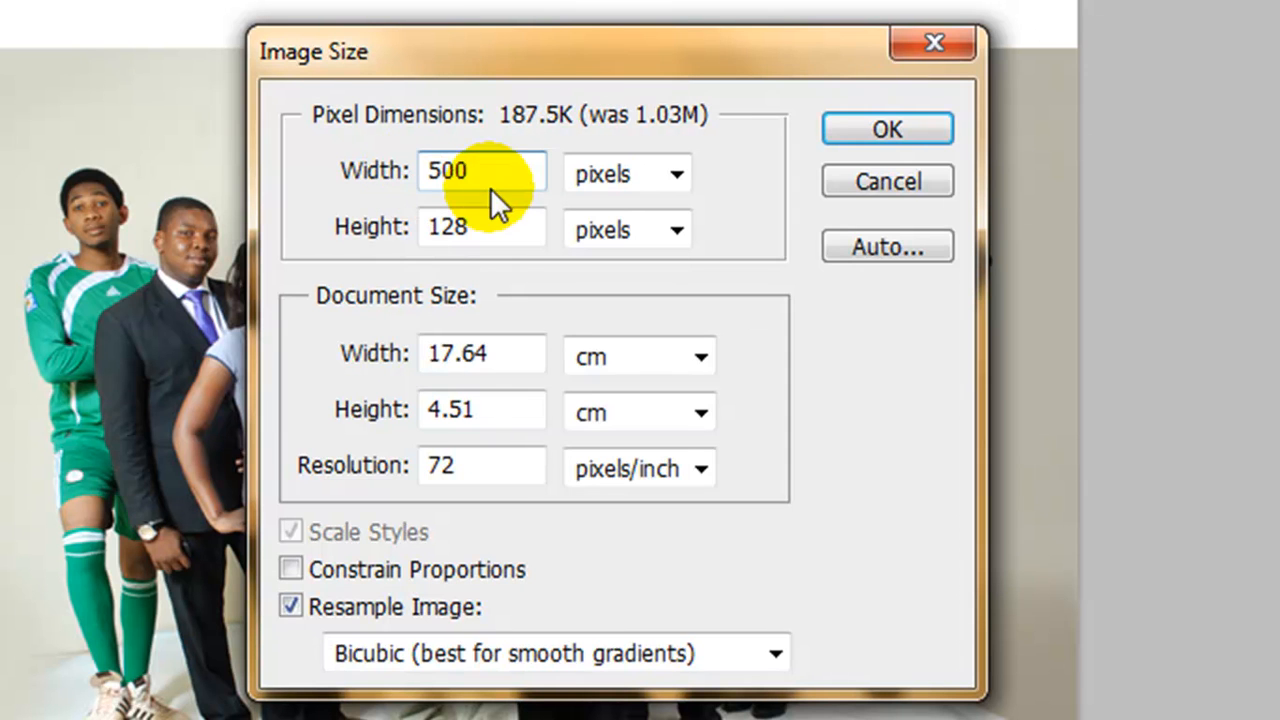
left_click(480, 228)
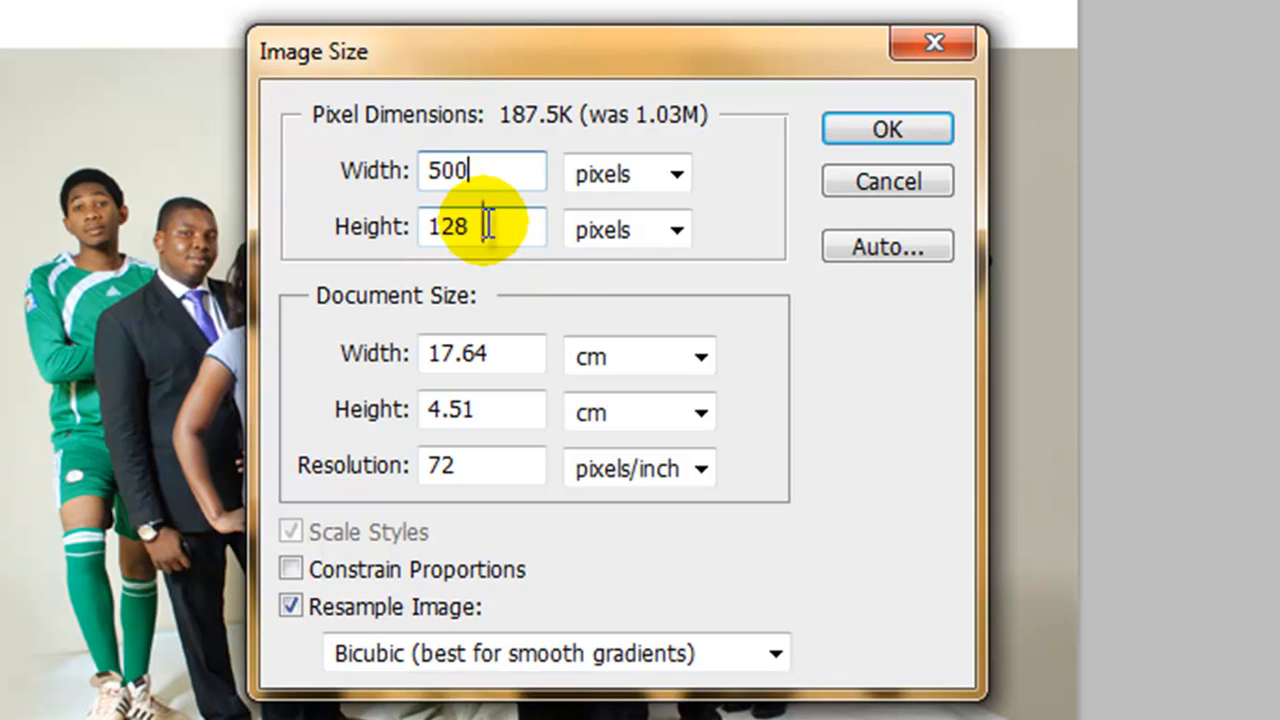
mouse_move(500, 340)
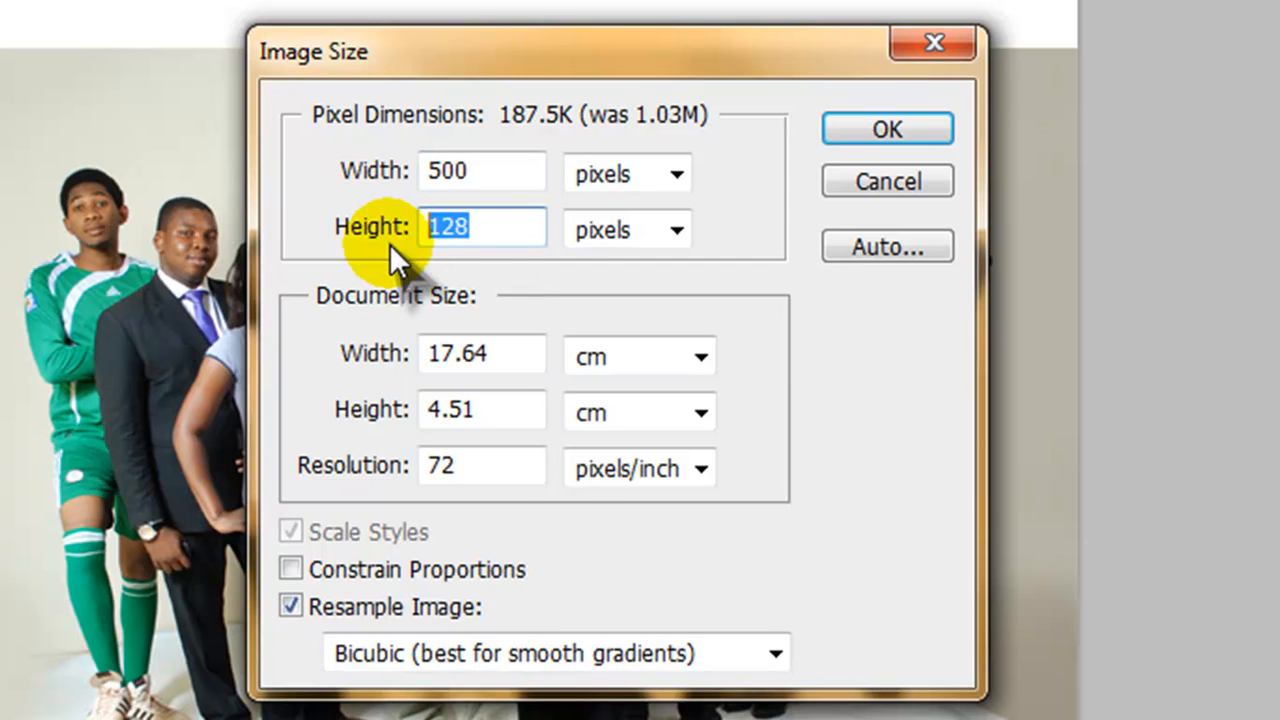
type("400")
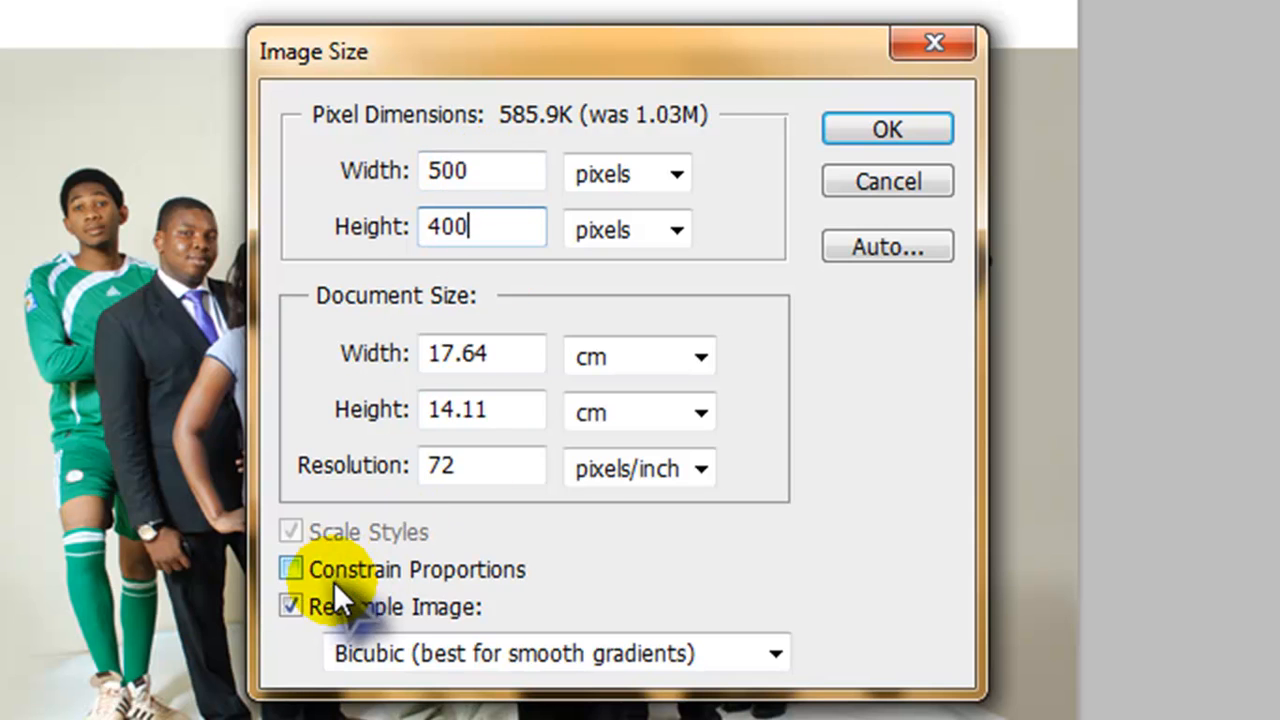
Restore linked dimensions and enter width 400 so height becomes 335 pixels
left_click(290, 568)
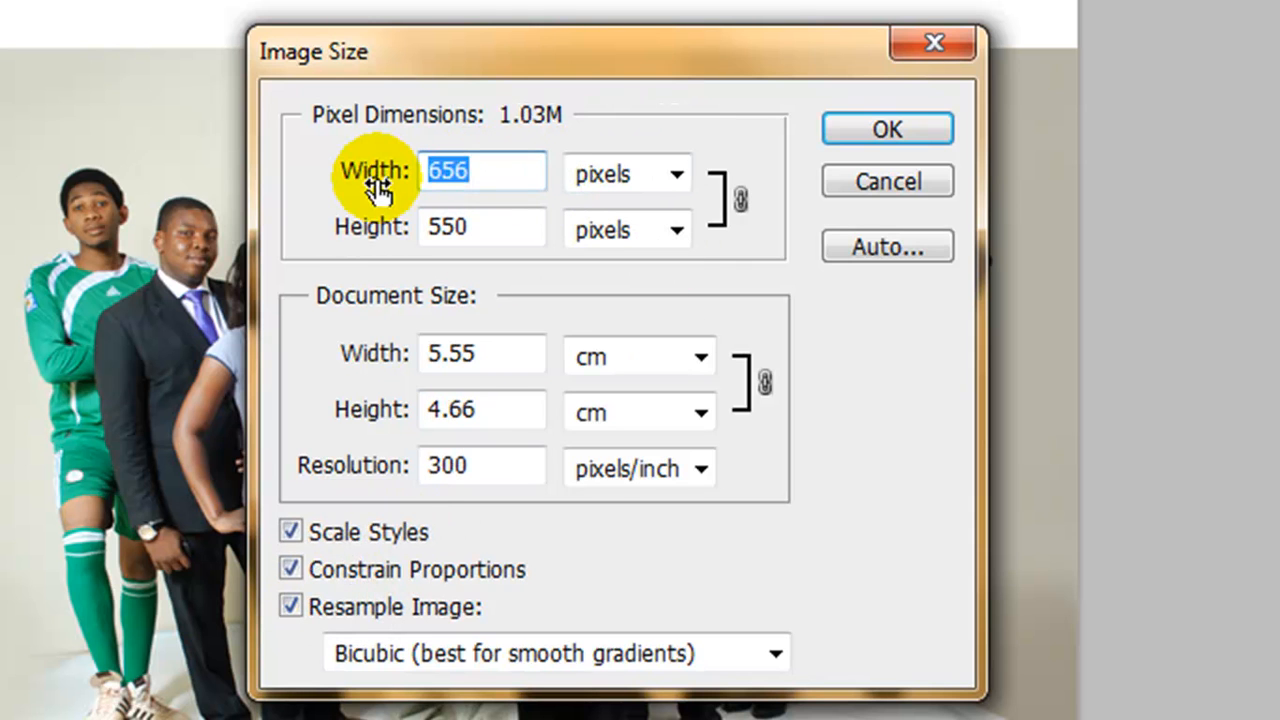
type("400")
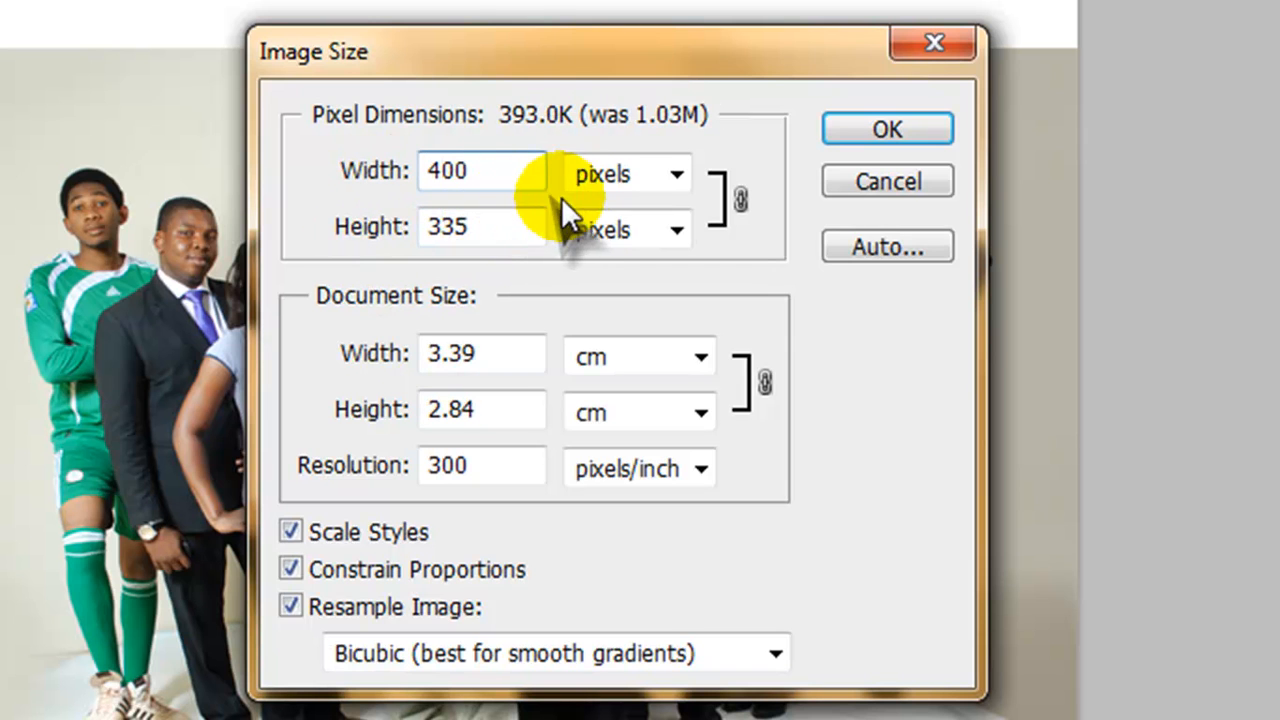
left_click(290, 568)
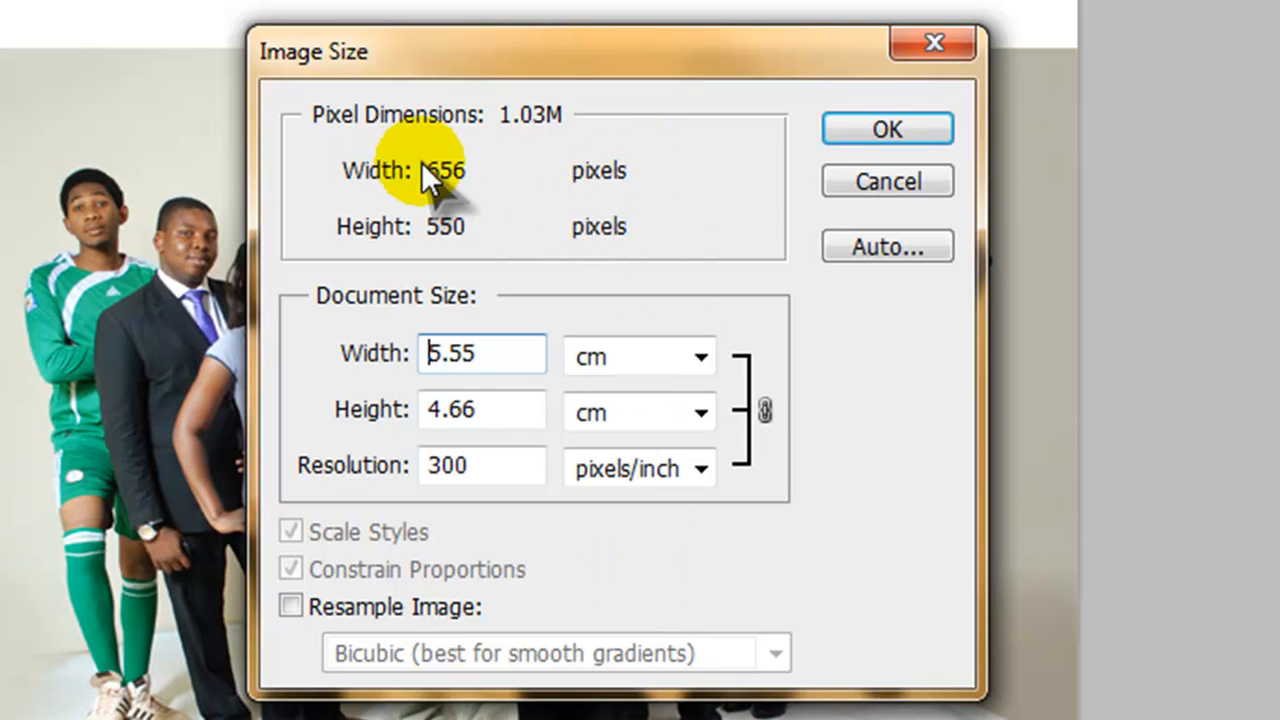
mouse_move(640, 164)
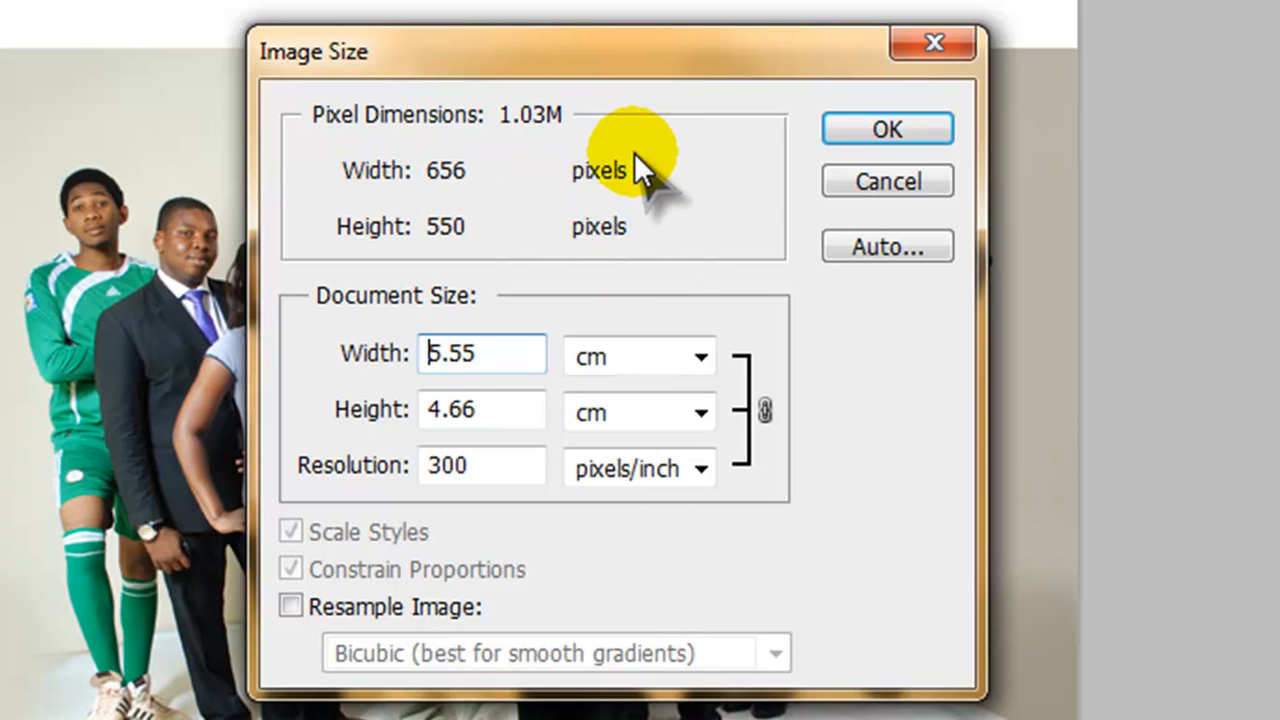
mouse_move(360, 340)
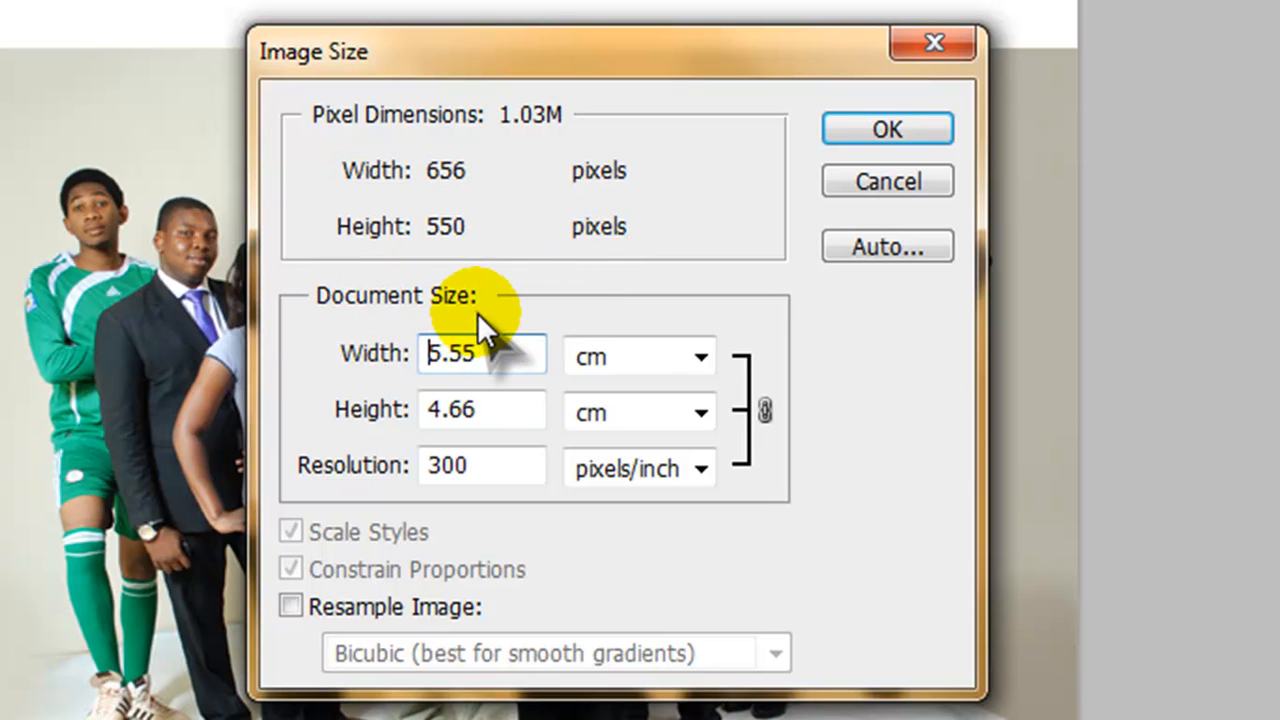
mouse_move(390, 410)
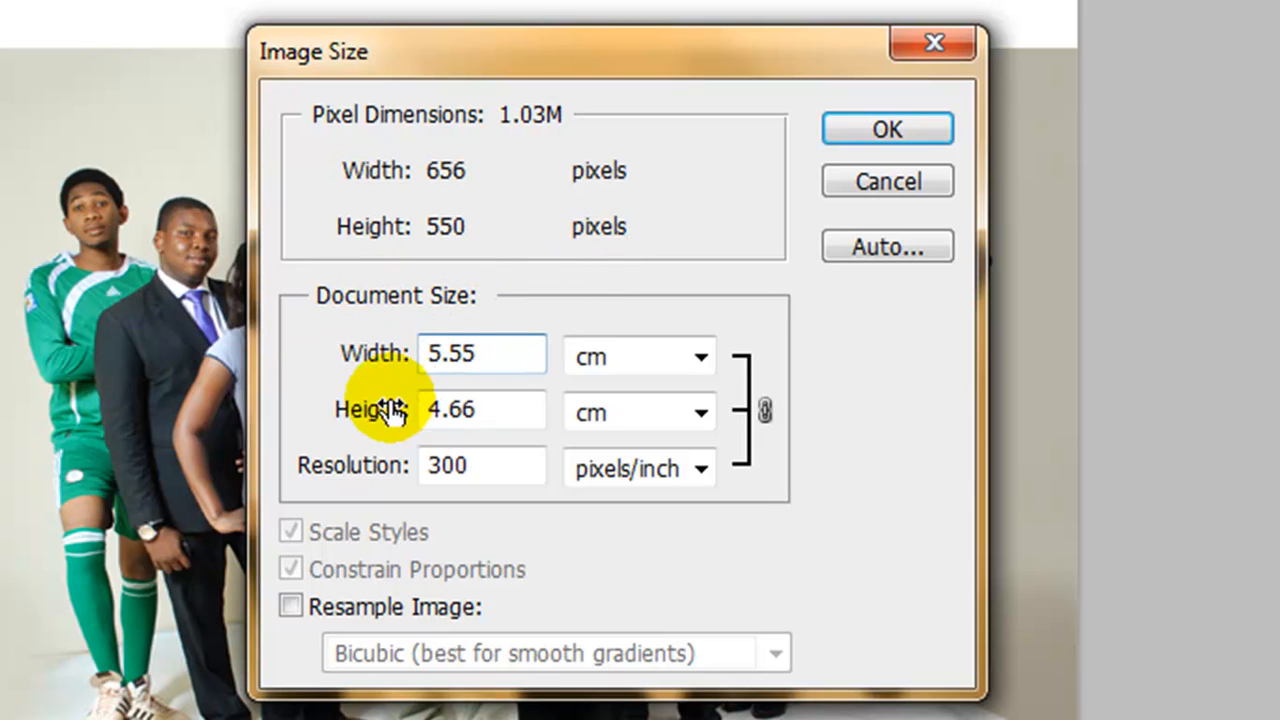
Enter a document width of about 6.77 cm without resampling, so resolution recalculates to 242.186 ppi
triple_click(480, 352)
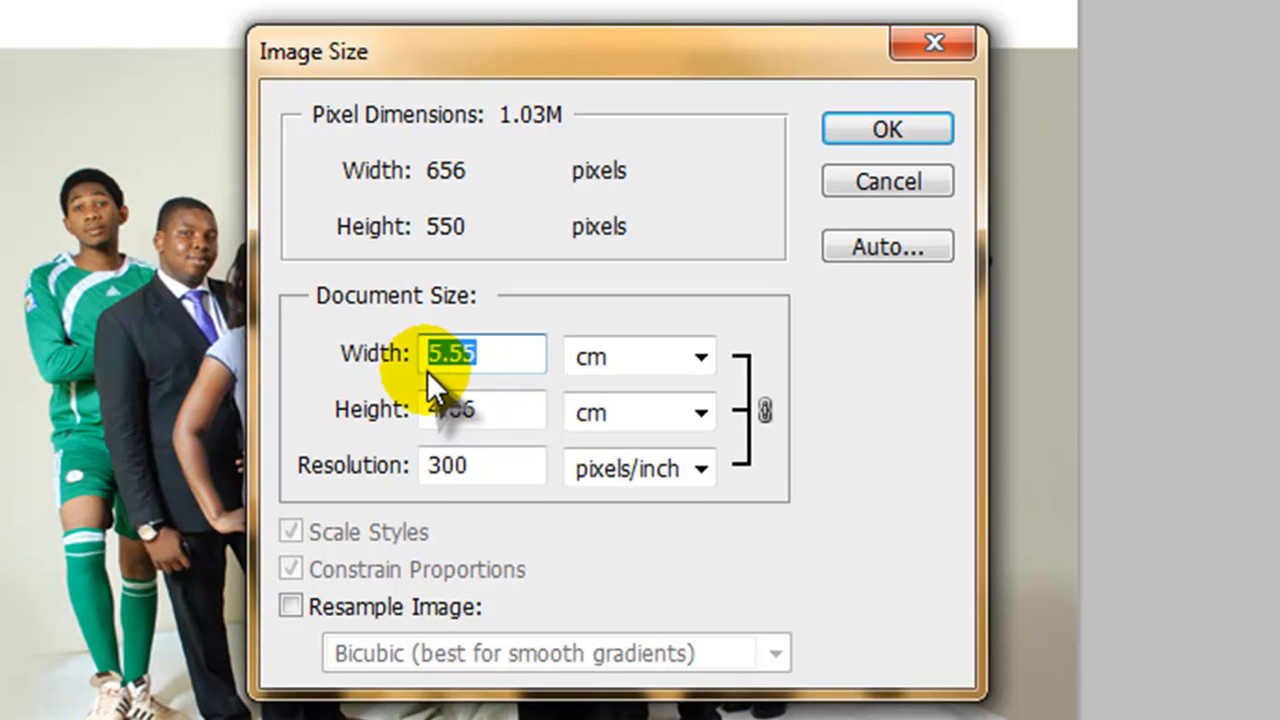
type("6.")
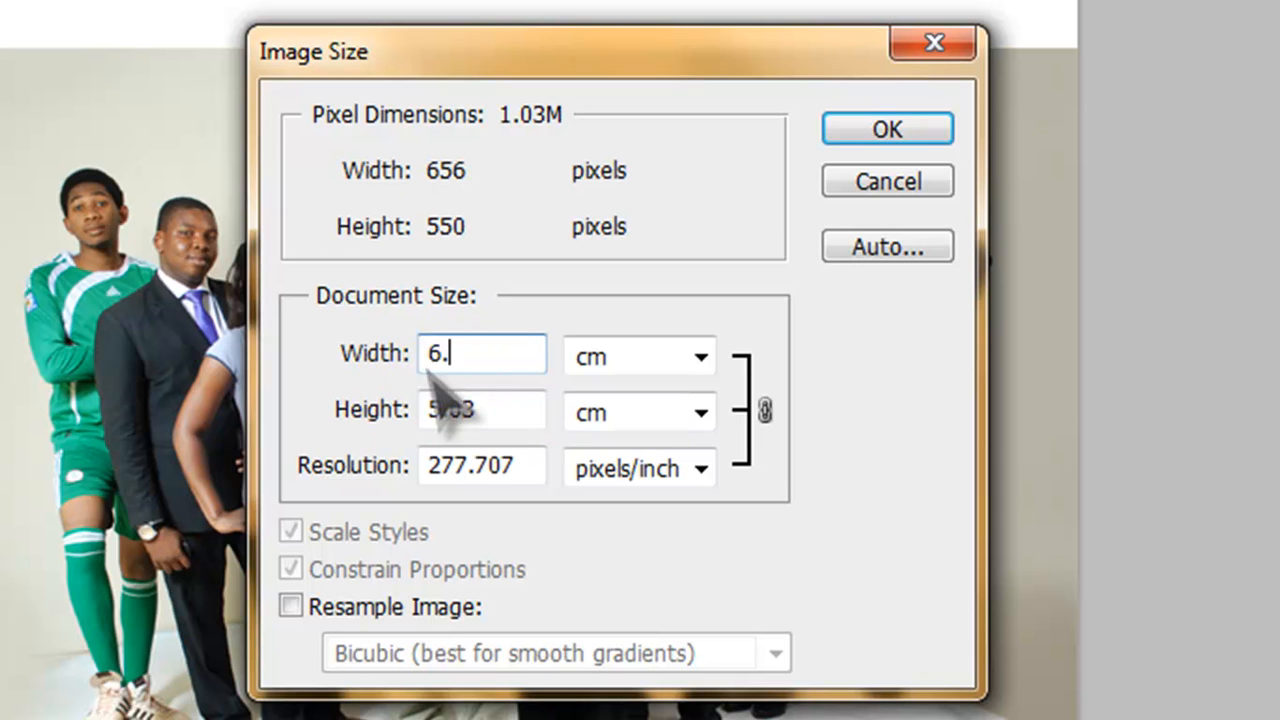
type("77")
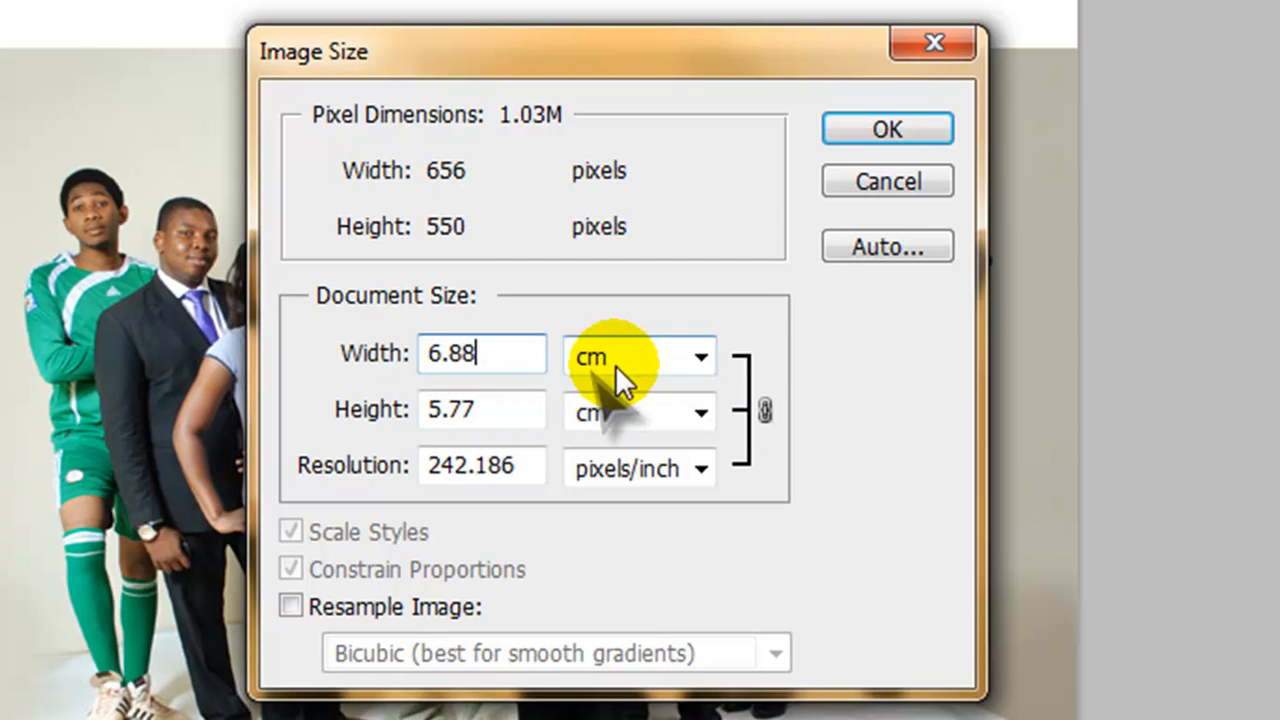
mouse_move(704, 468)
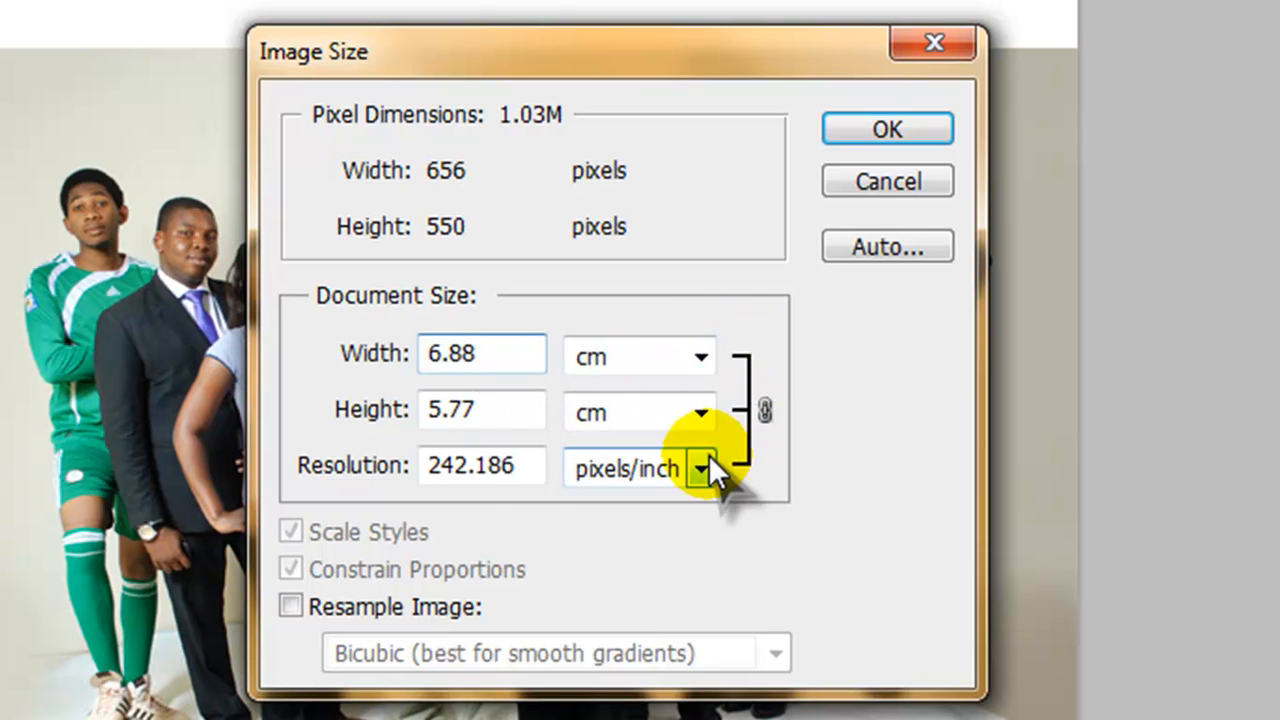
mouse_move(344, 436)
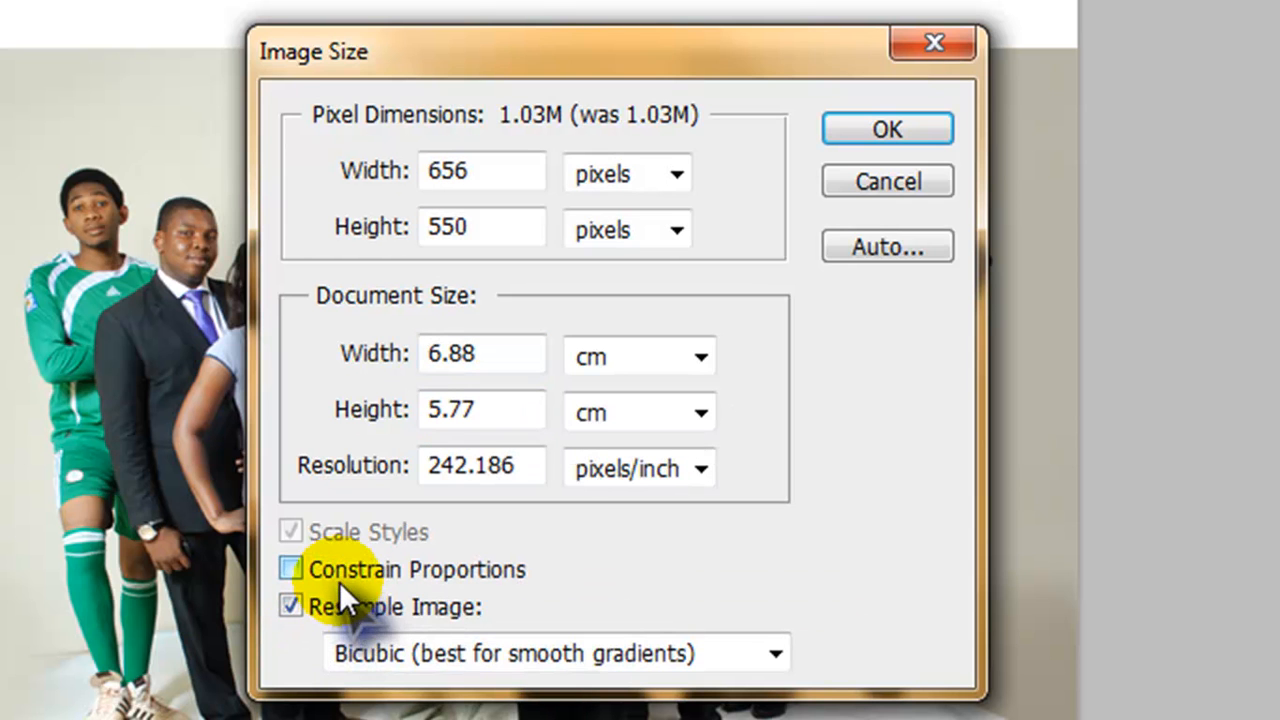
Reset the Image Size dialog to 656×550 pixels at 300 ppi with resampling back on
left_click(290, 568)
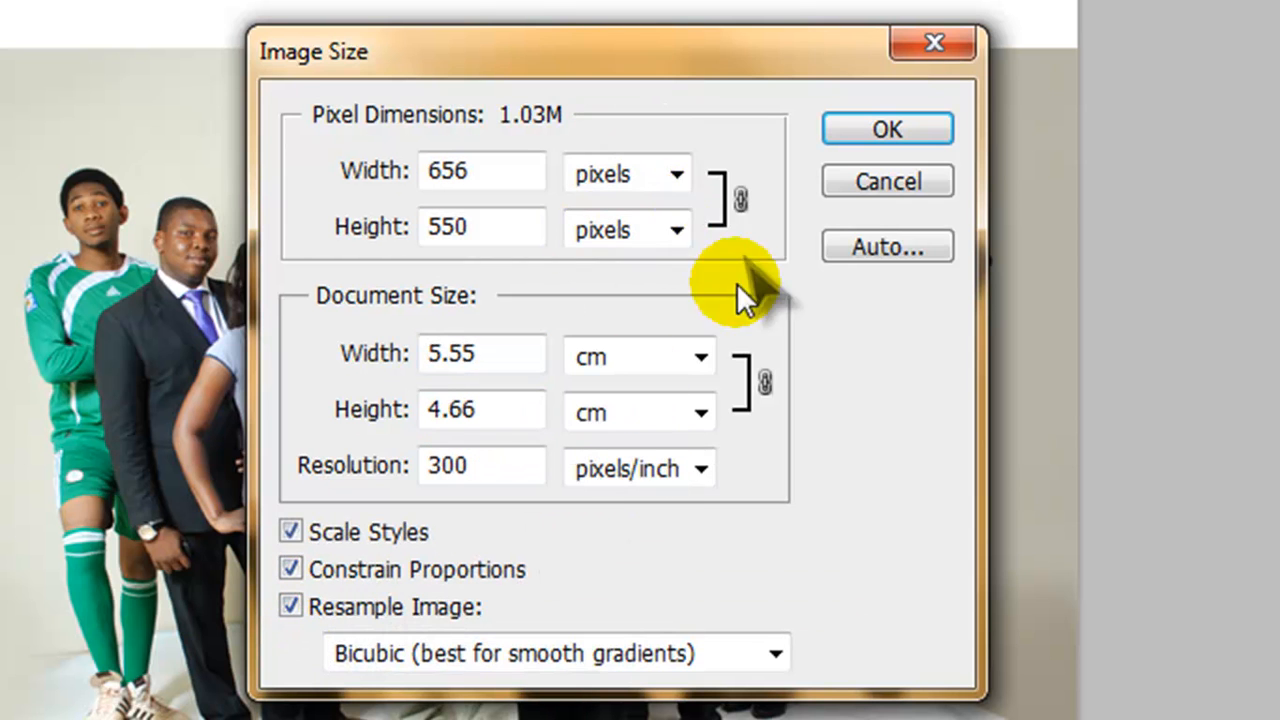
mouse_move(680, 356)
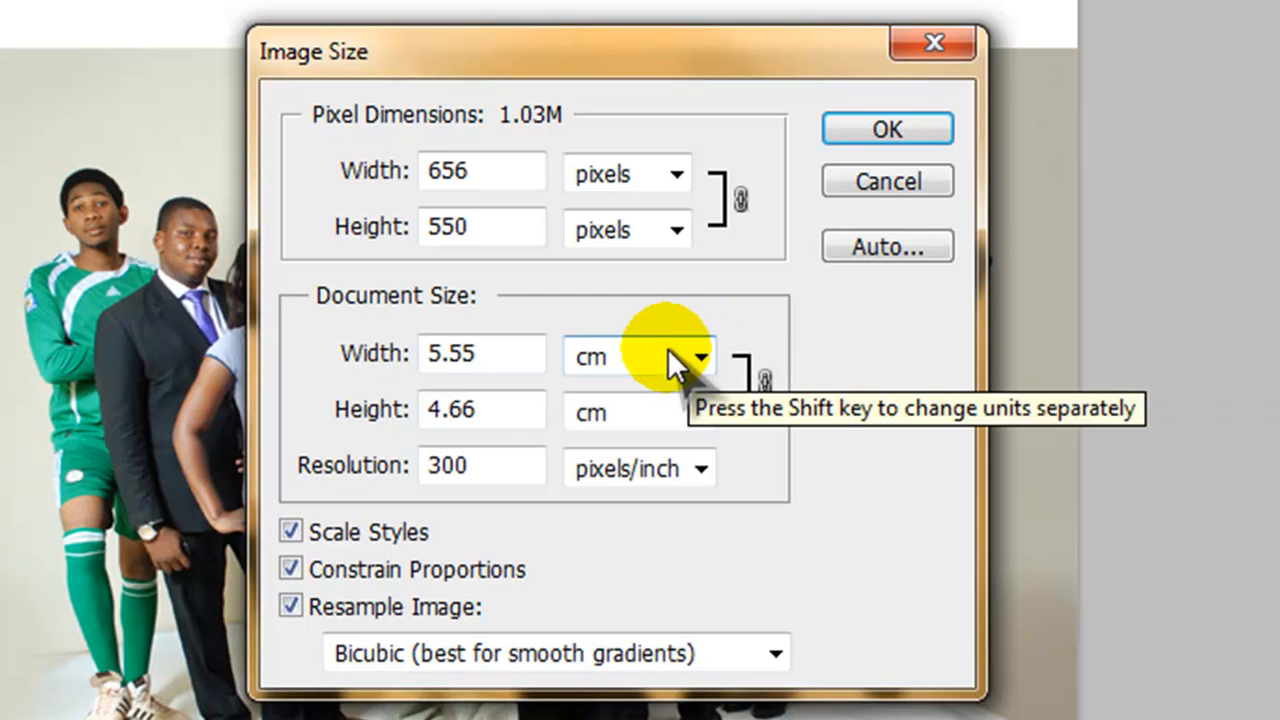
mouse_move(550, 90)
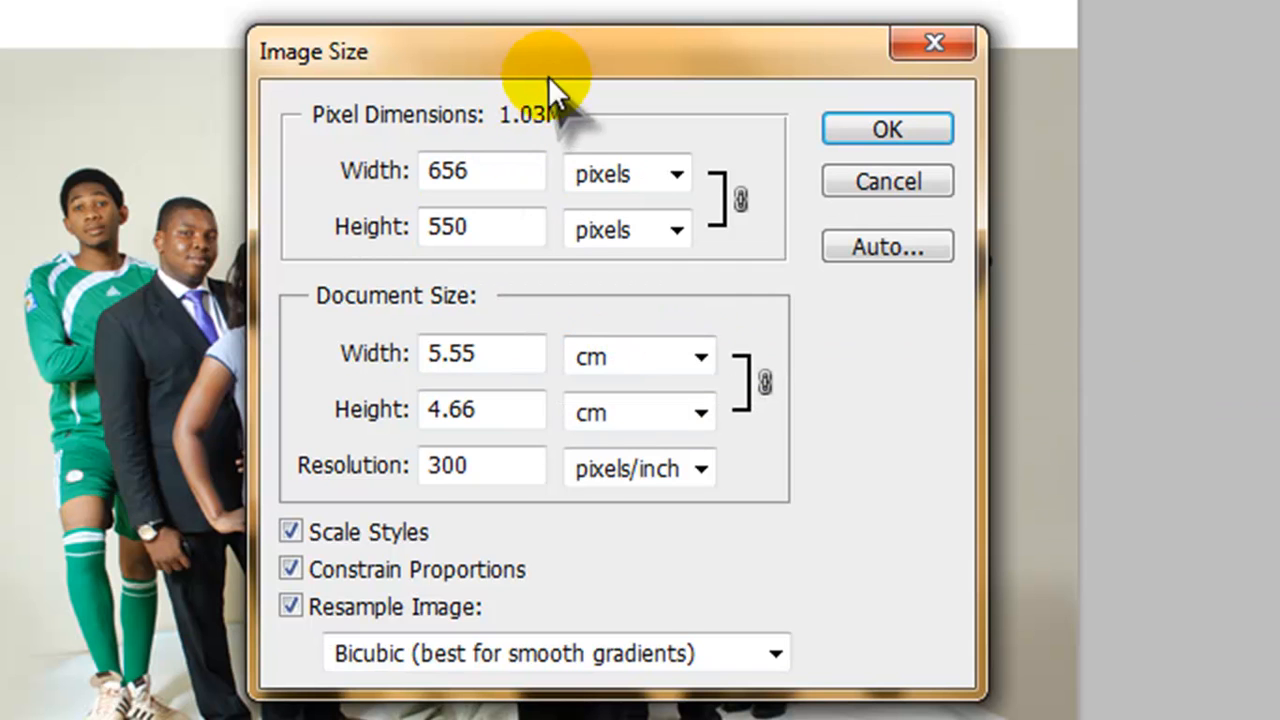
mouse_move(482, 408)
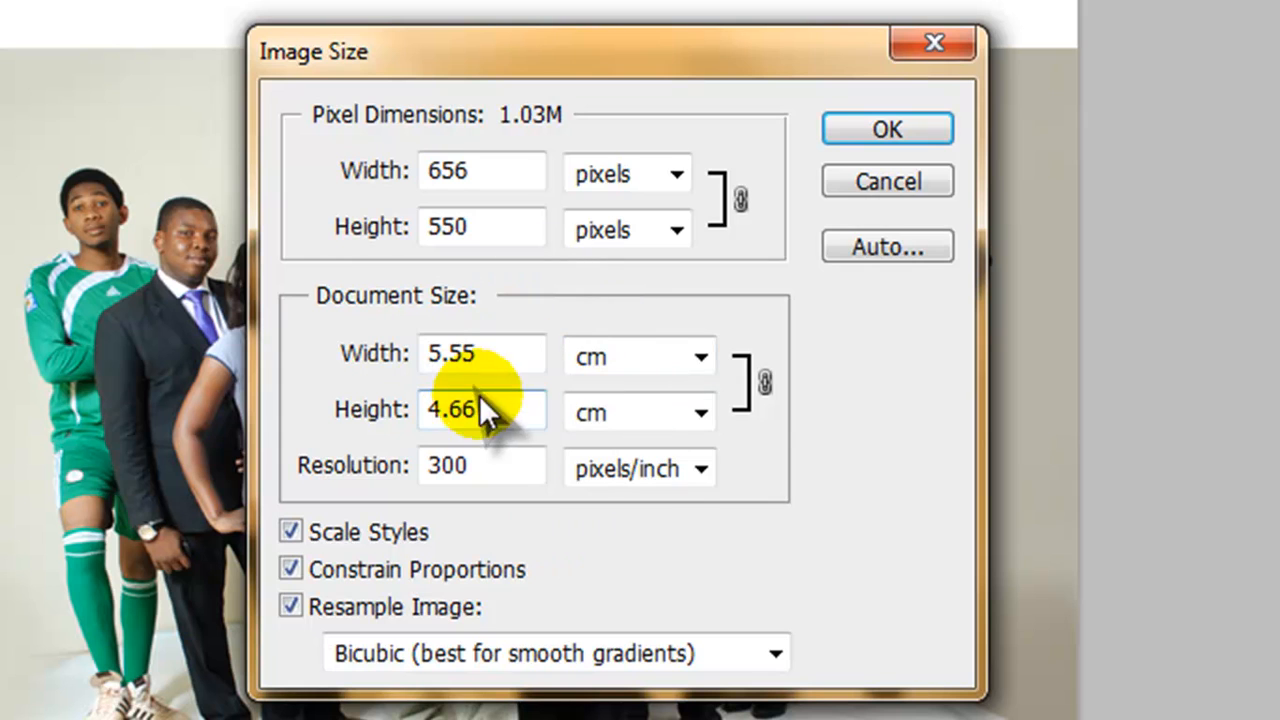
left_click(776, 652)
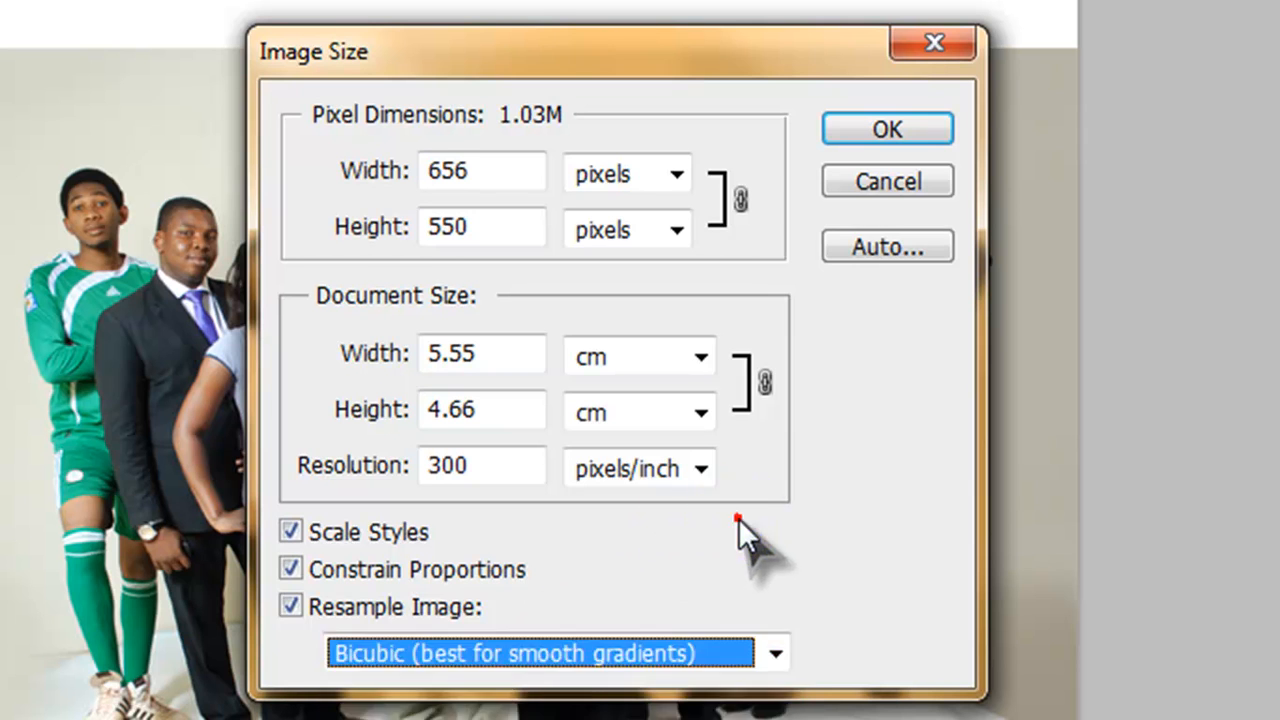
triple_click(482, 464)
type("72")
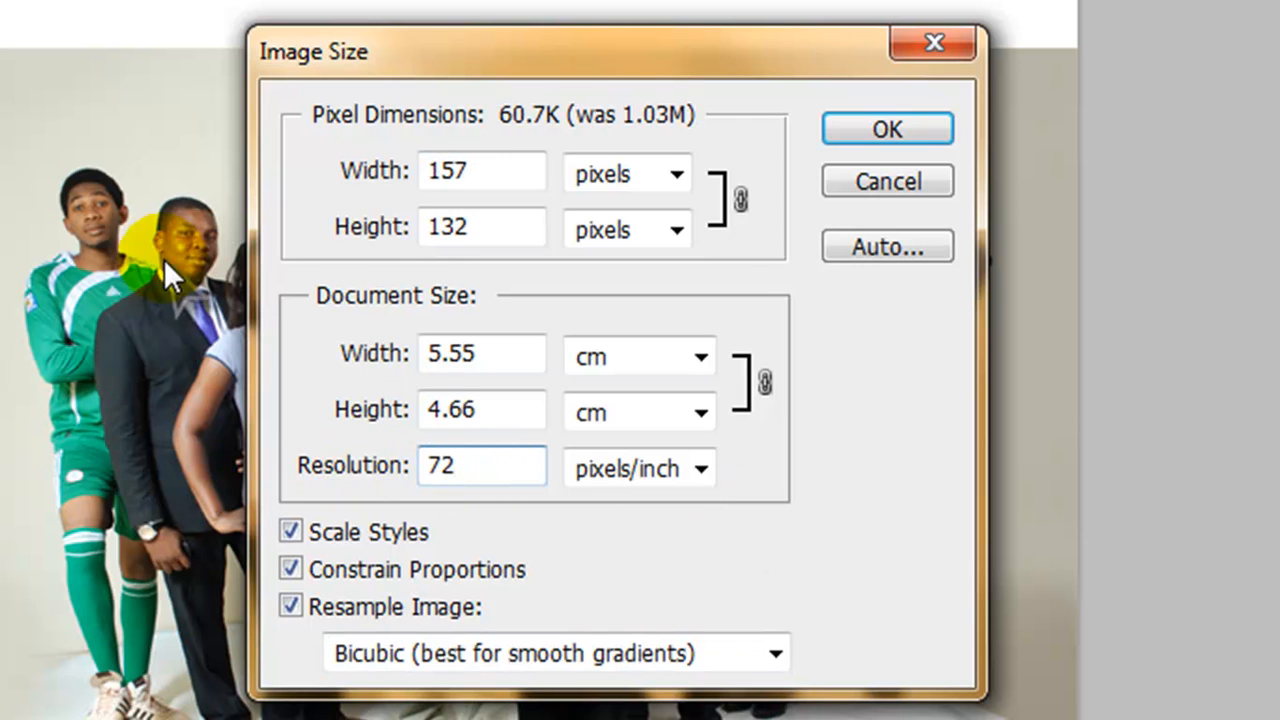
left_click(480, 226)
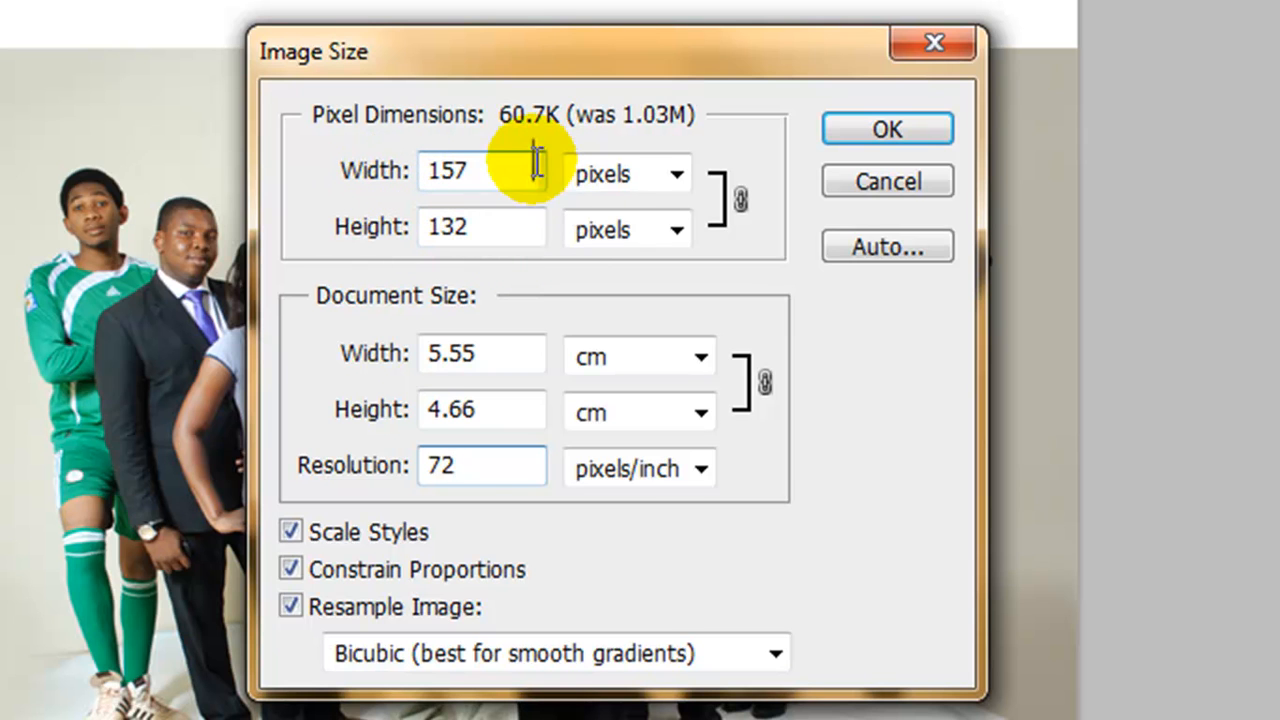
mouse_move(784, 130)
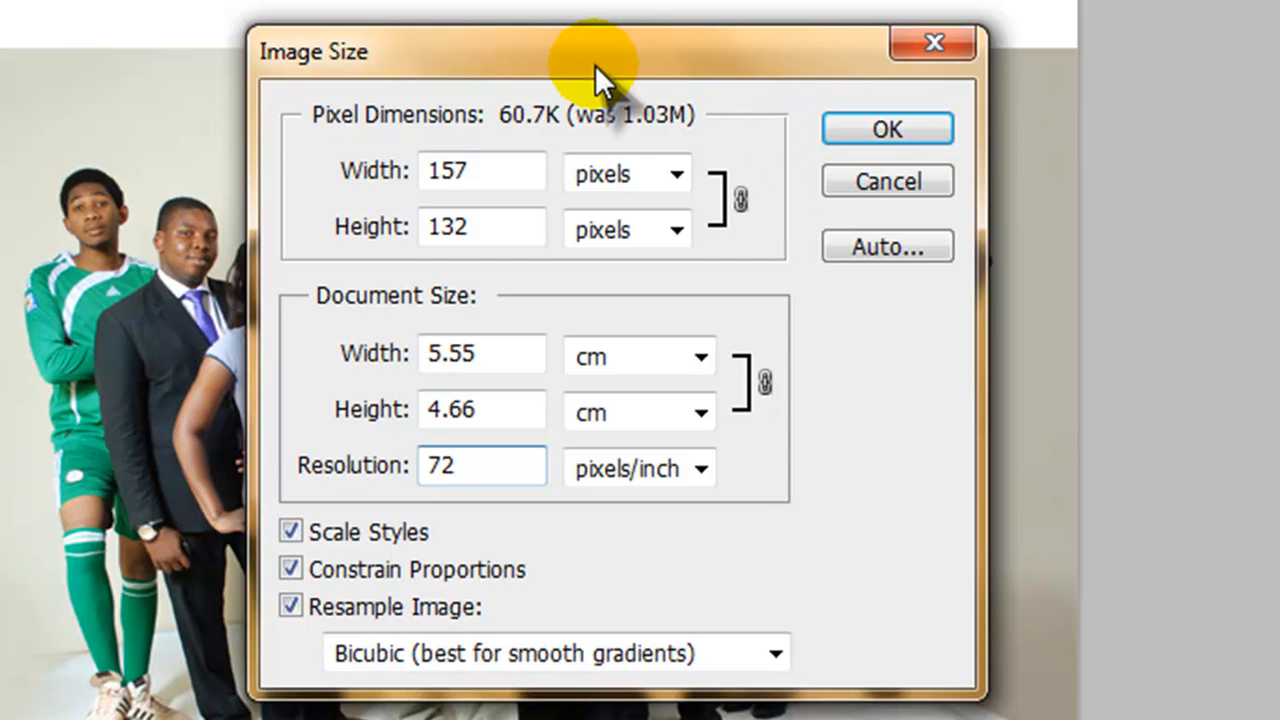
left_click(480, 464)
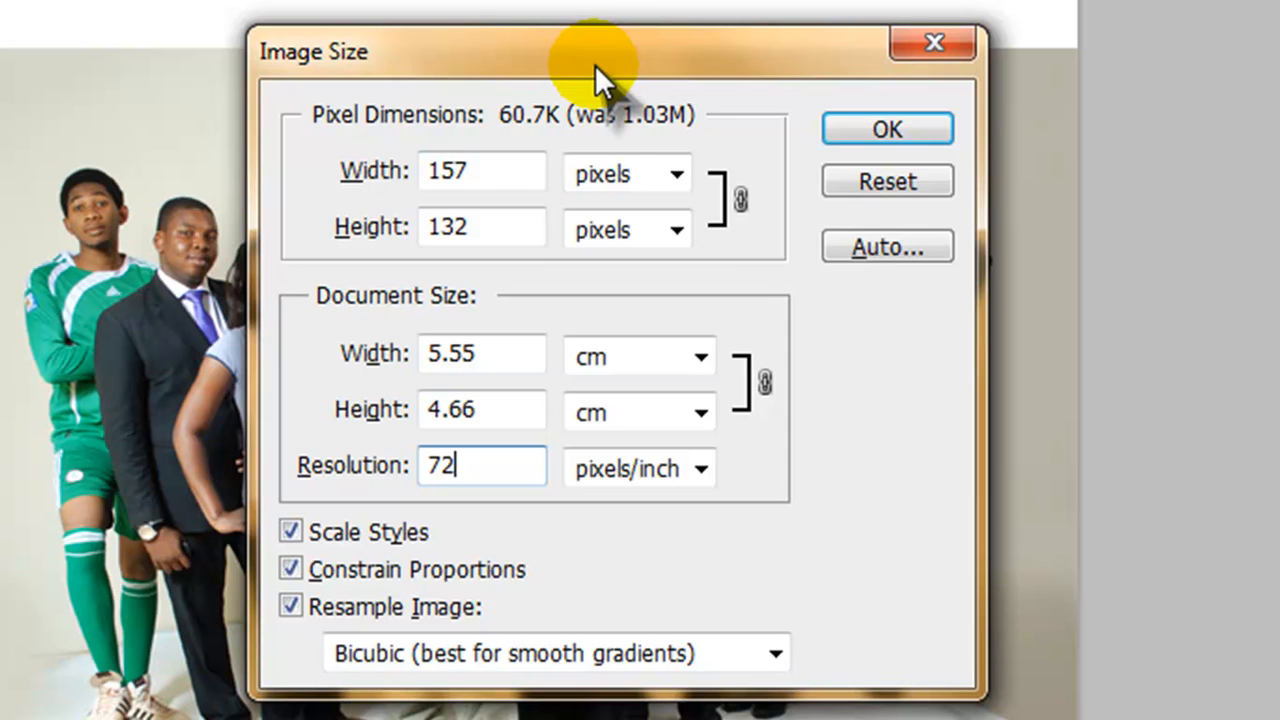
mouse_move(886, 180)
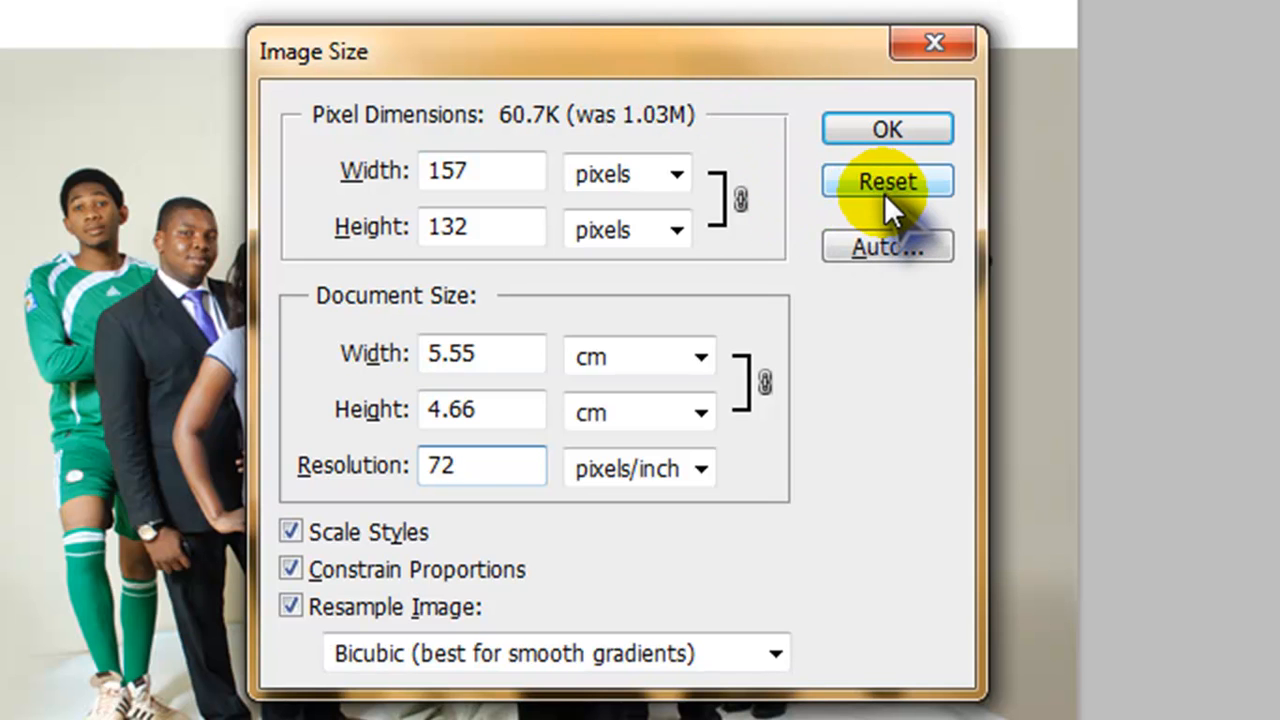
mouse_move(864, 220)
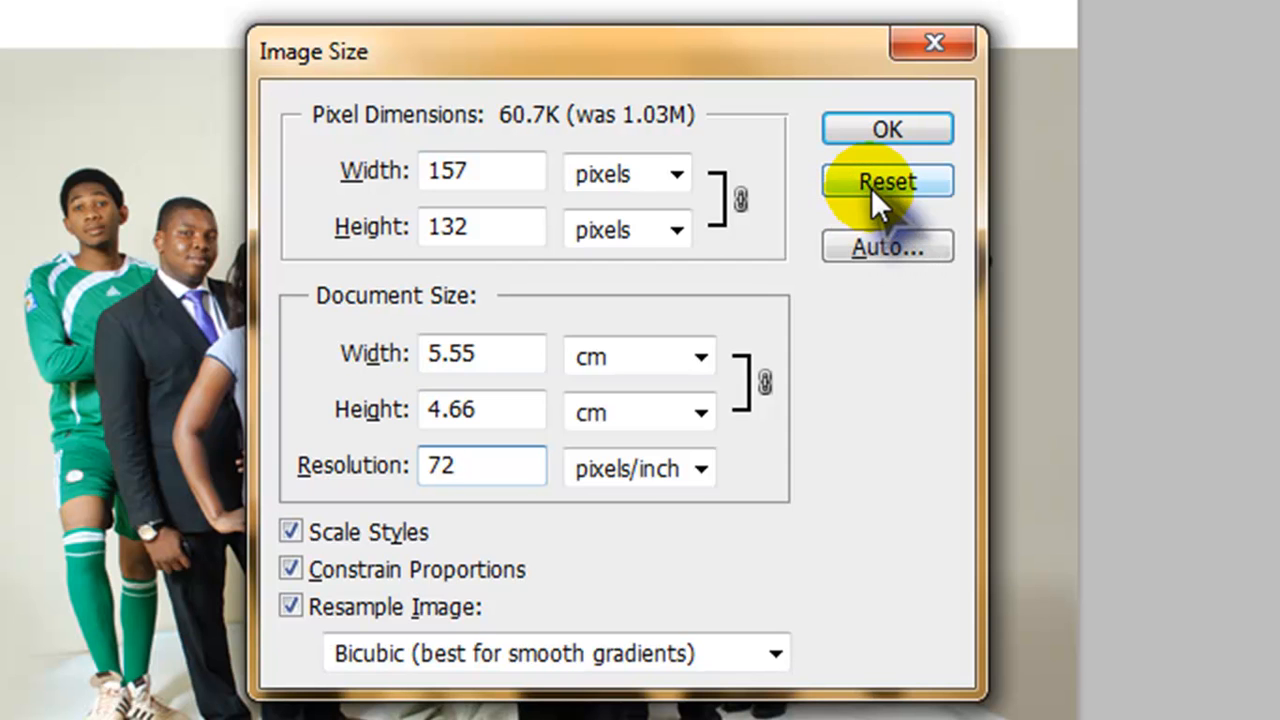
Reset Image Size to the original 656×550 px at 300 ppi and dismiss it unresized
left_click(886, 180)
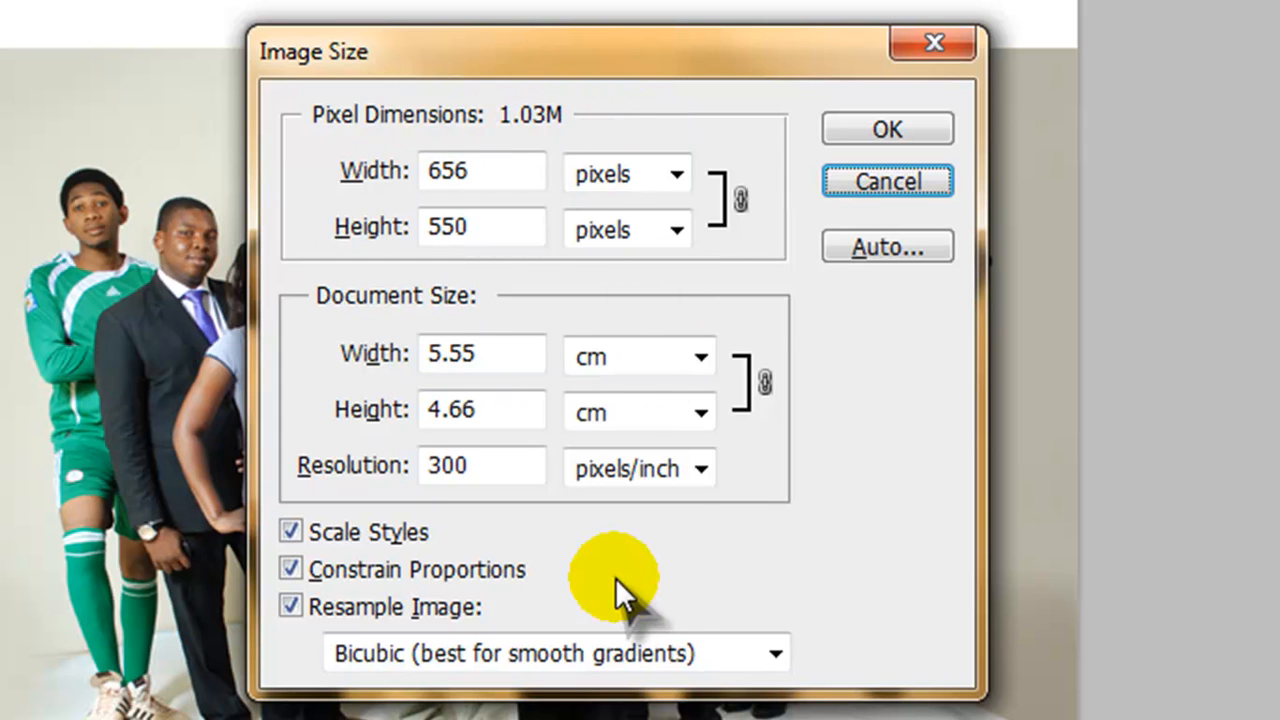
mouse_move(856, 196)
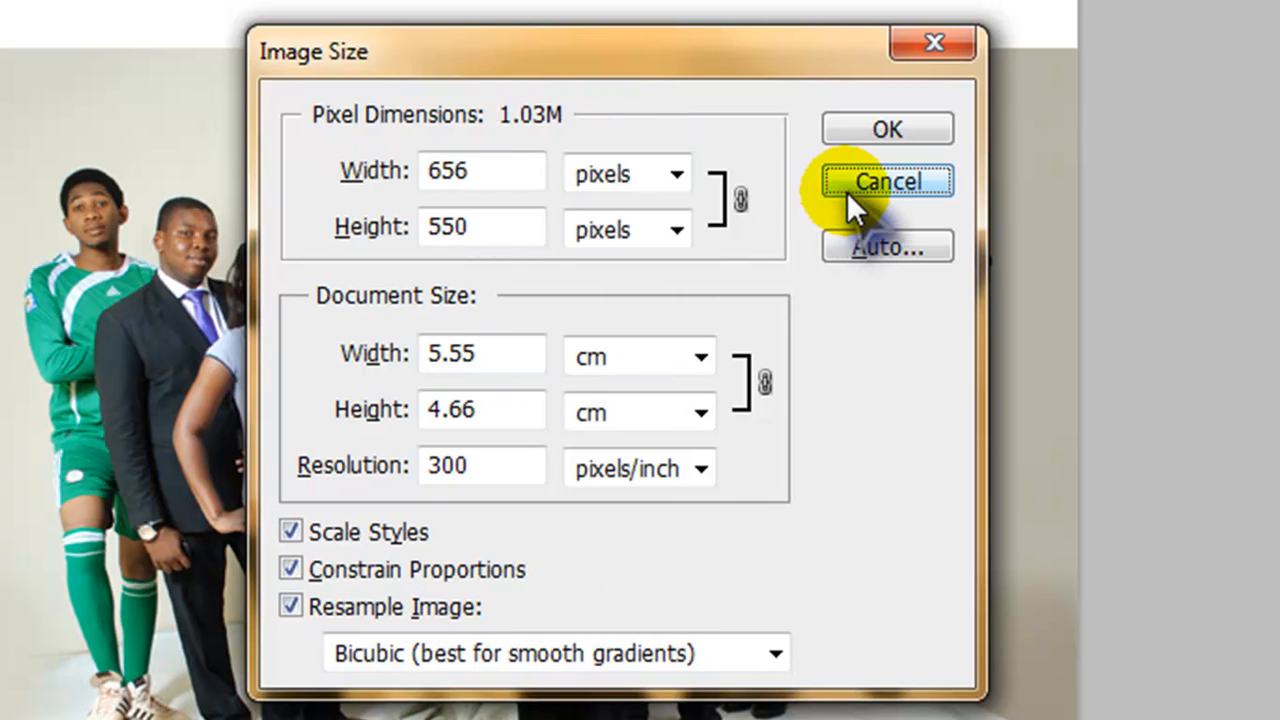
mouse_move(430, 170)
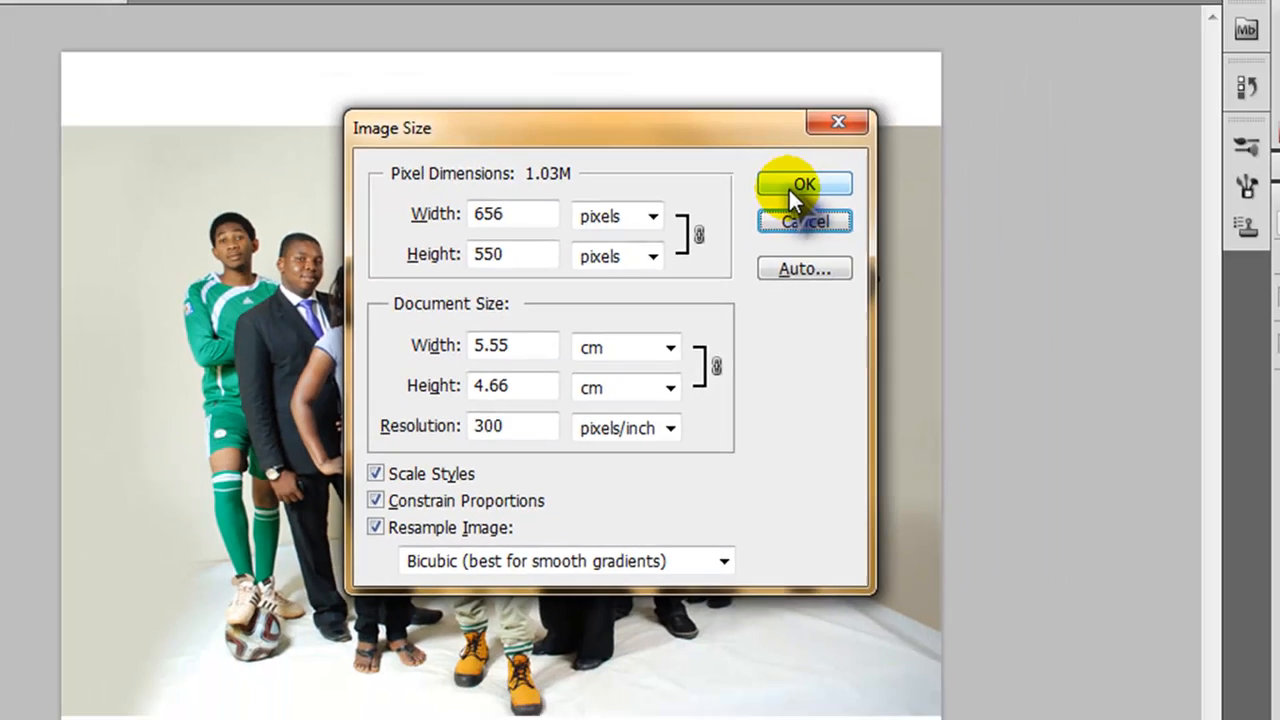
left_click(804, 184)
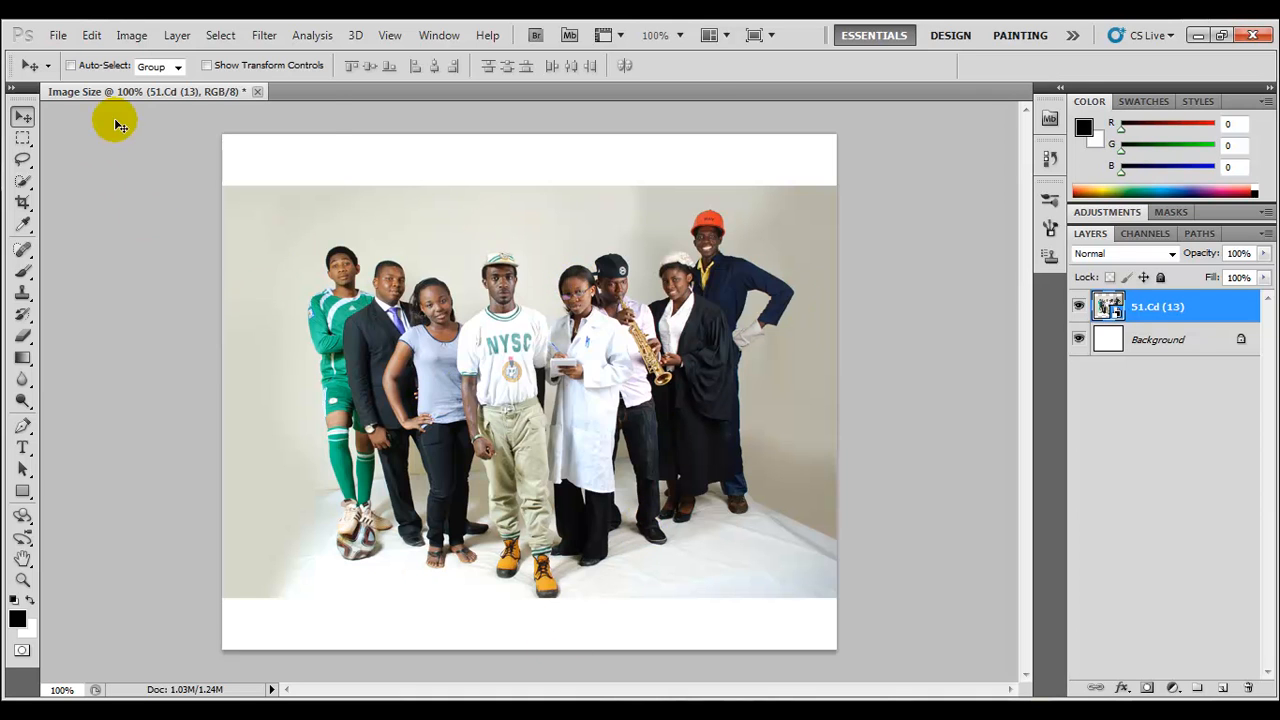
In Image Size, unlink proportions and enter 500×400 px at resolution 72 ppi
left_click(132, 36)
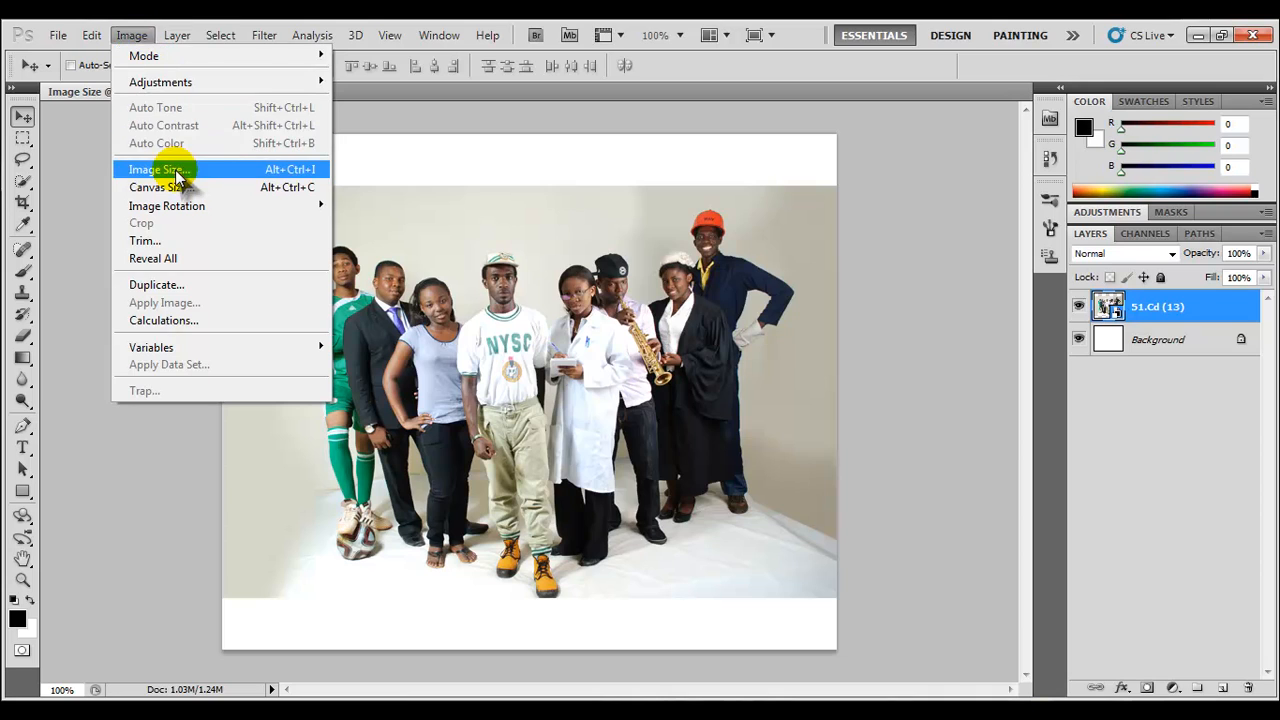
left_click(158, 168)
type("400")
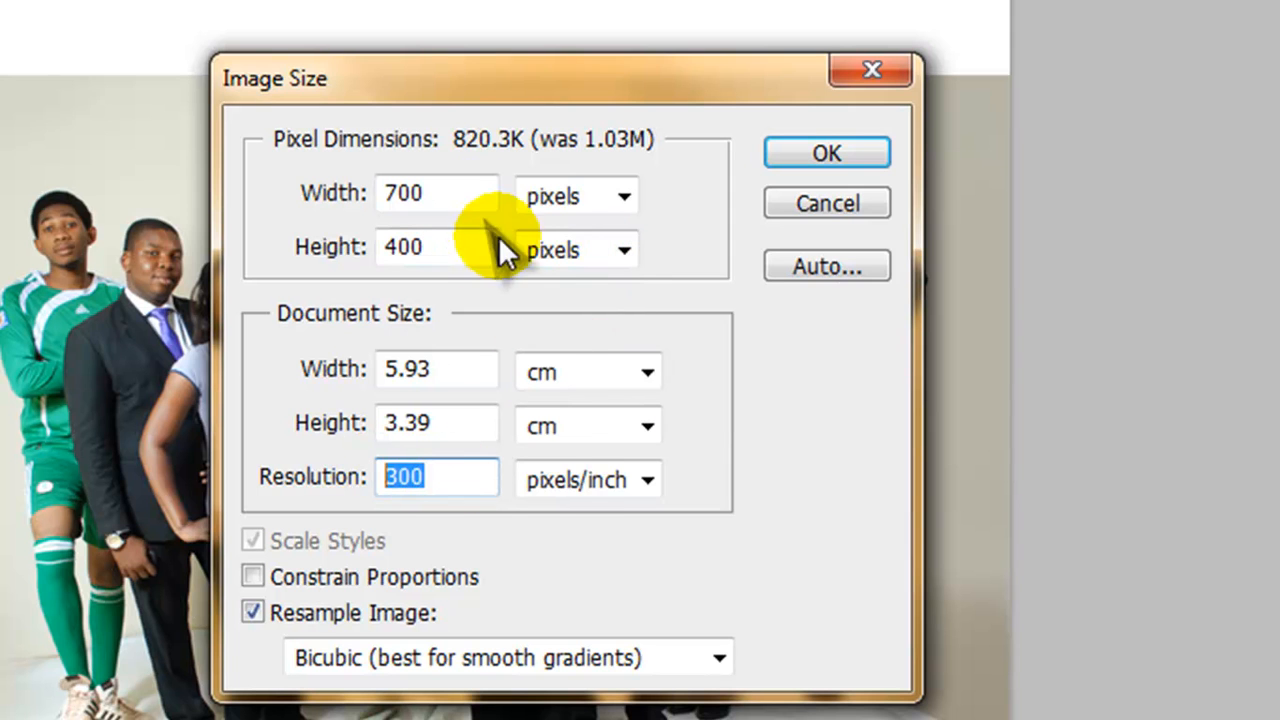
mouse_move(560, 510)
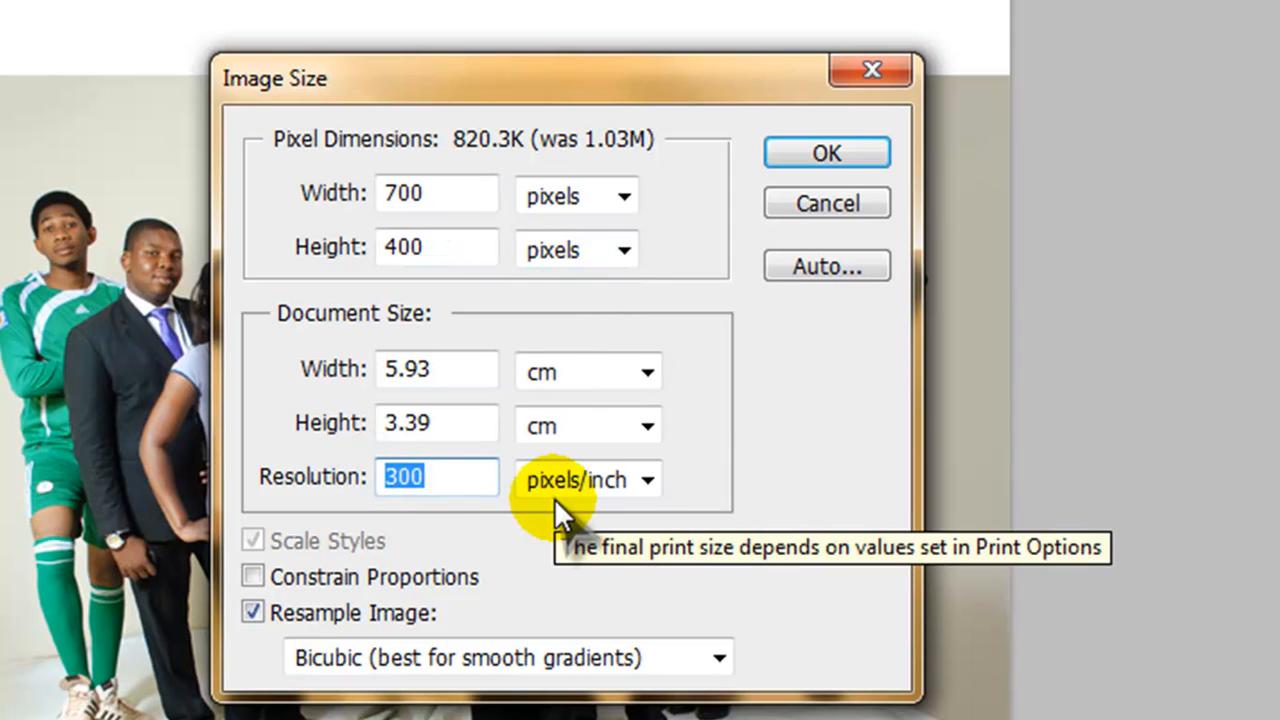
type("72")
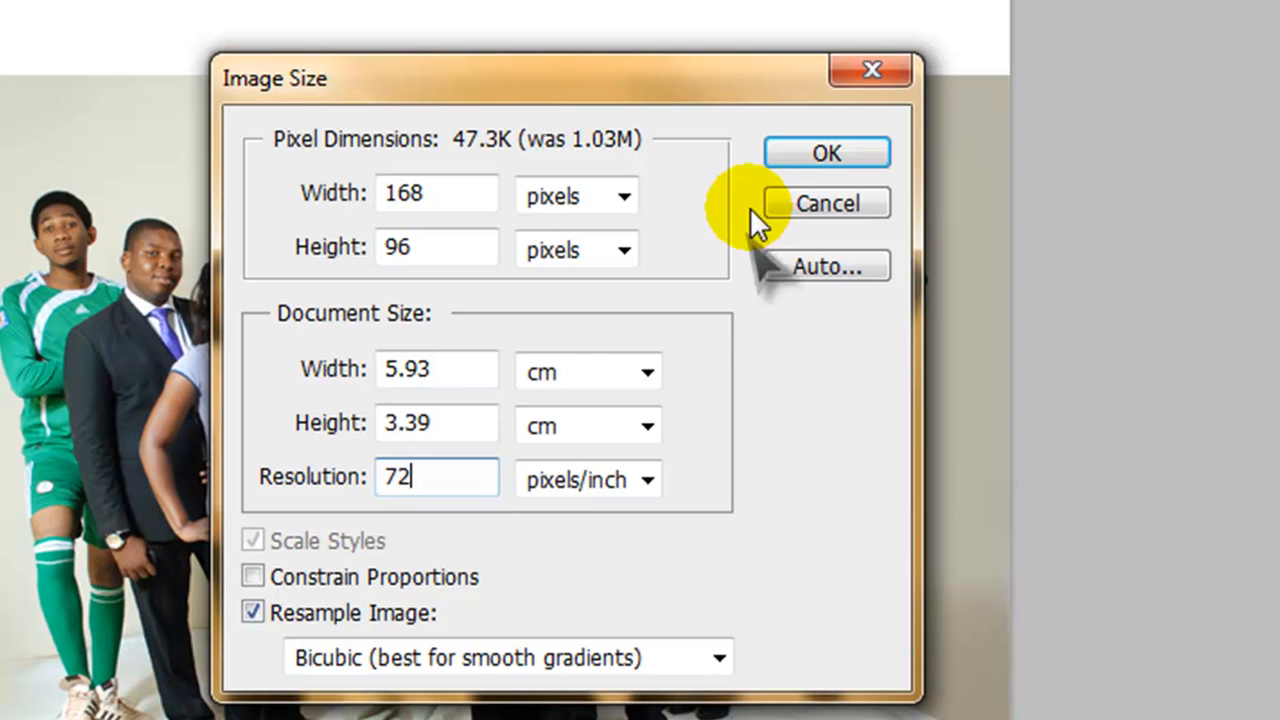
mouse_move(490, 150)
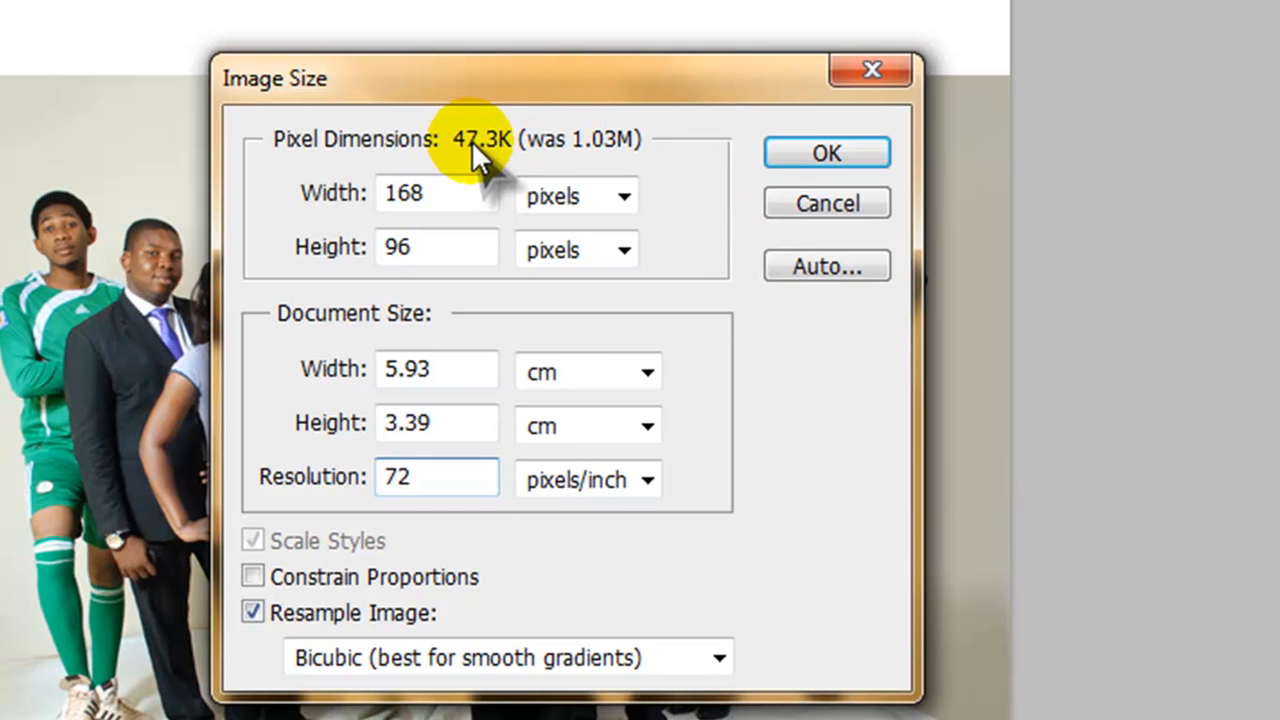
left_click(436, 248)
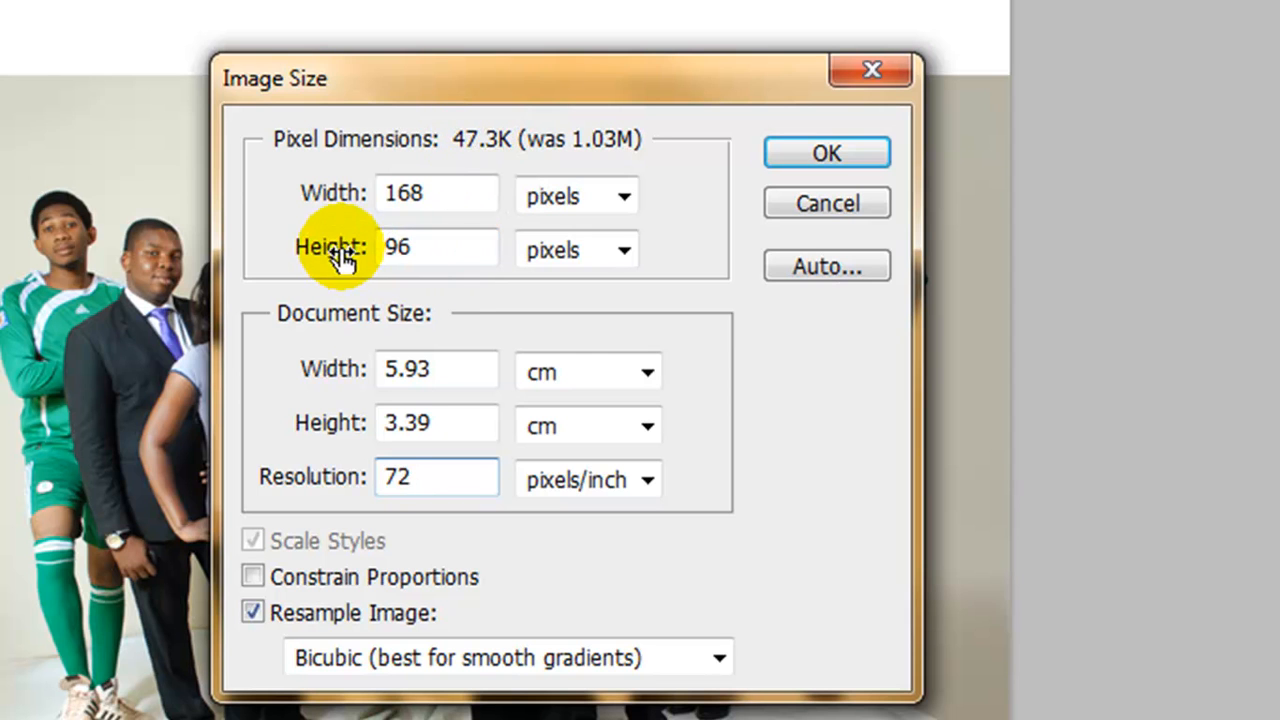
type("169")
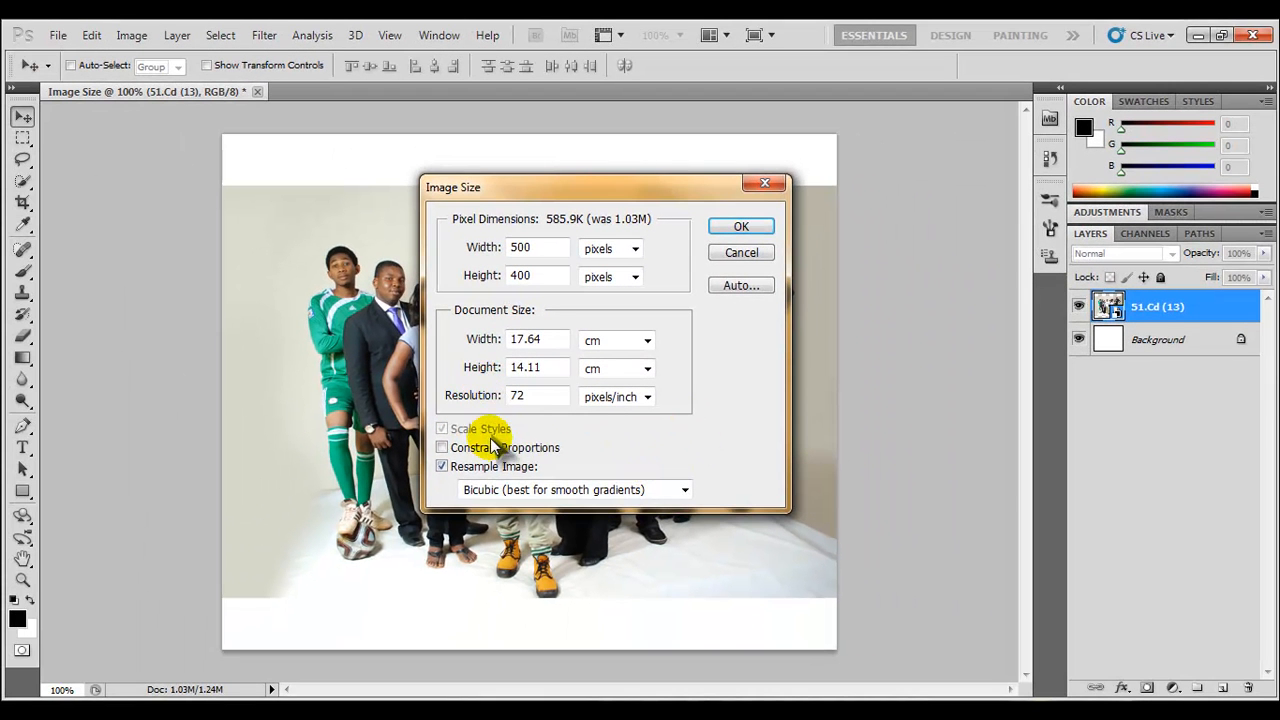
Apply the 500×400 px, 72 ppi resize so the photo shrinks to 585.9K
left_click(740, 224)
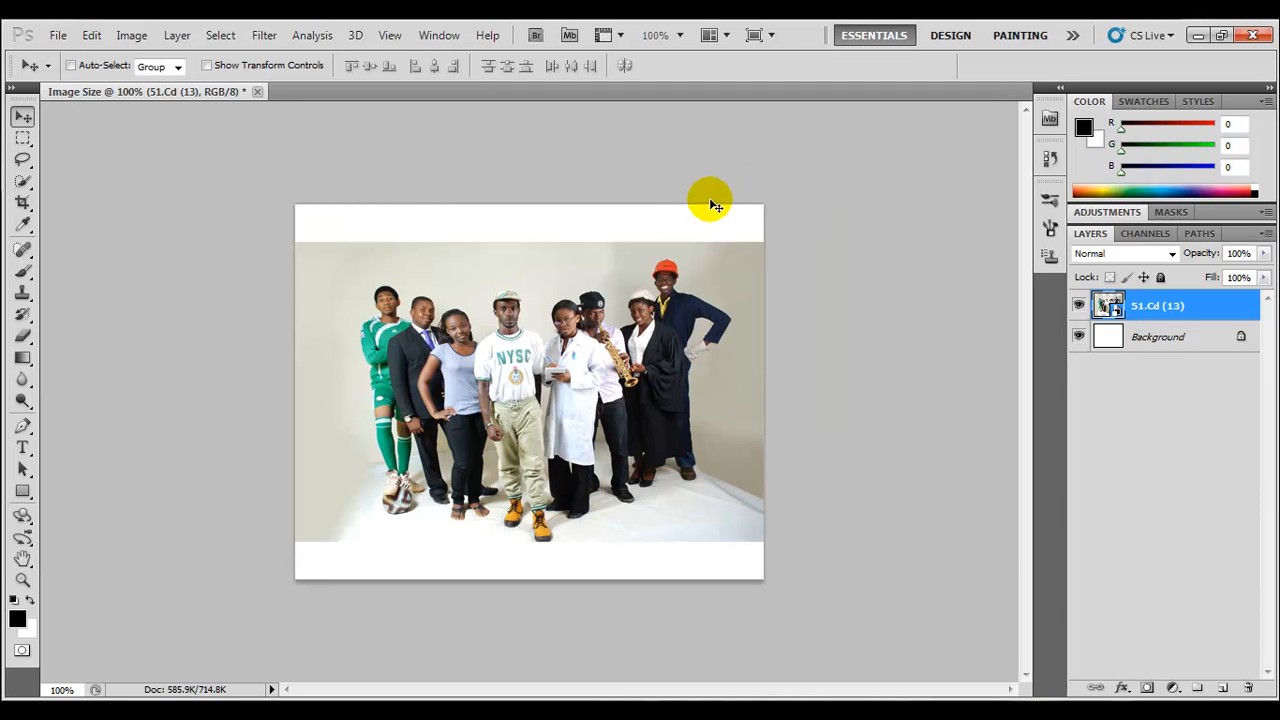
mouse_move(736, 200)
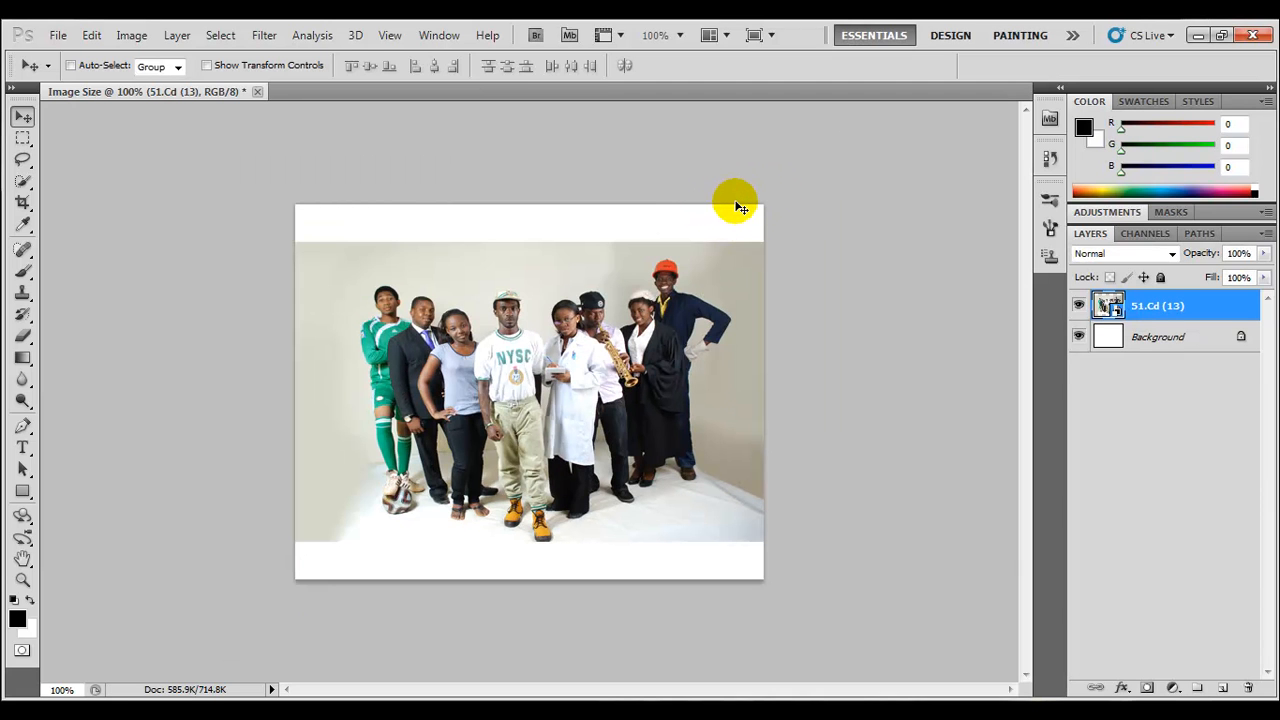
mouse_move(304, 292)
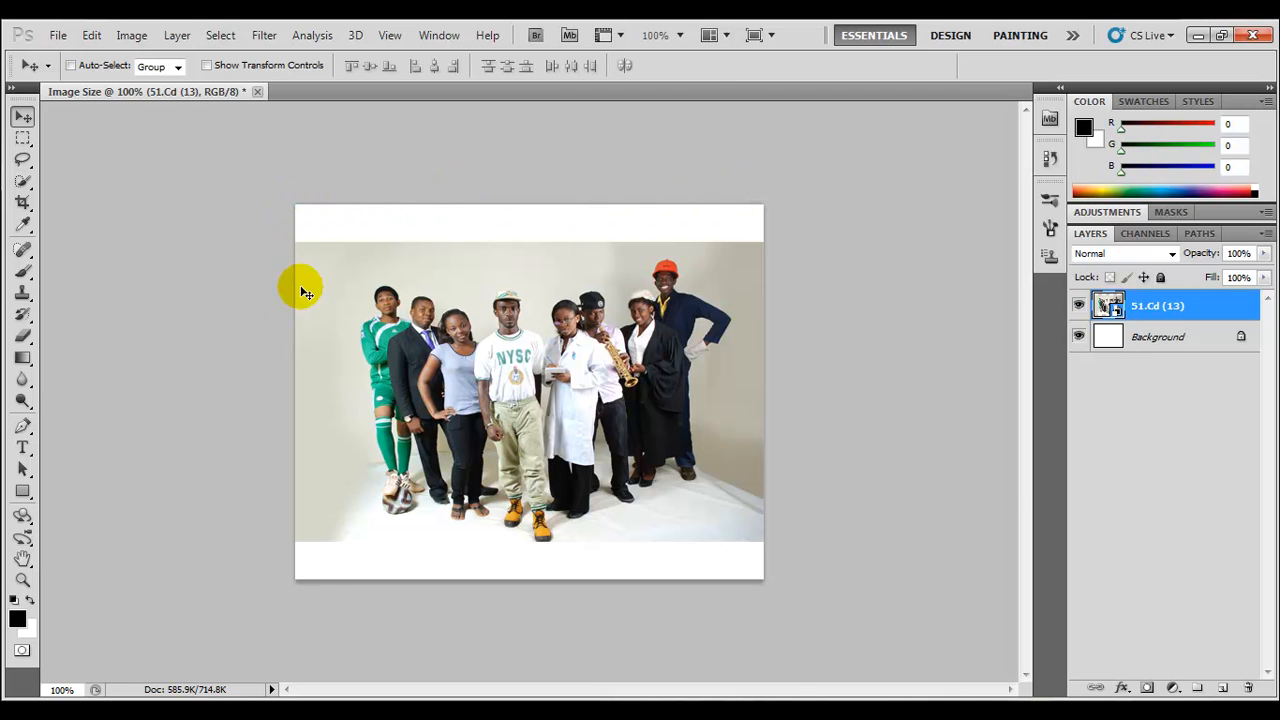
mouse_move(752, 456)
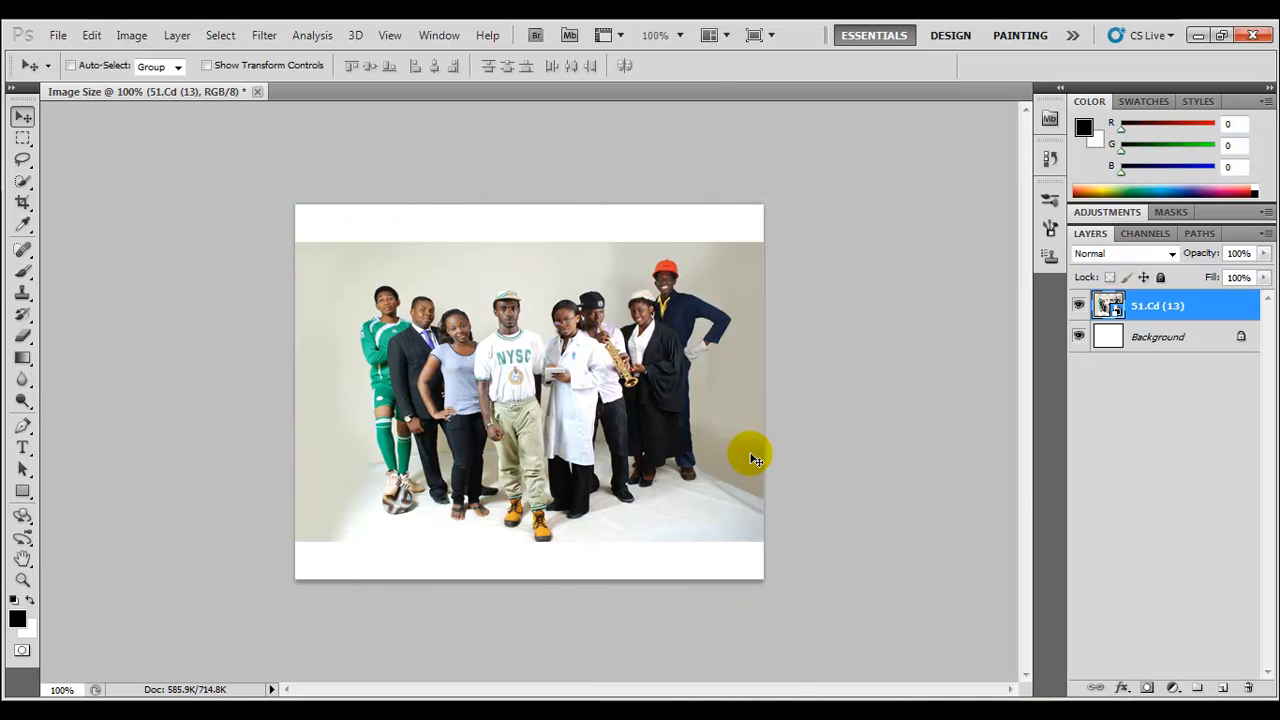
mouse_move(564, 540)
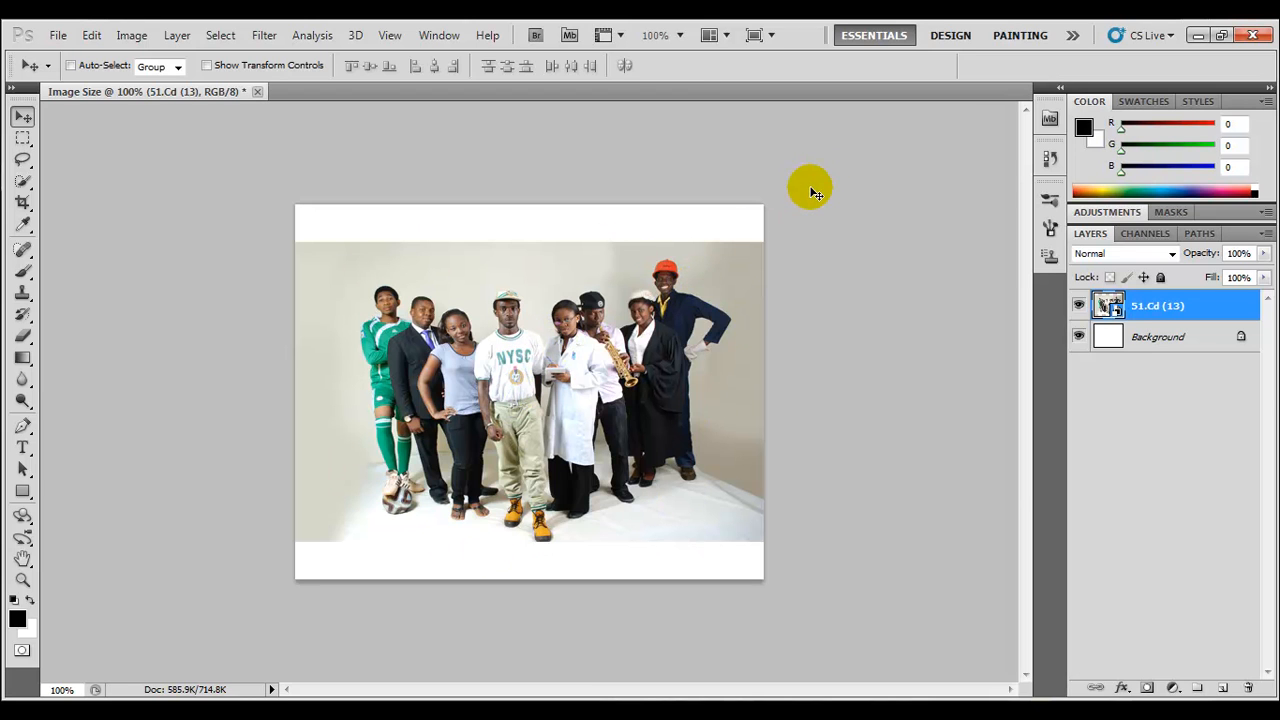
mouse_move(544, 404)
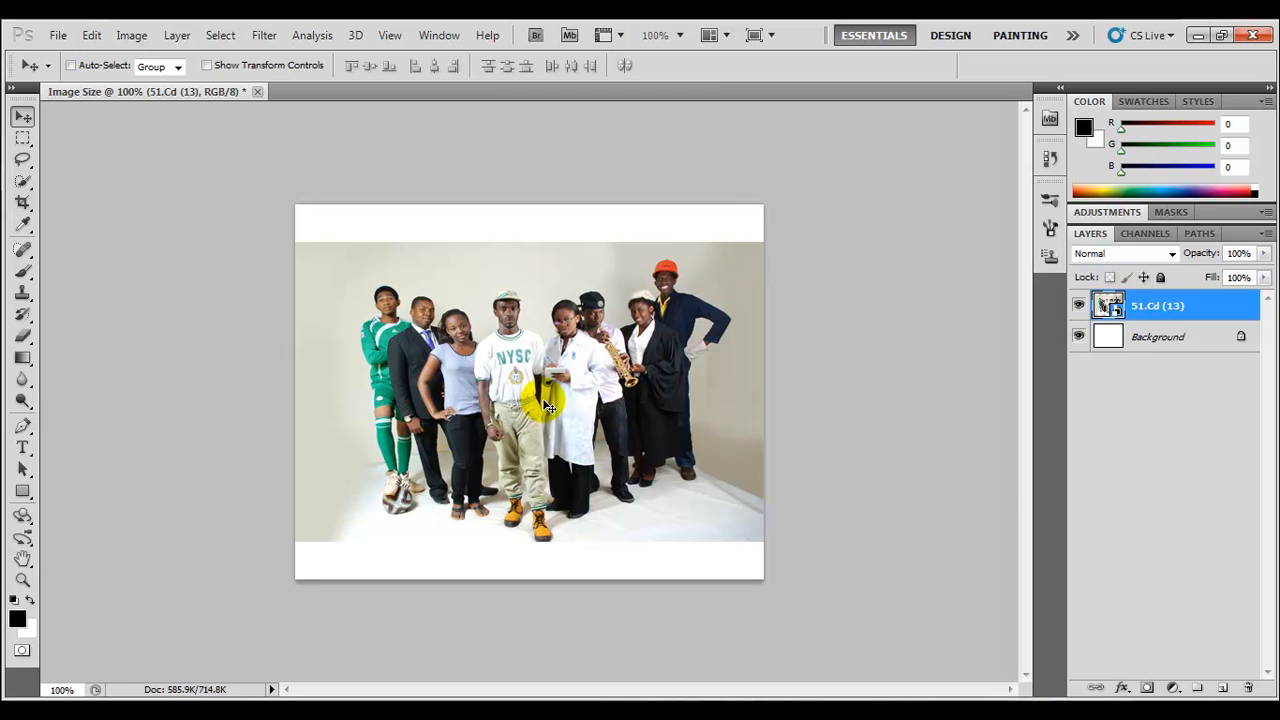
mouse_move(568, 384)
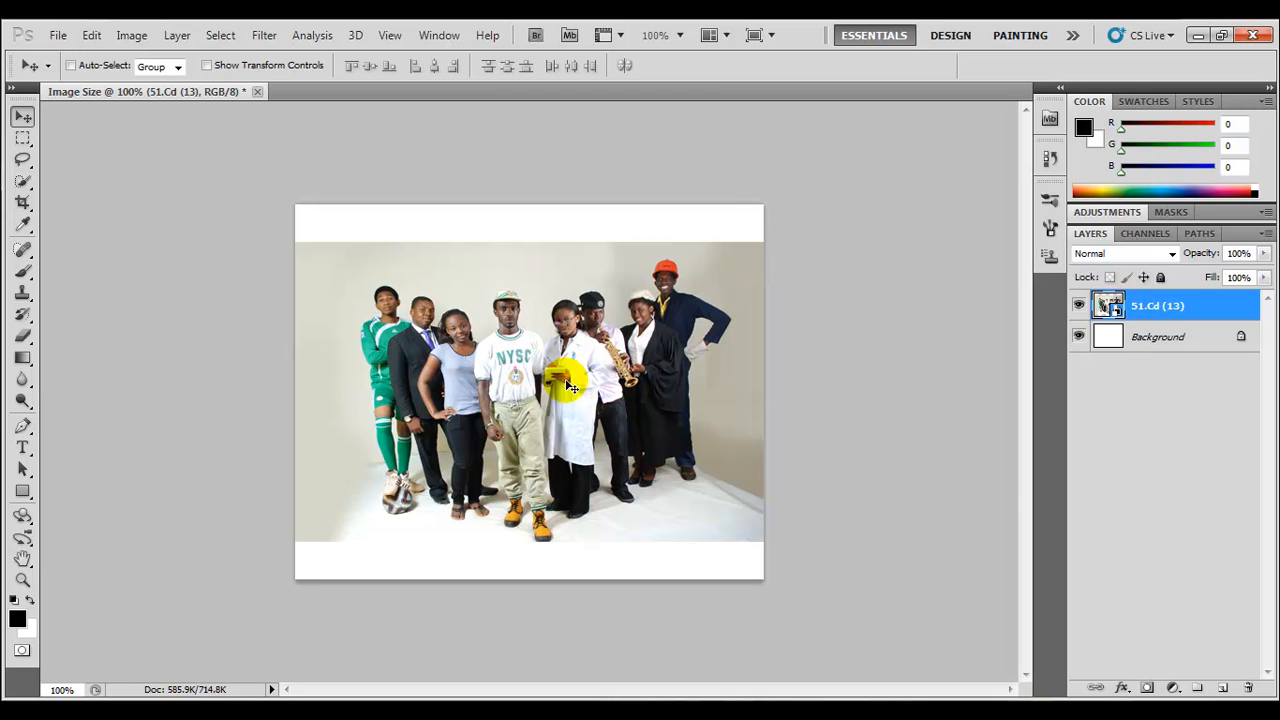
mouse_move(590, 414)
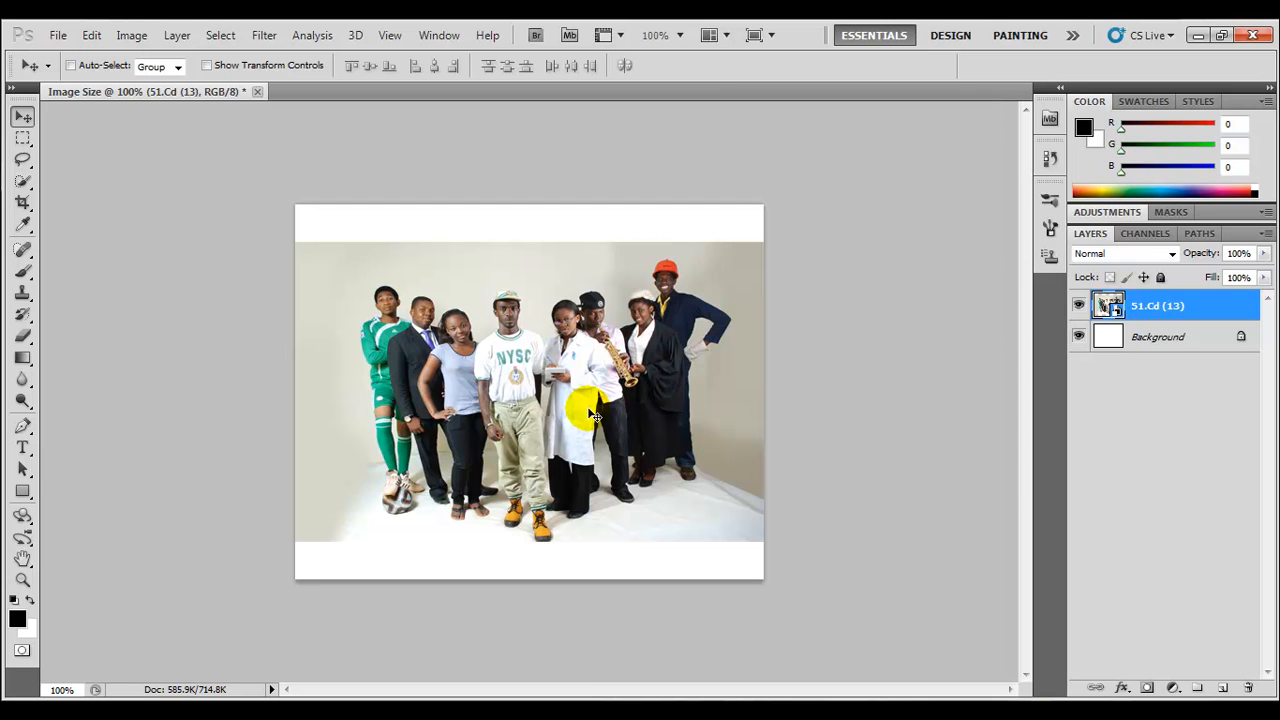
mouse_move(744, 268)
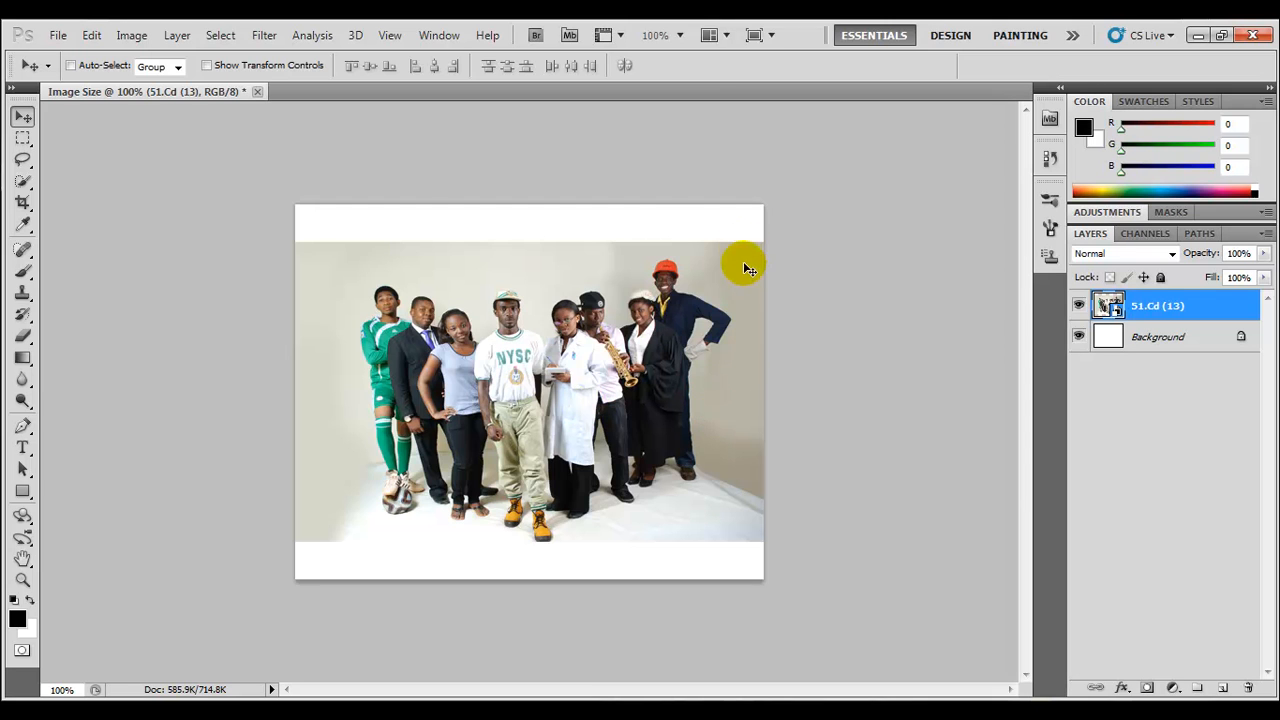
mouse_move(538, 516)
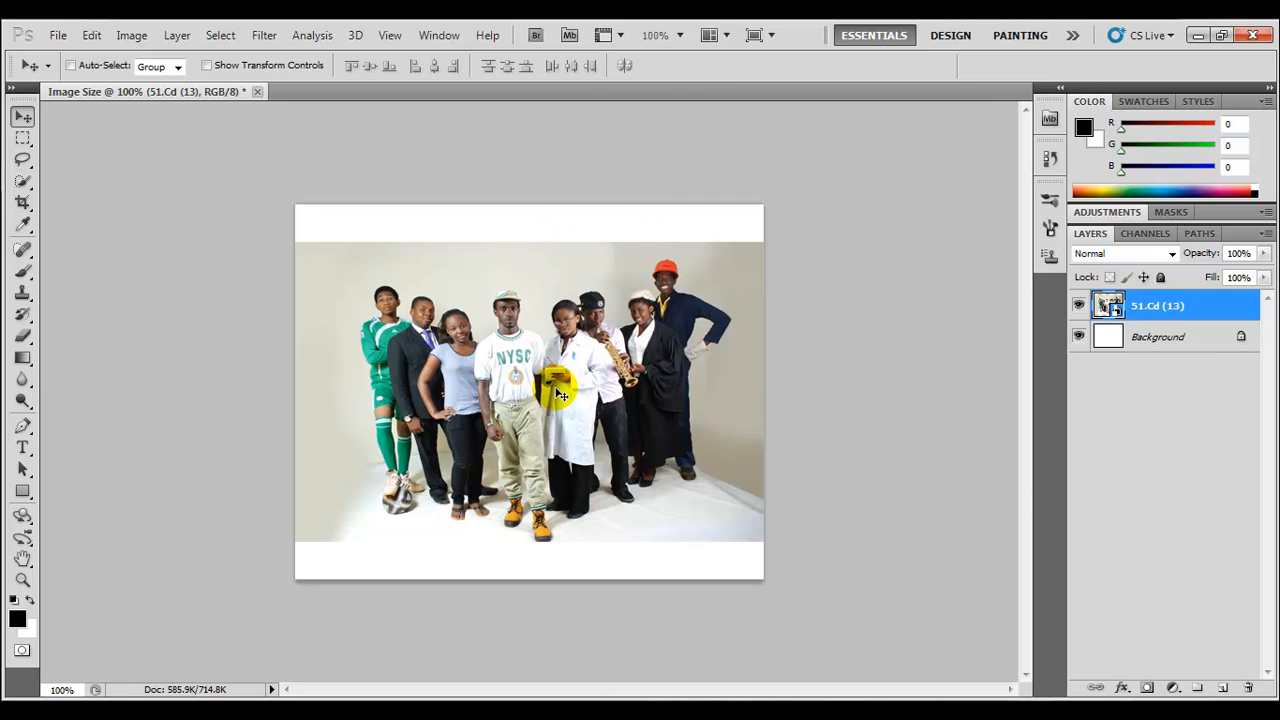
mouse_move(778, 296)
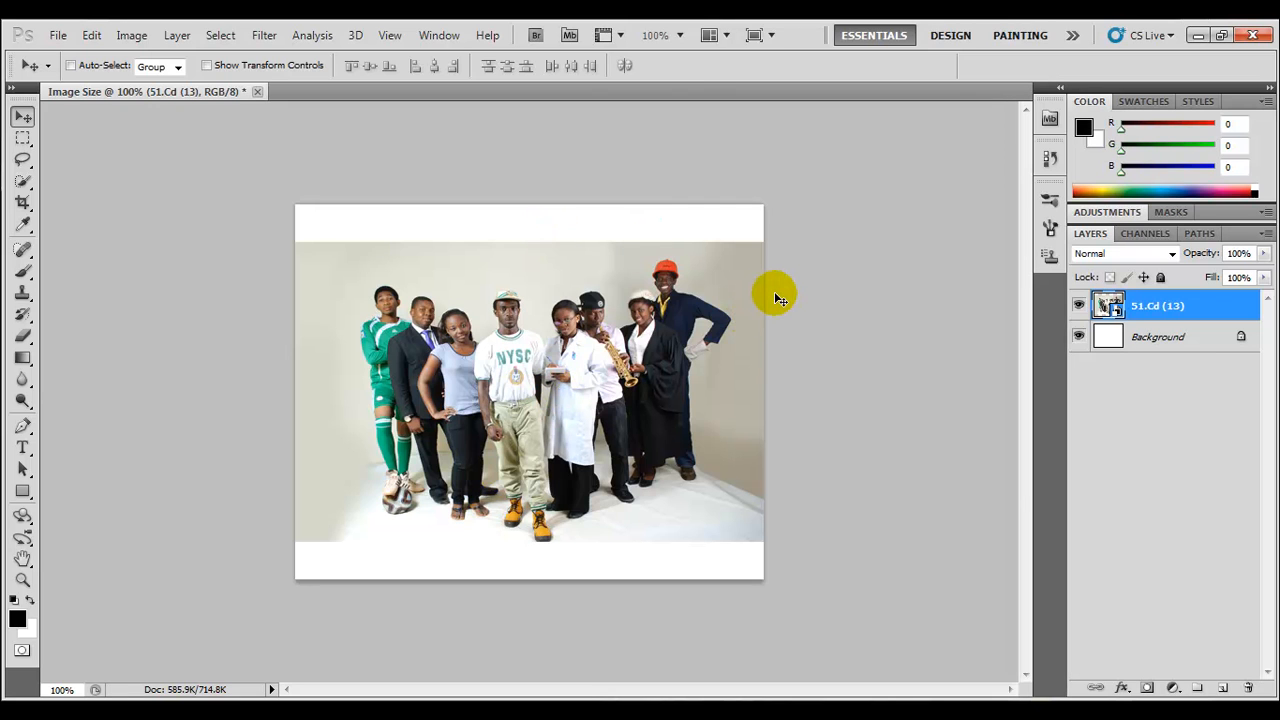